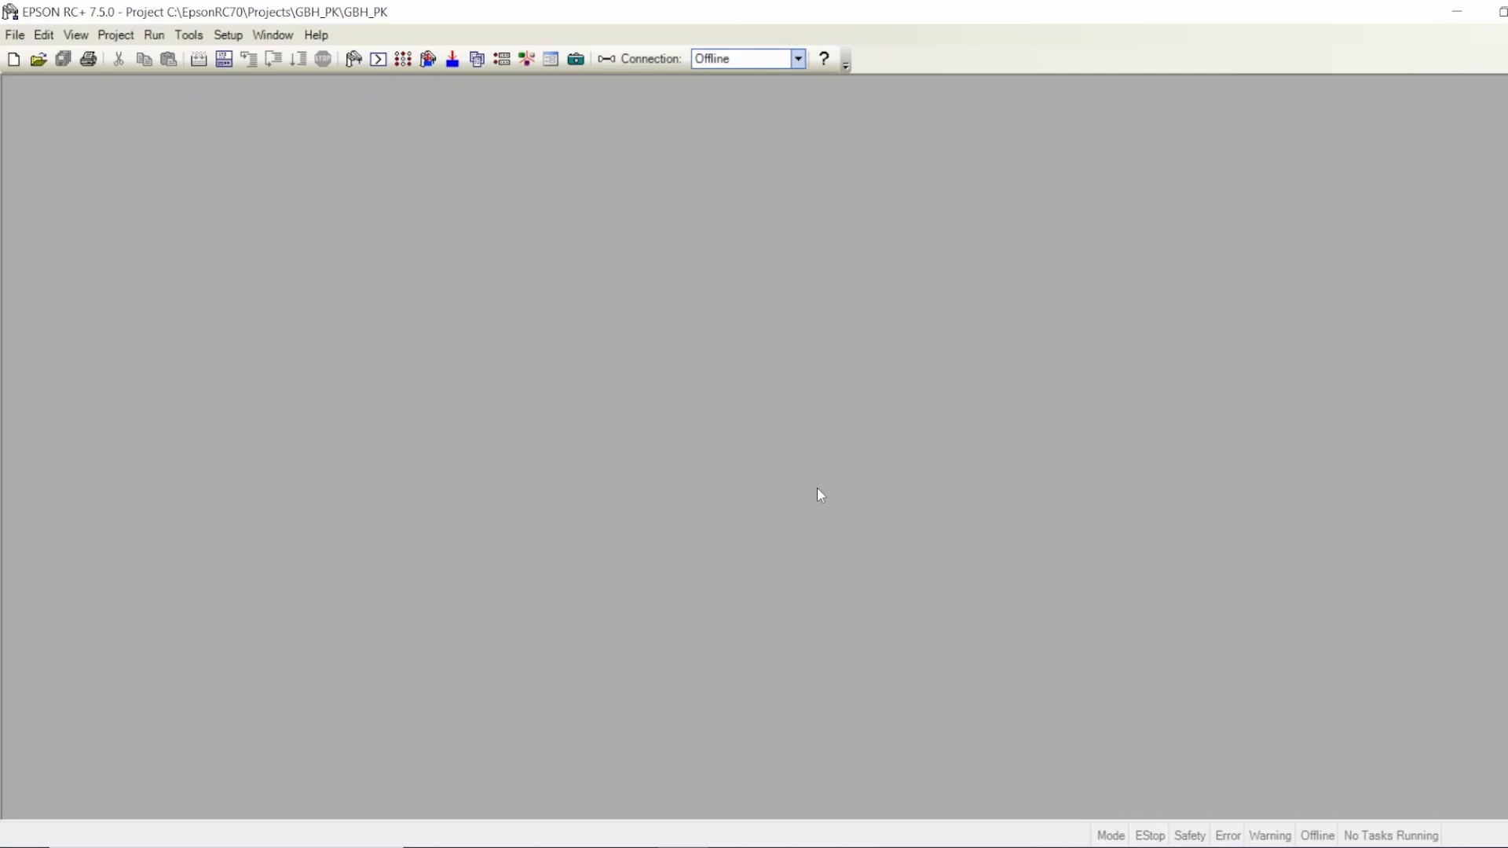
mouse_move(846, 469)
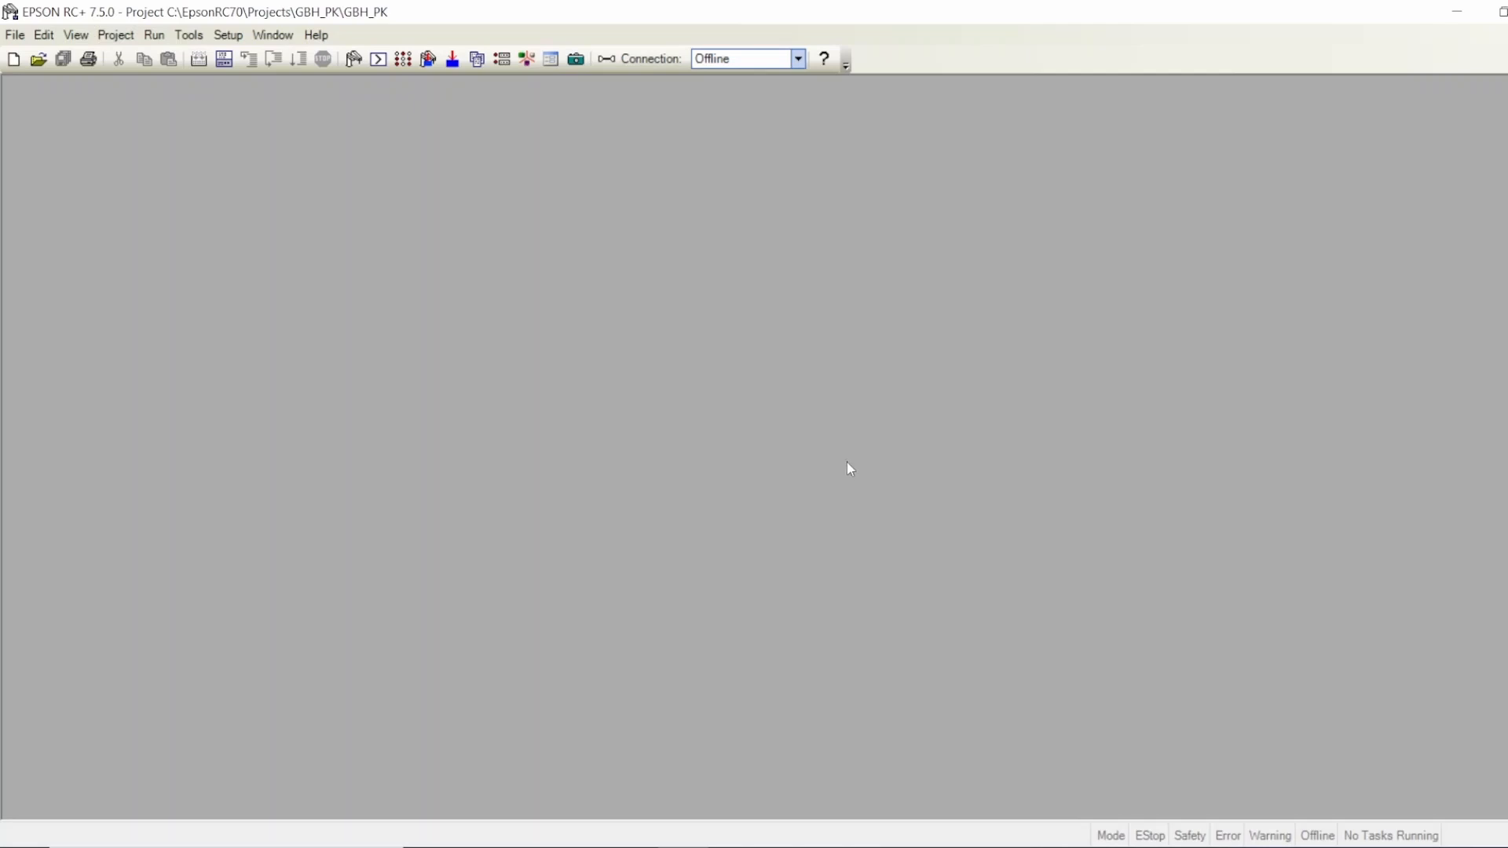
mouse_move(152, 162)
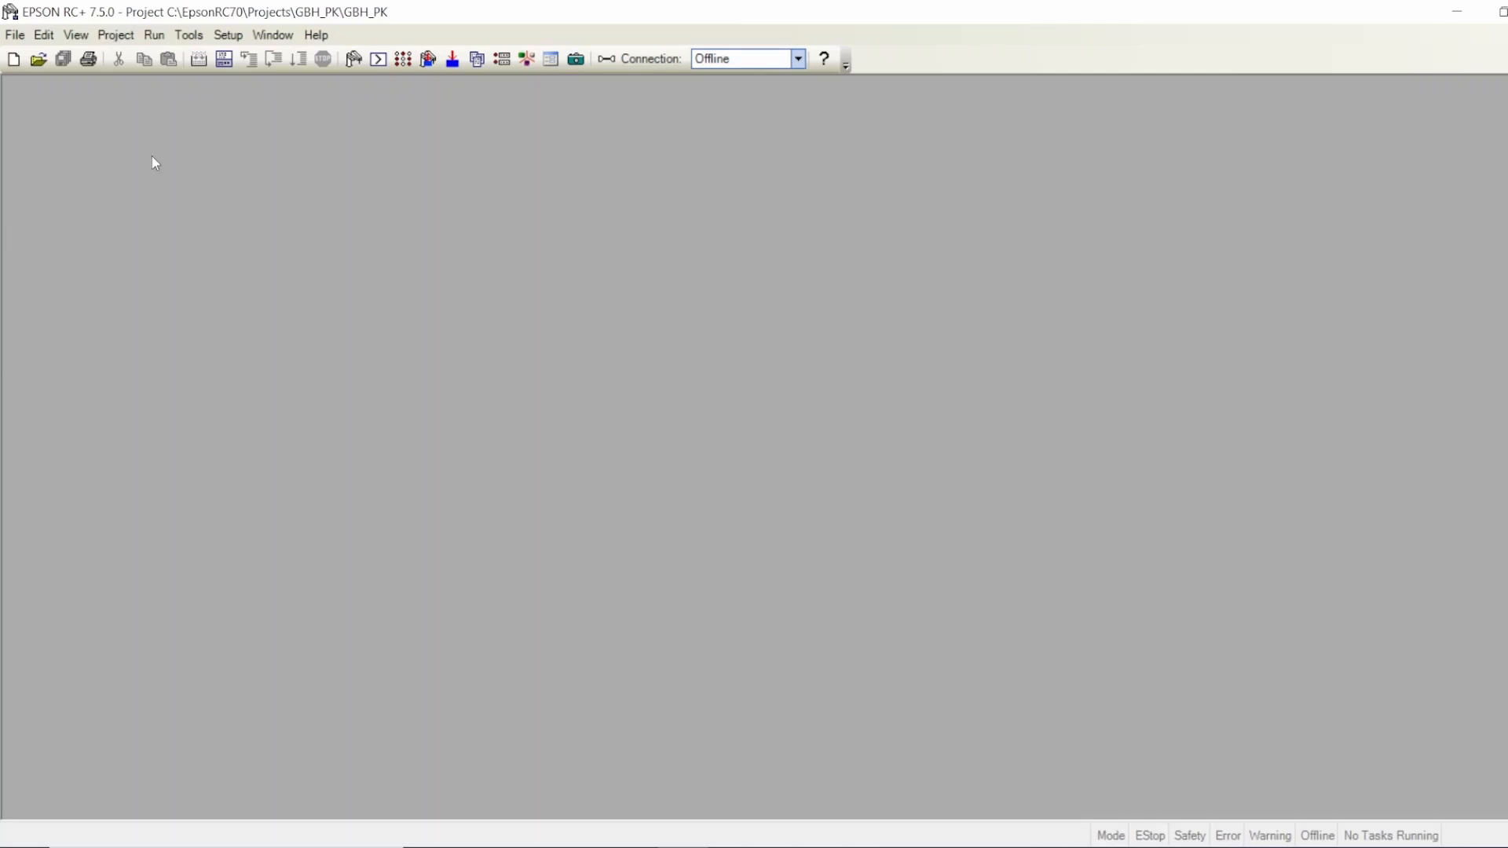
mouse_move(688, 211)
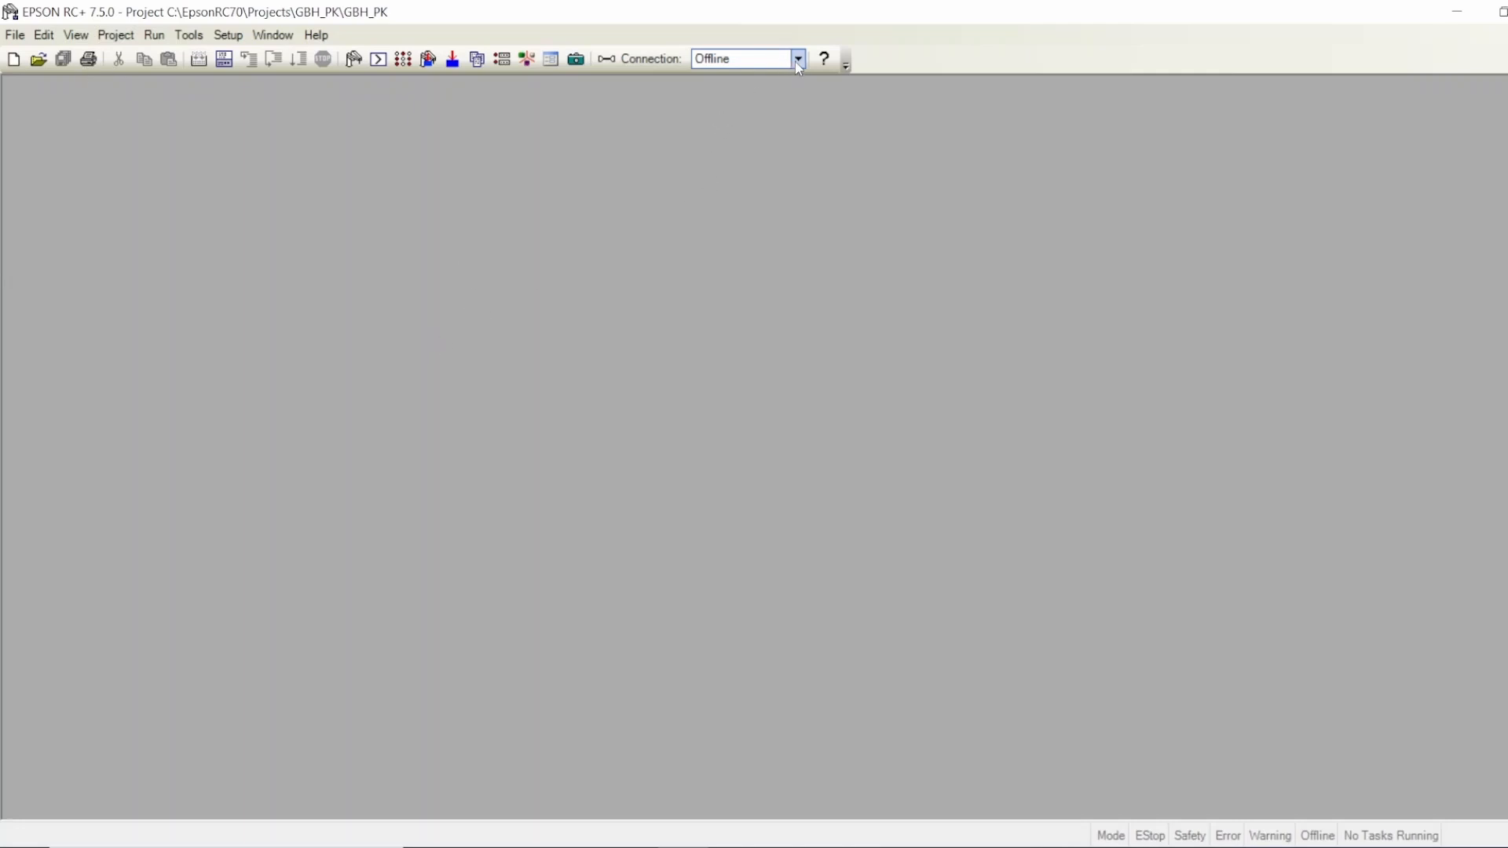
- Select VT6 from the controller connection list and wait for it to connect
click(798, 58)
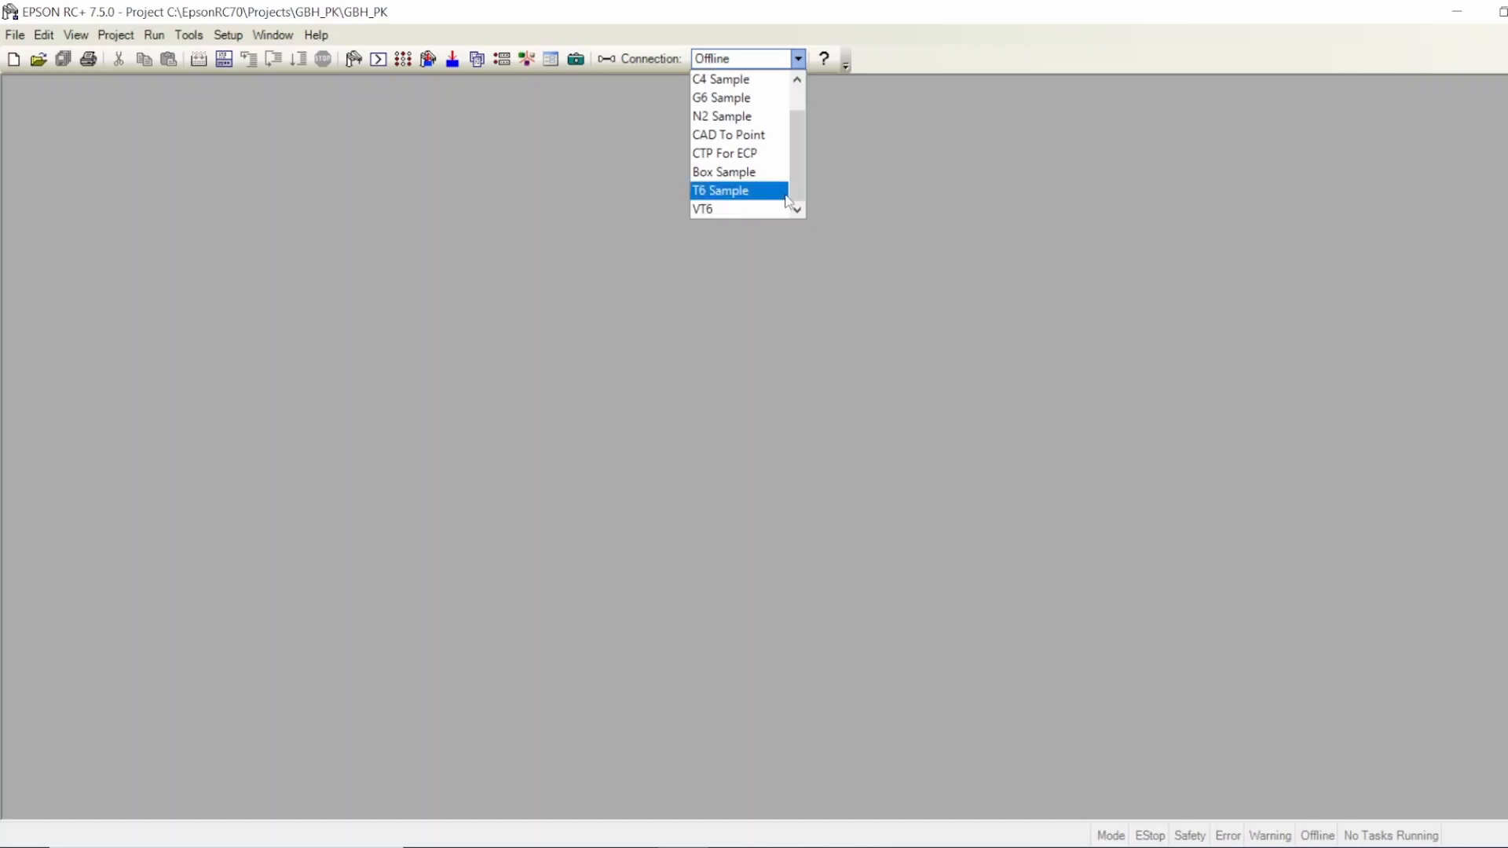
mouse_move(735, 209)
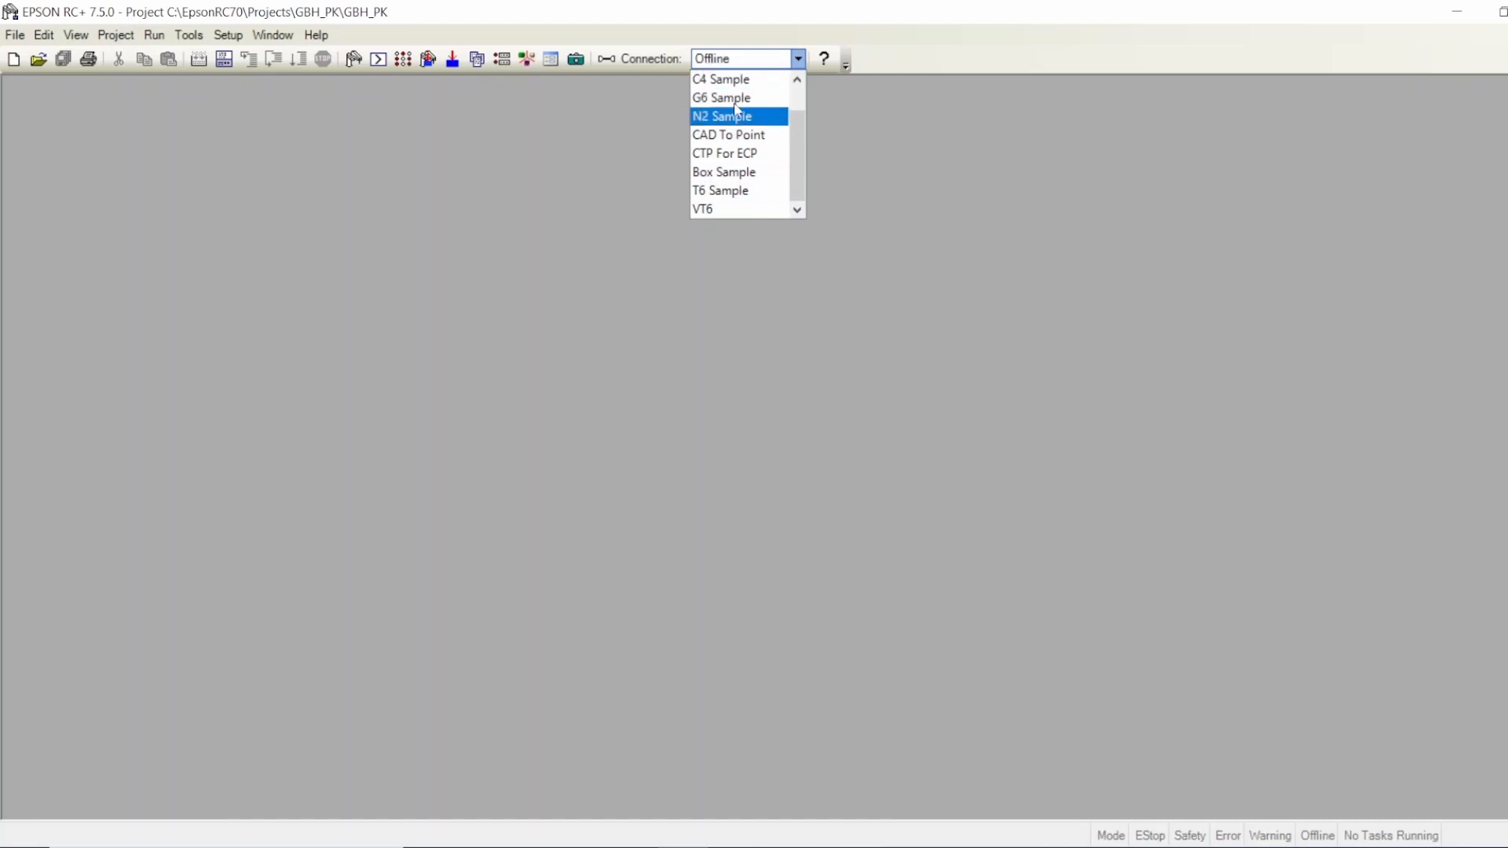
mouse_move(702, 209)
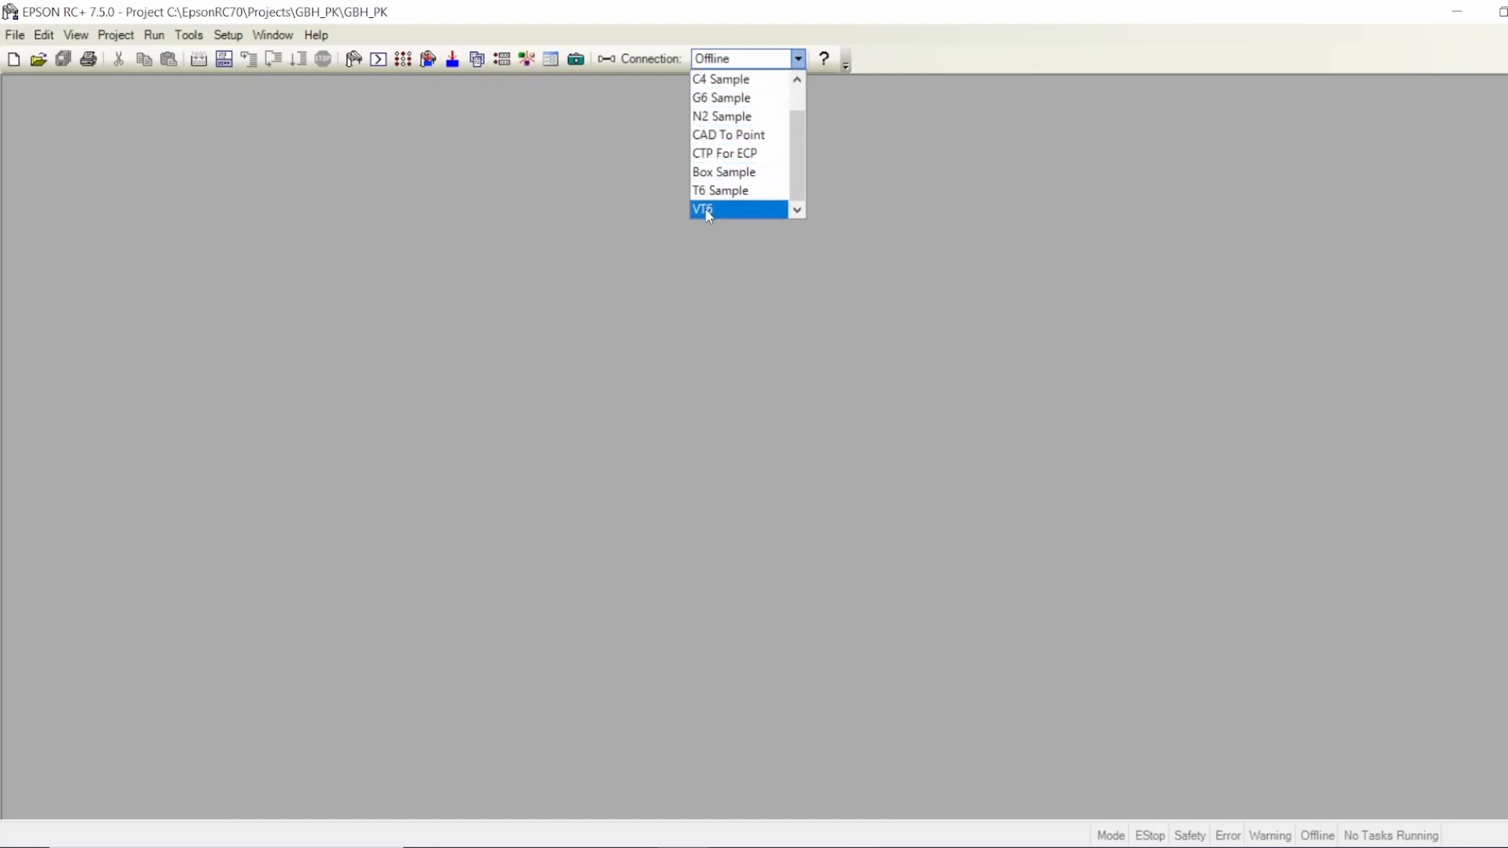
click(702, 209)
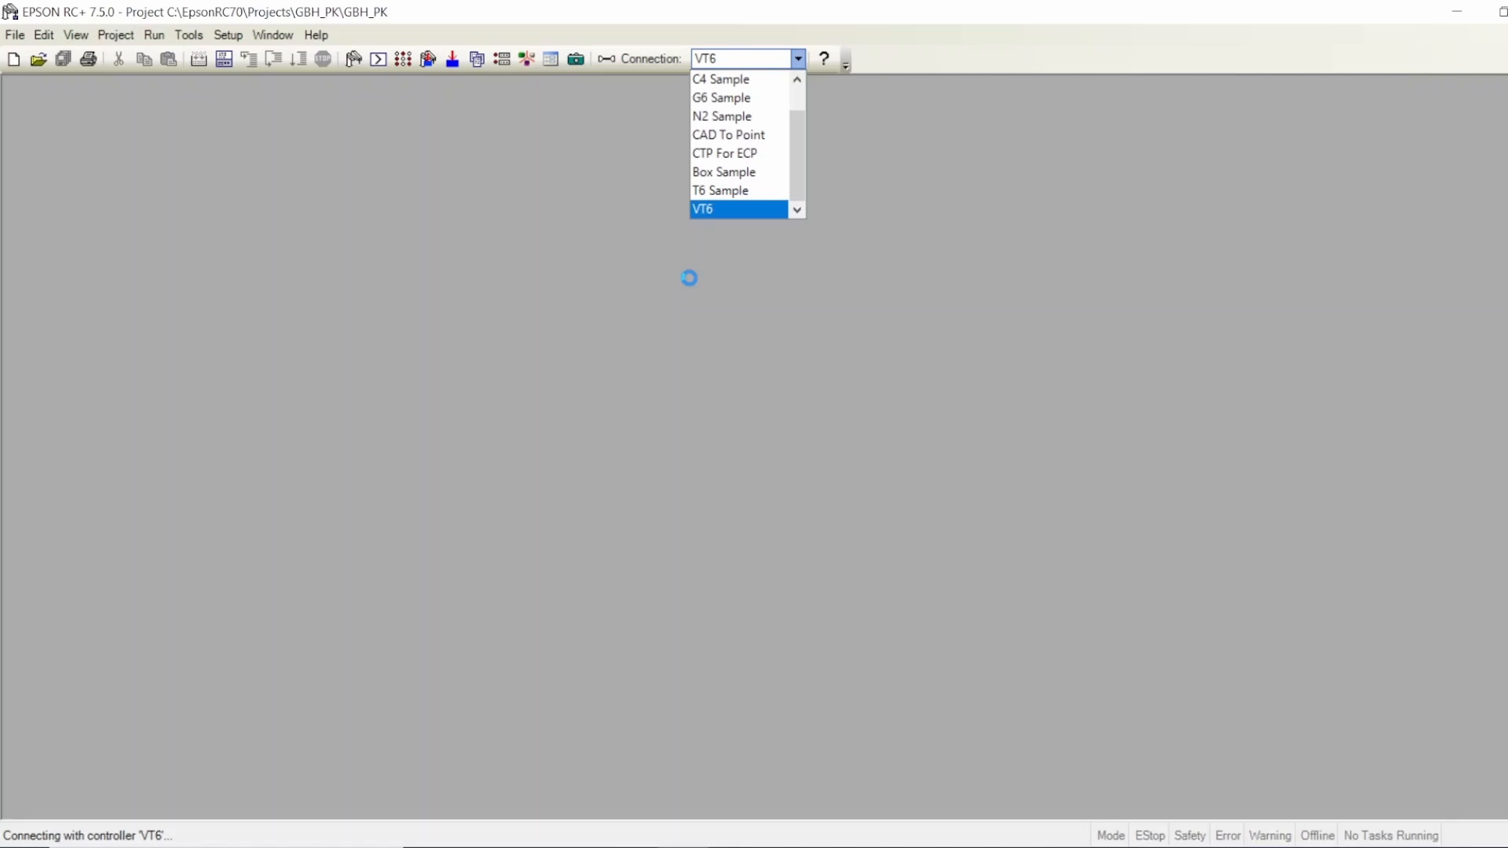
click(702, 209)
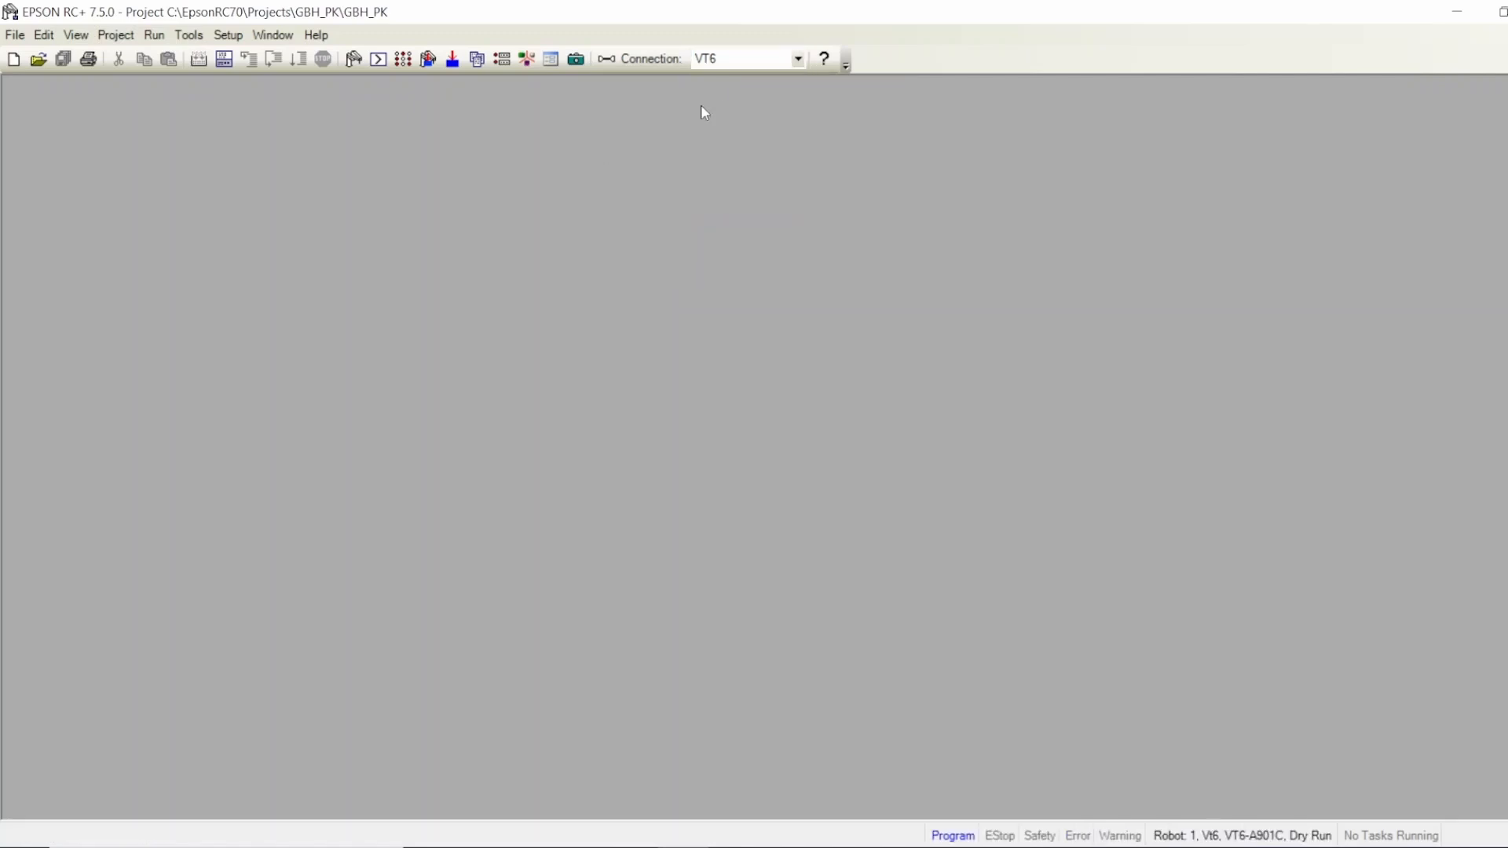
- Launch the robot simulator, angle the 3D view, and enable the Object Rotation / Robot Jog tool
click(527, 58)
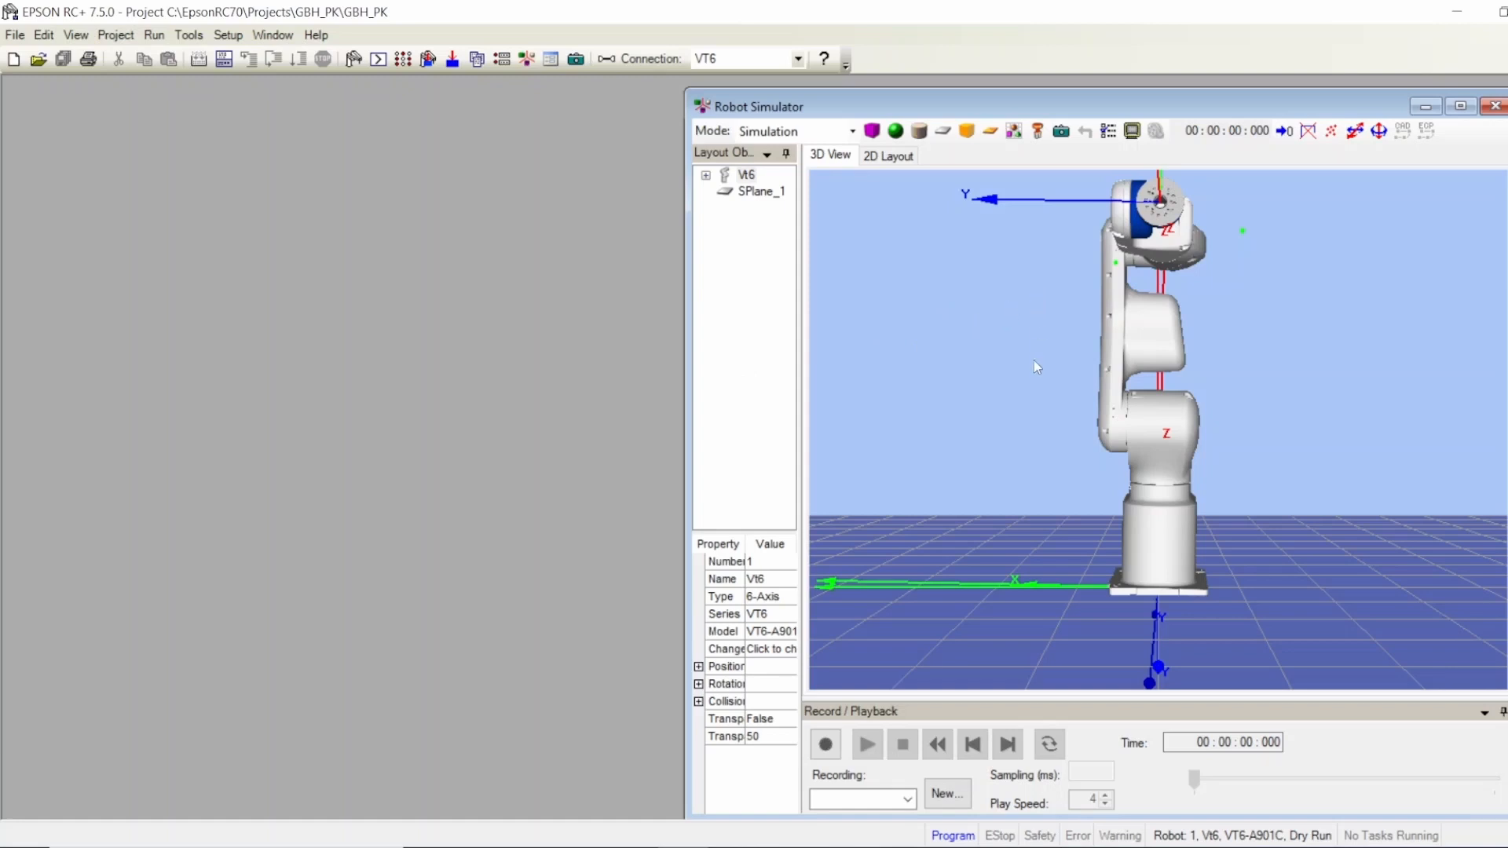
mouse_move(1085, 132)
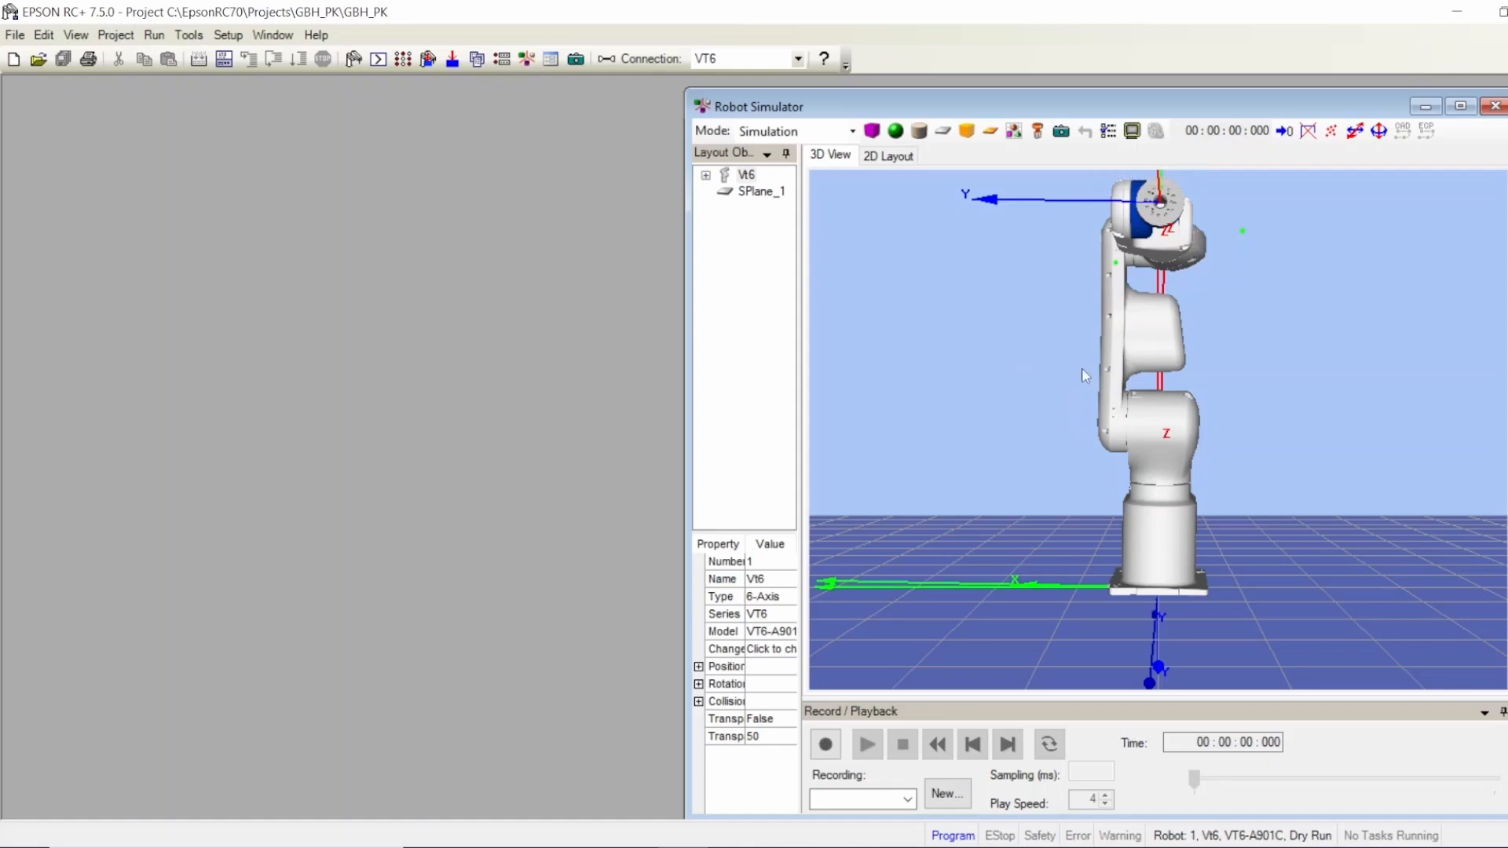
mouse_move(964, 262)
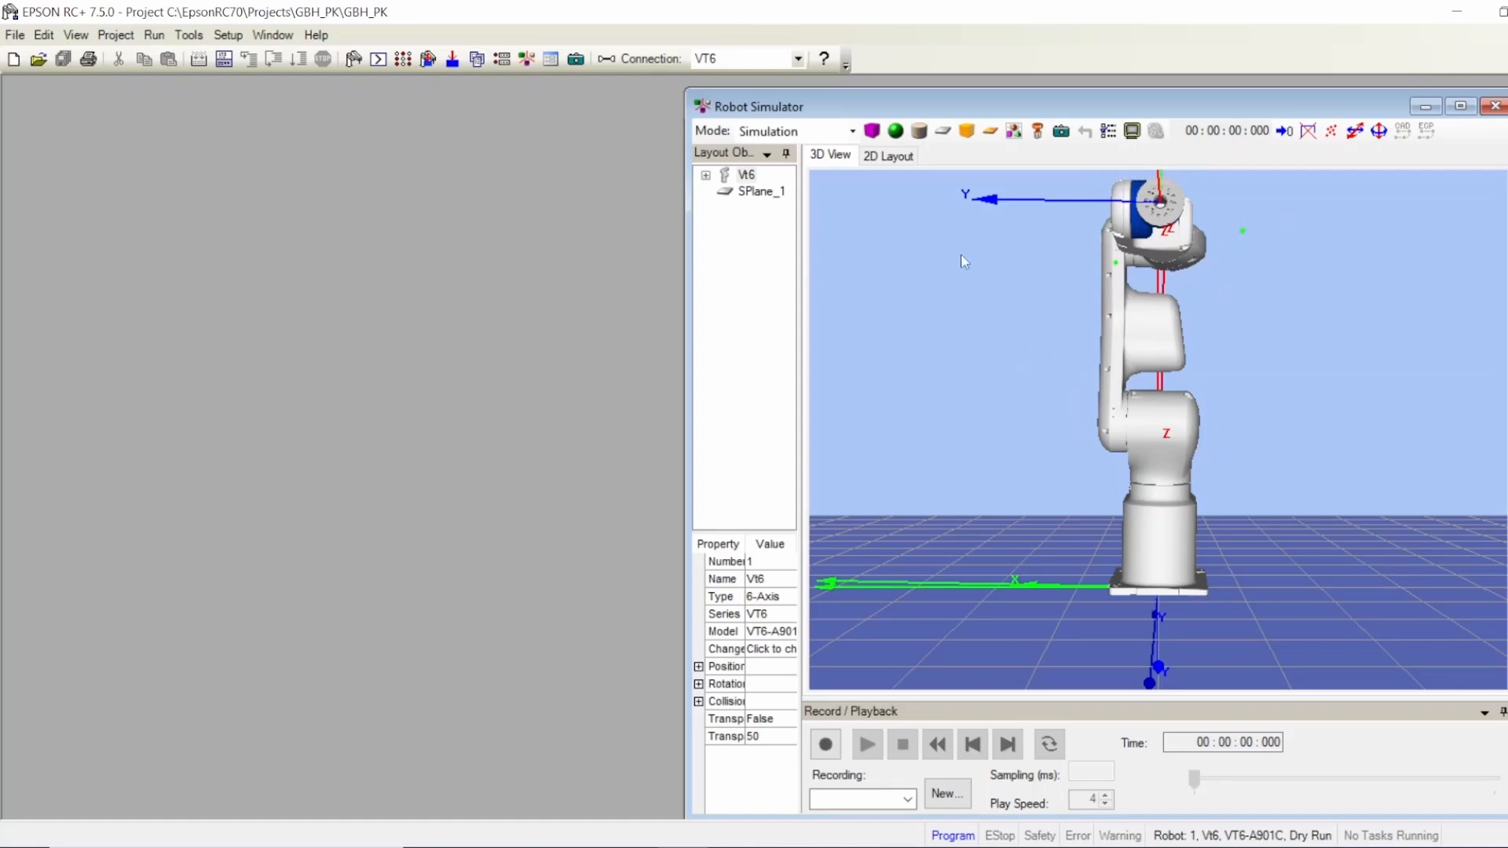
drag(757, 105, 589, 95)
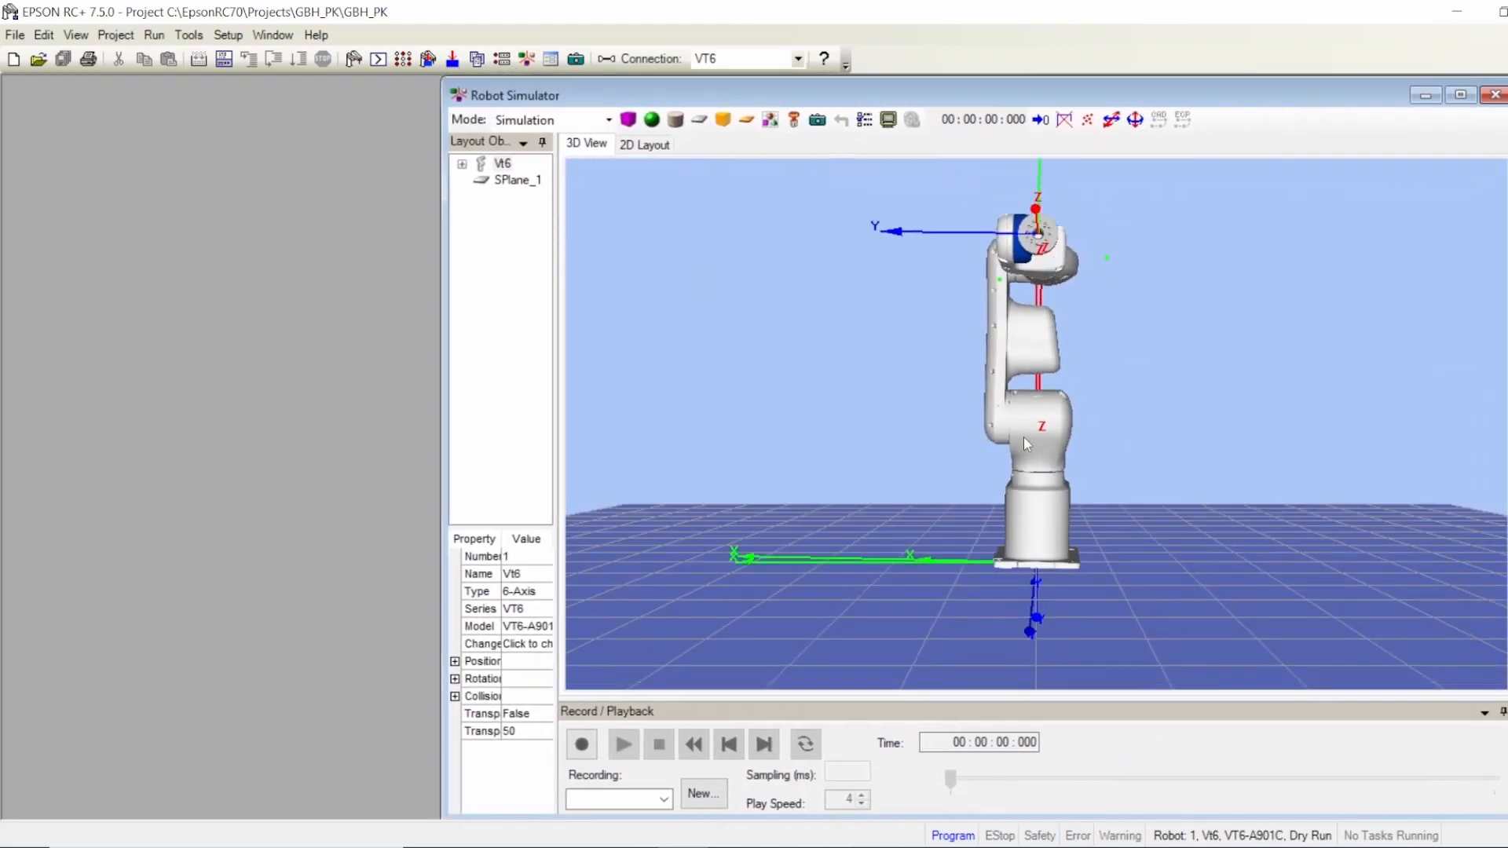
mouse_move(1135, 117)
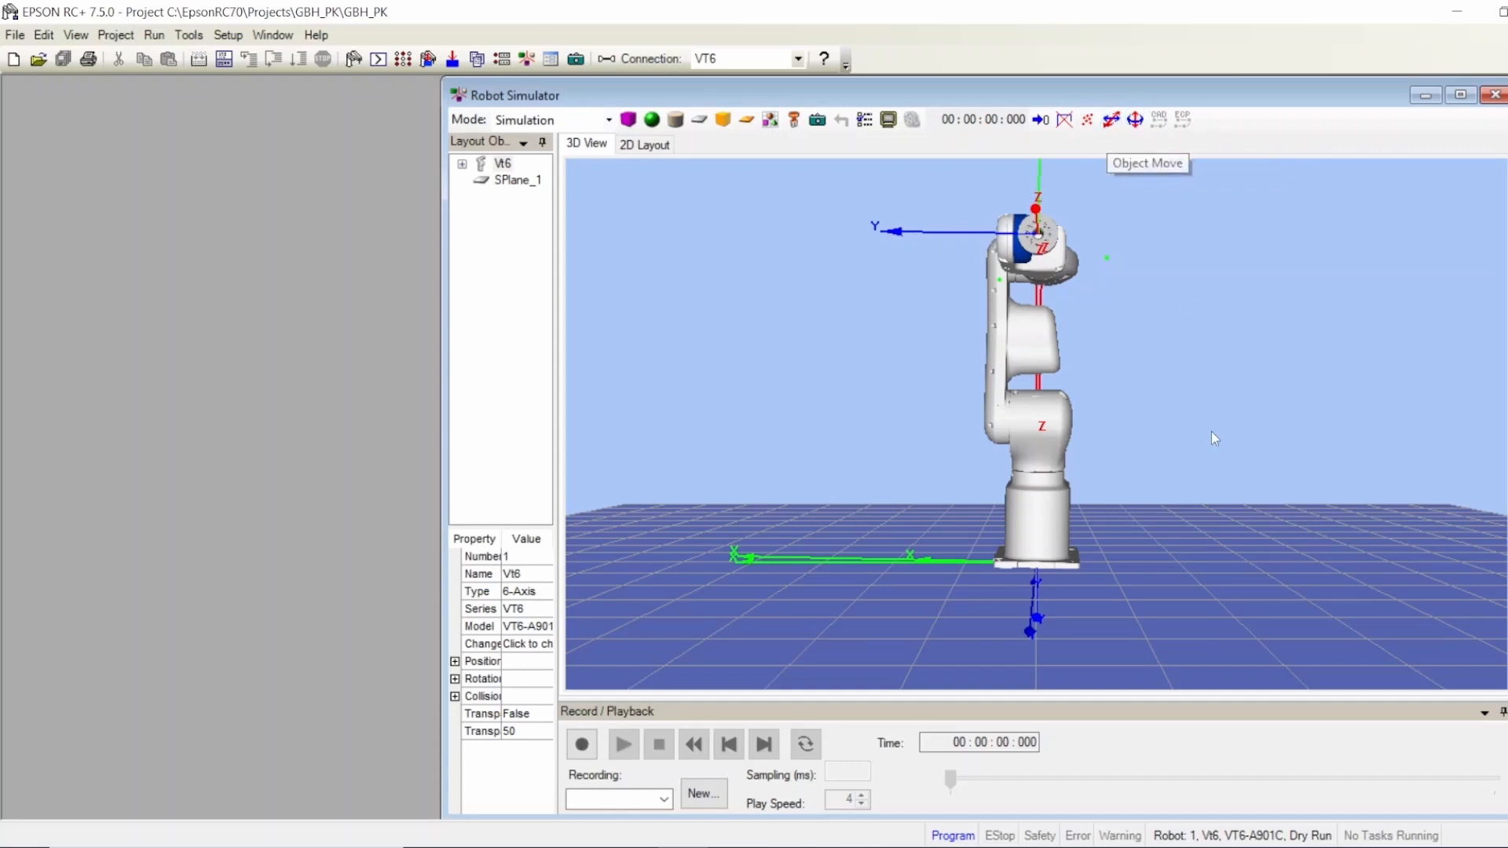
mouse_move(894, 345)
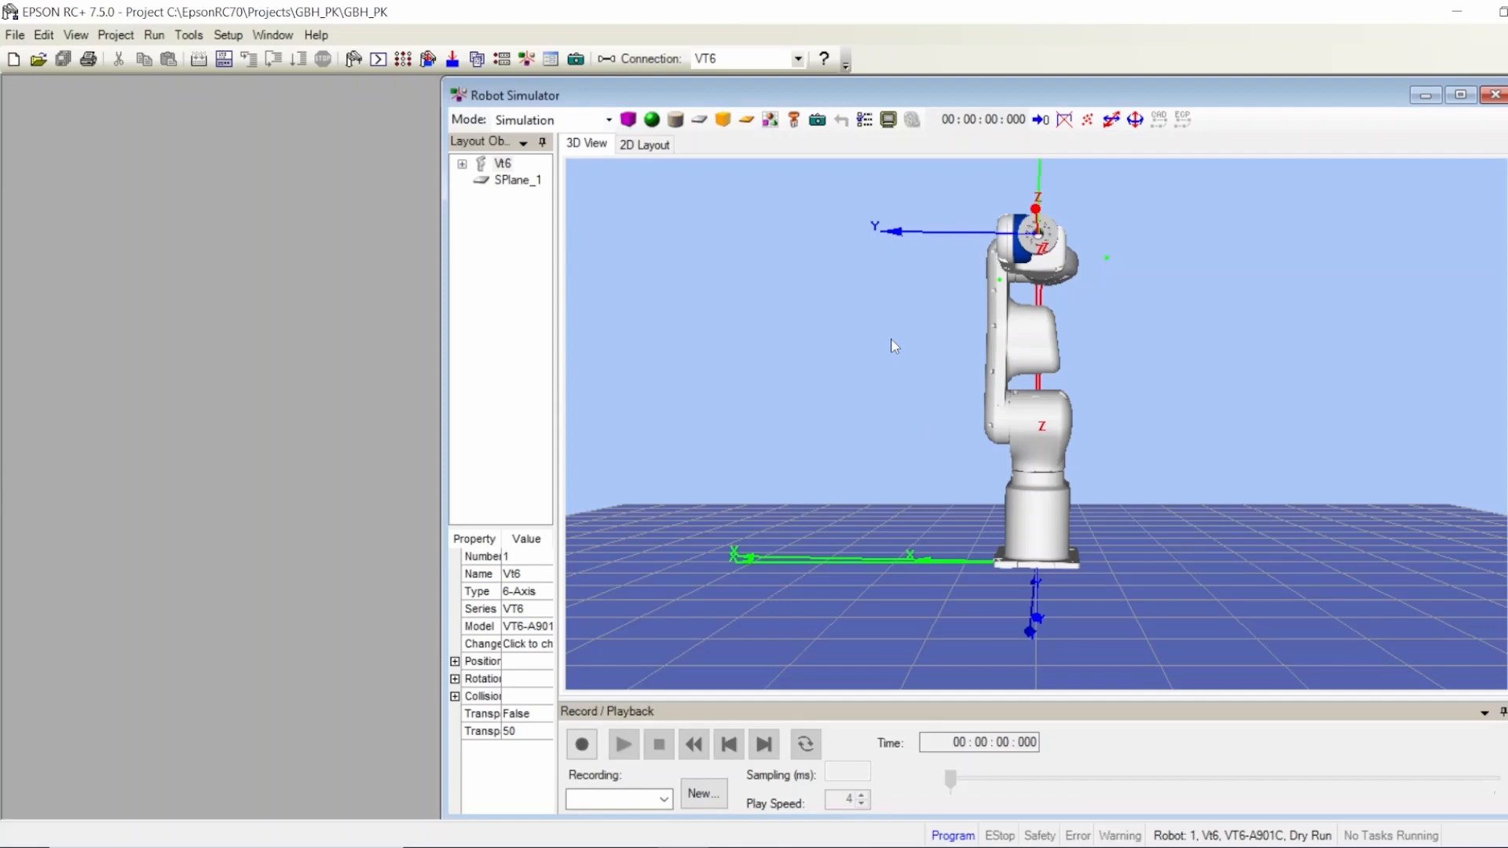
drag(894, 346, 1000, 346)
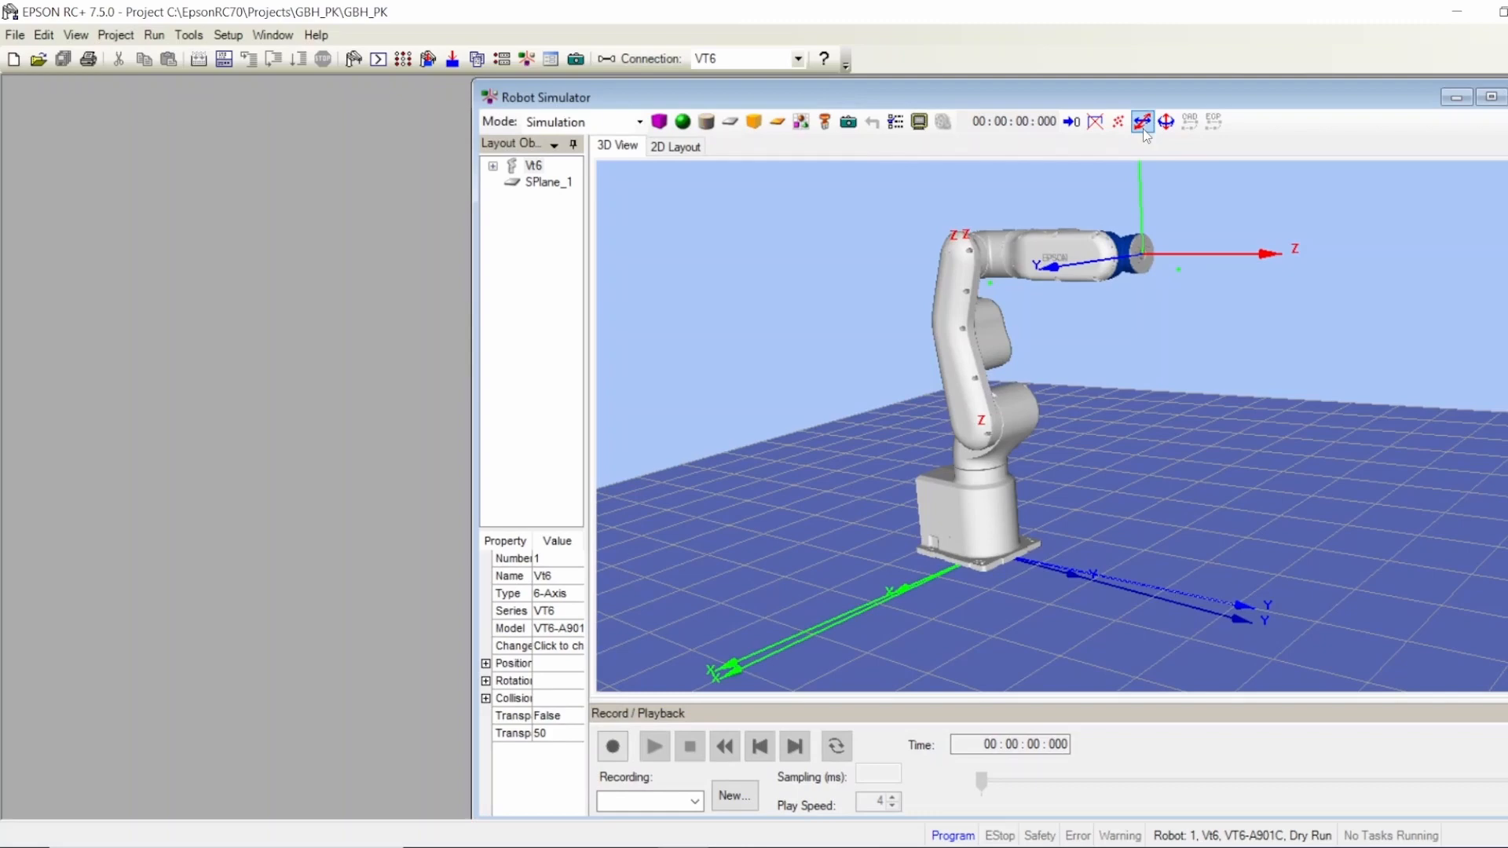
mouse_move(1168, 123)
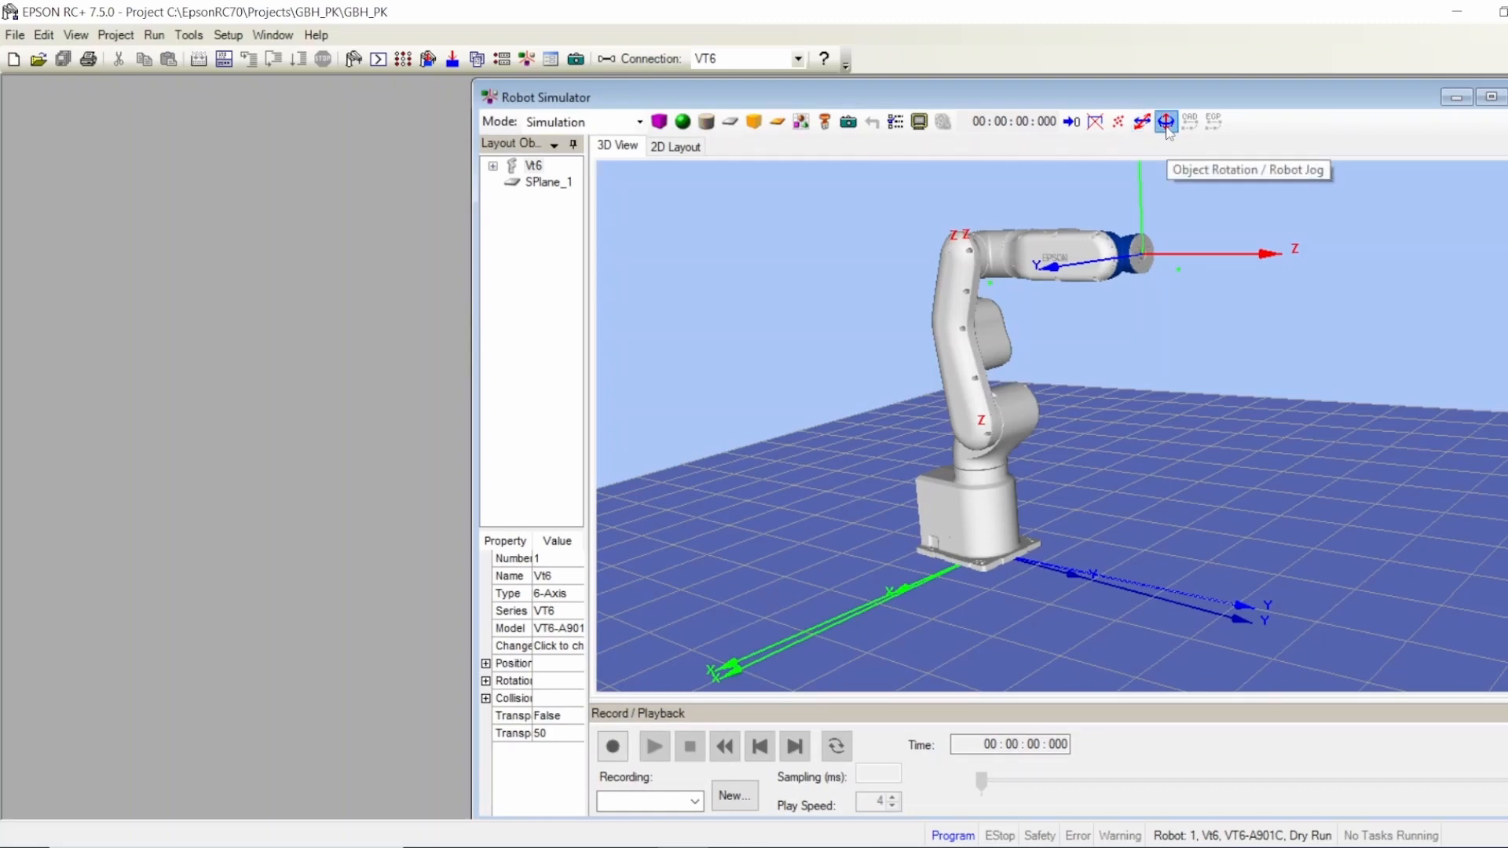
click(1166, 121)
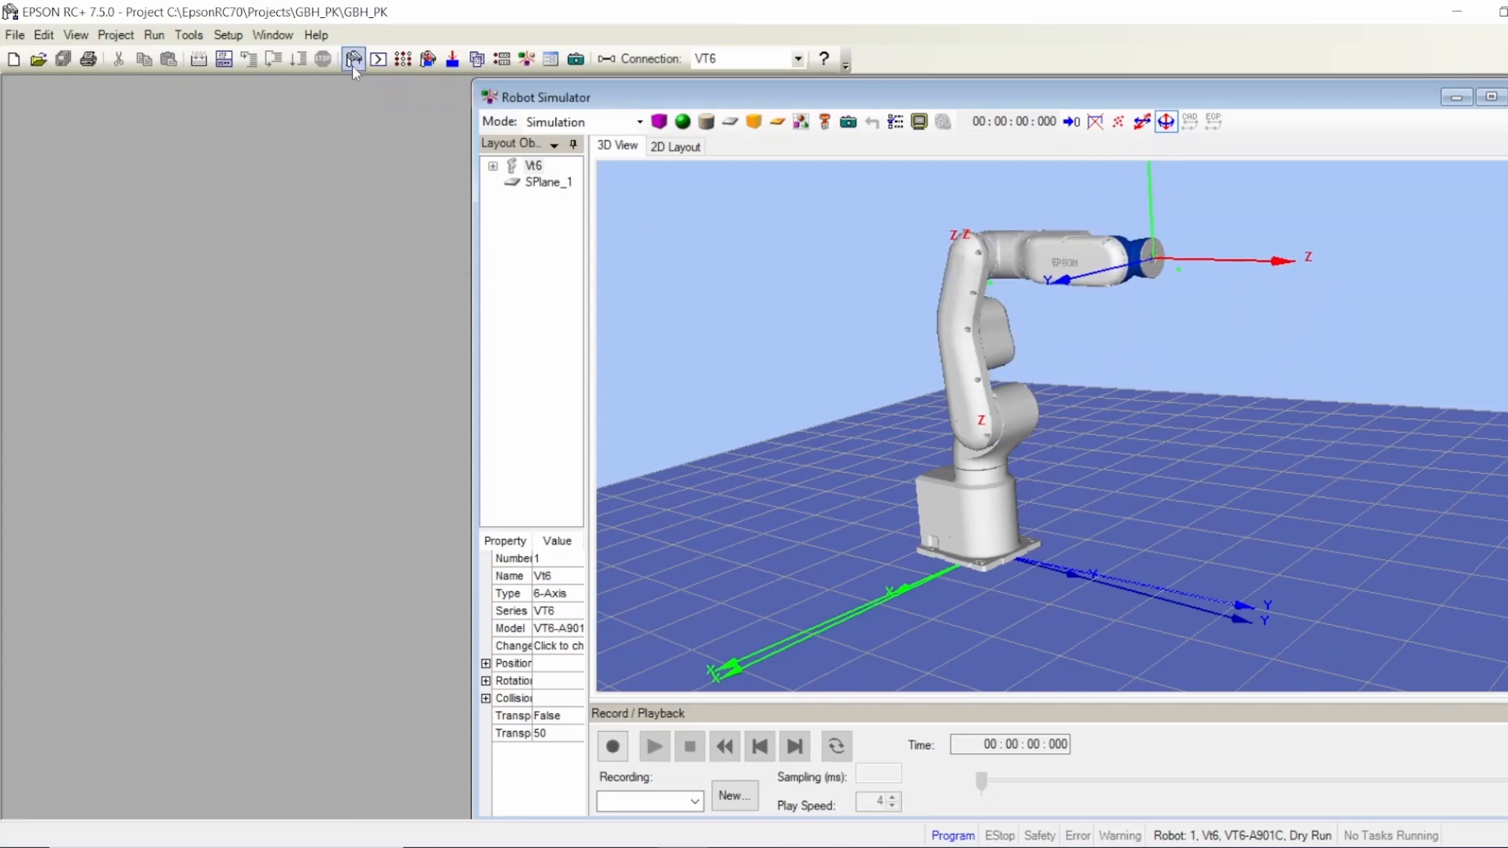
- Turn the VT6 motors on from Robot Manager's Control Panel, confirming with Yes
click(354, 58)
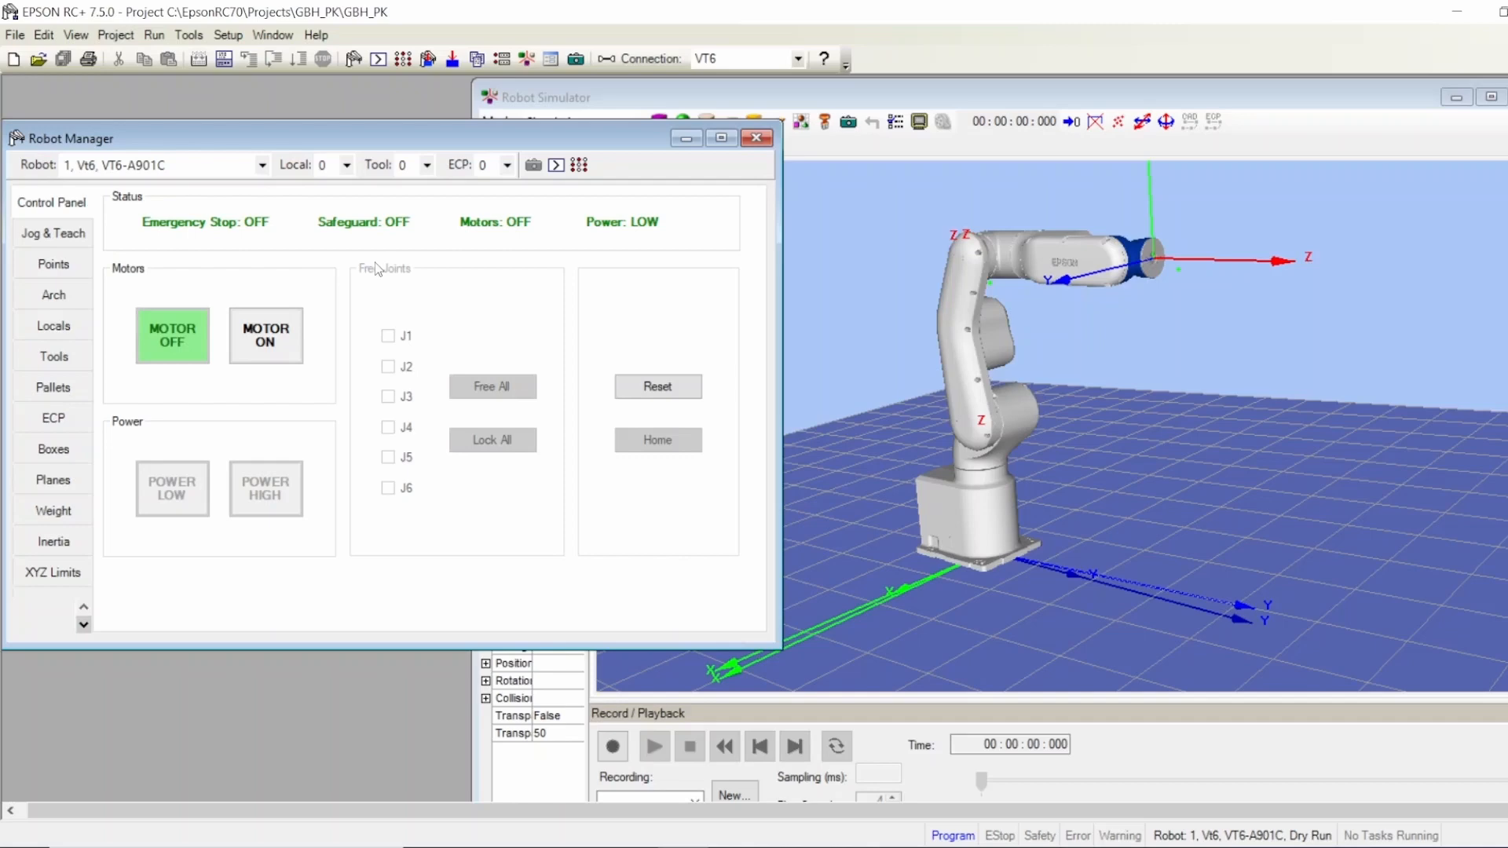
mouse_move(767, 404)
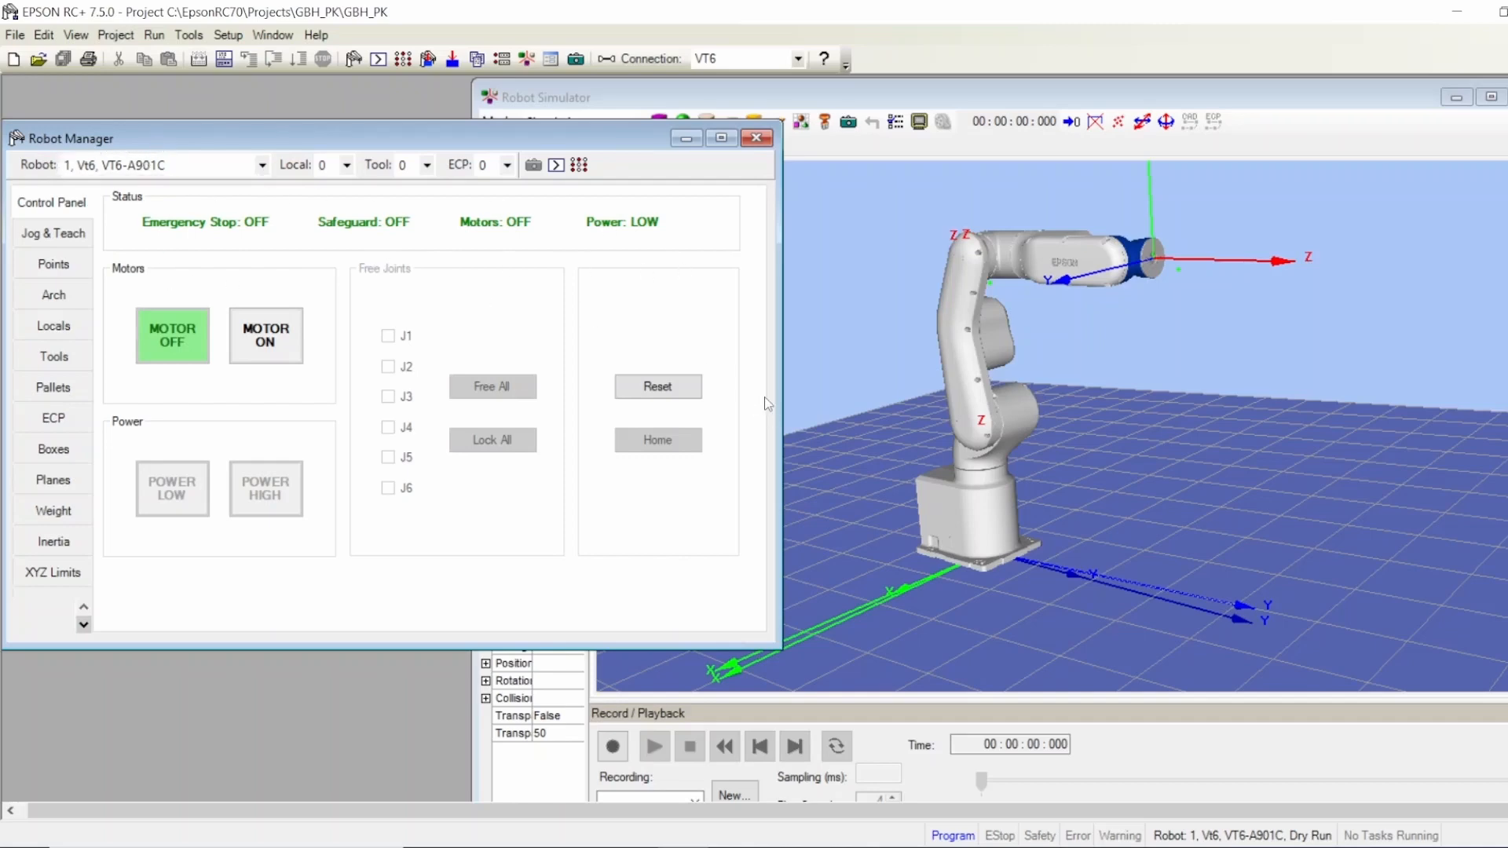
mouse_move(606, 58)
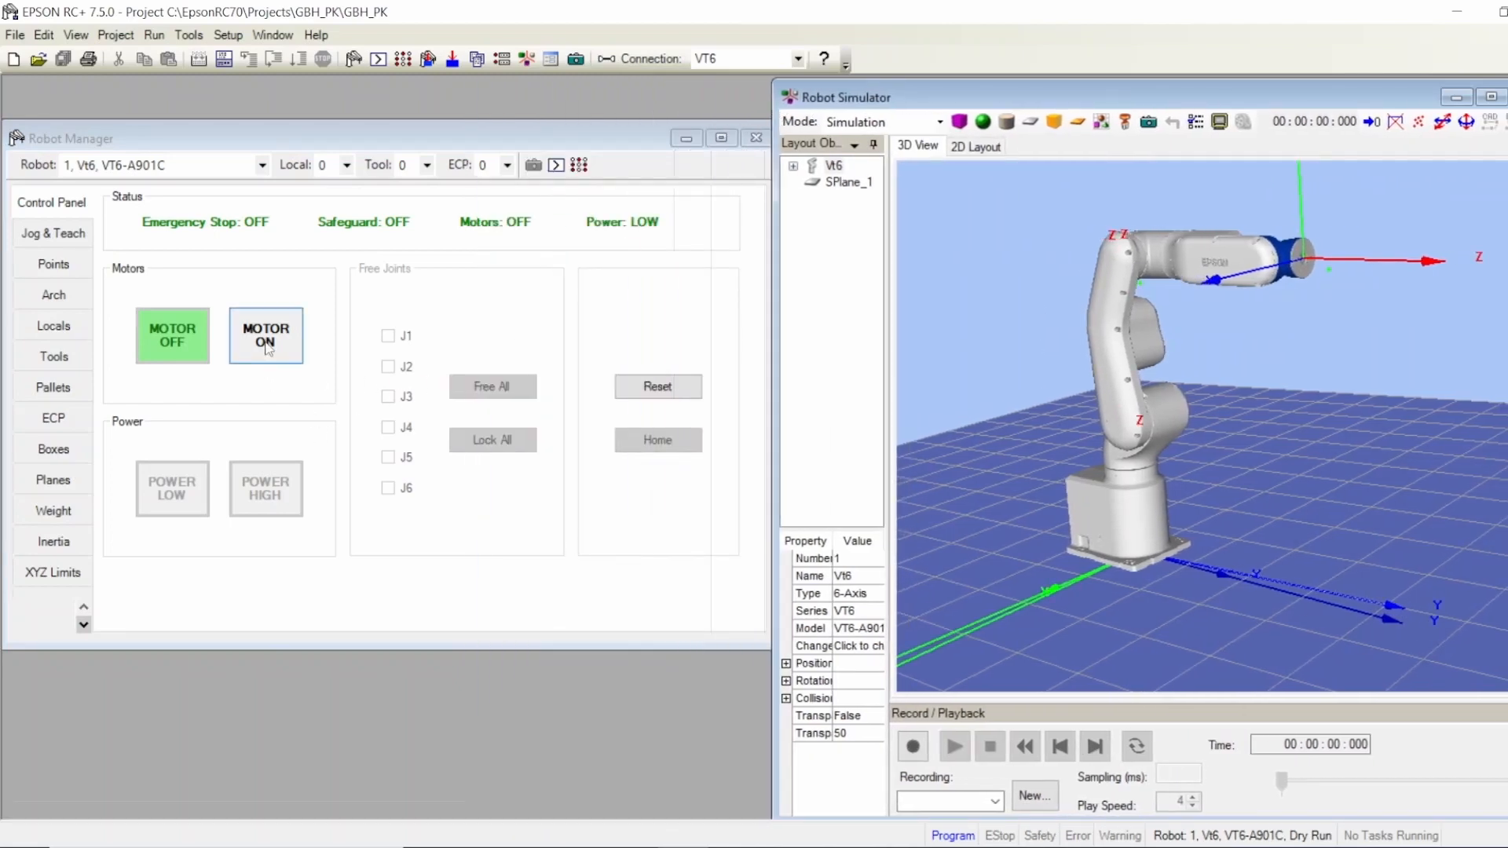
click(264, 336)
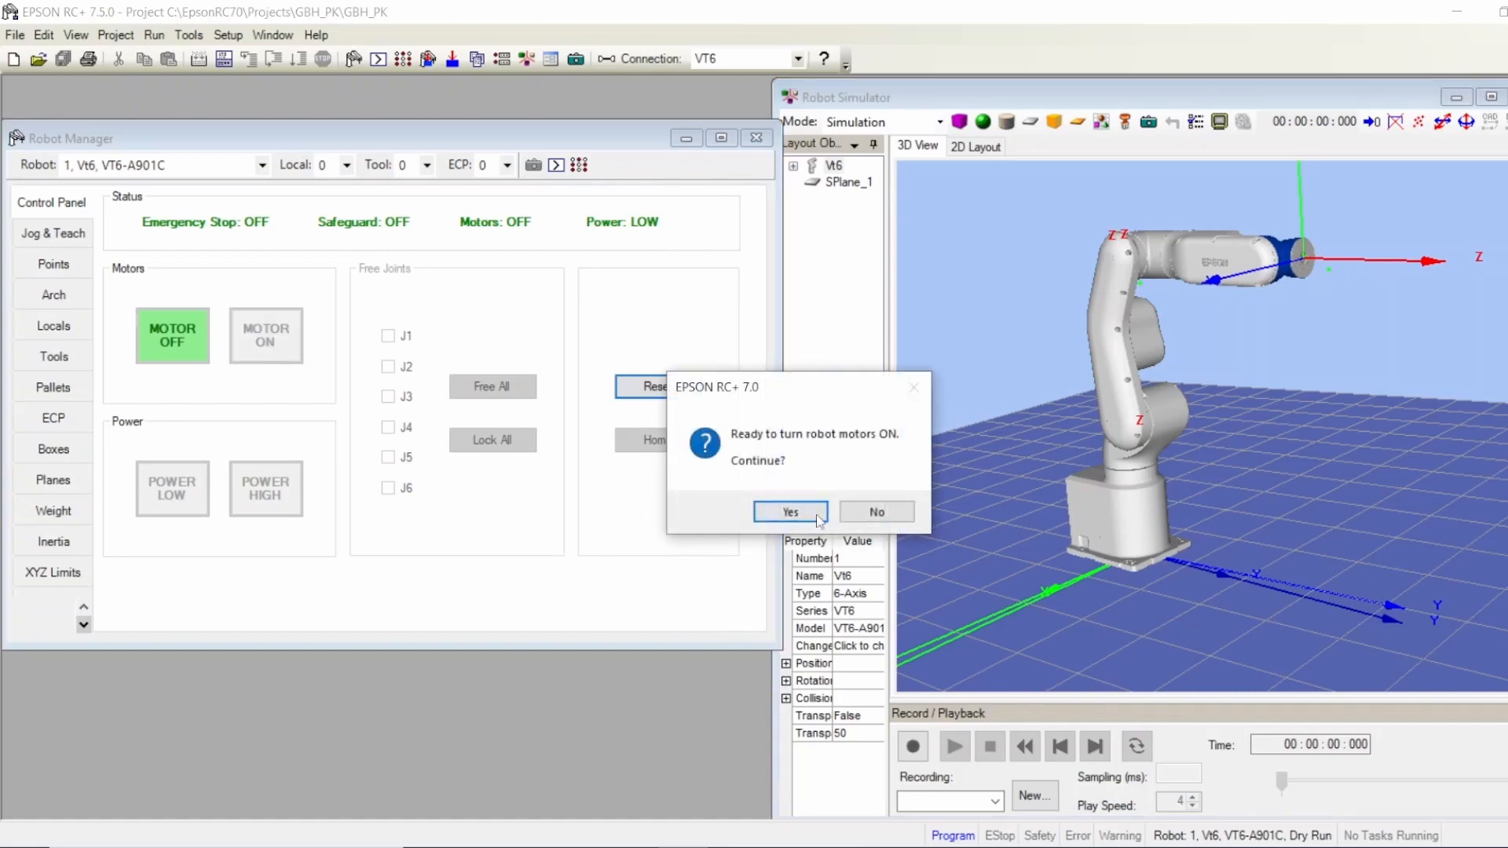
click(790, 511)
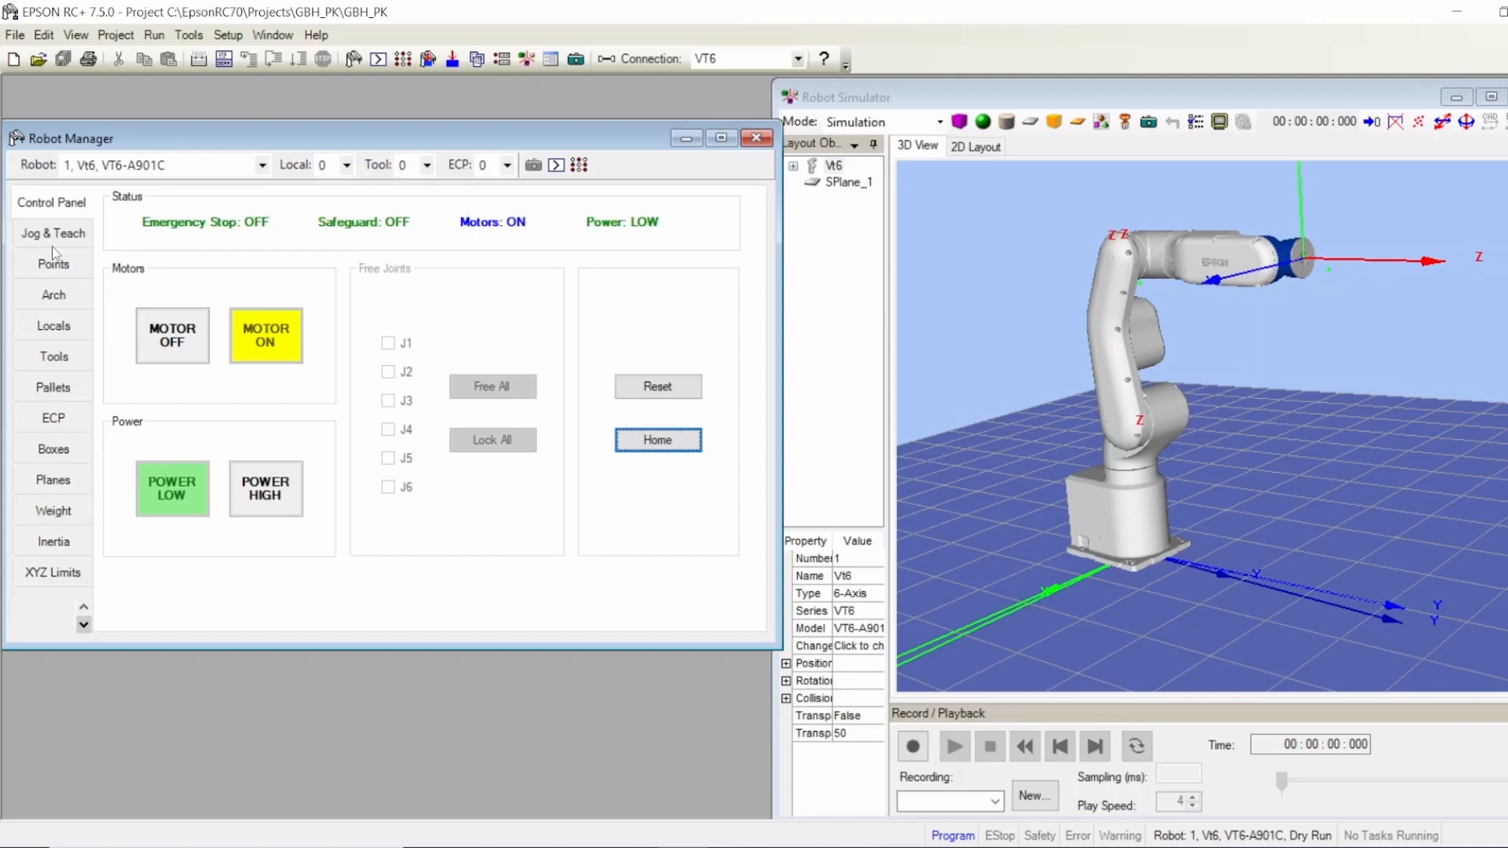
- On Jog & Teach in Joint mode, jog J3 negative twice and then J1 positive
click(52, 232)
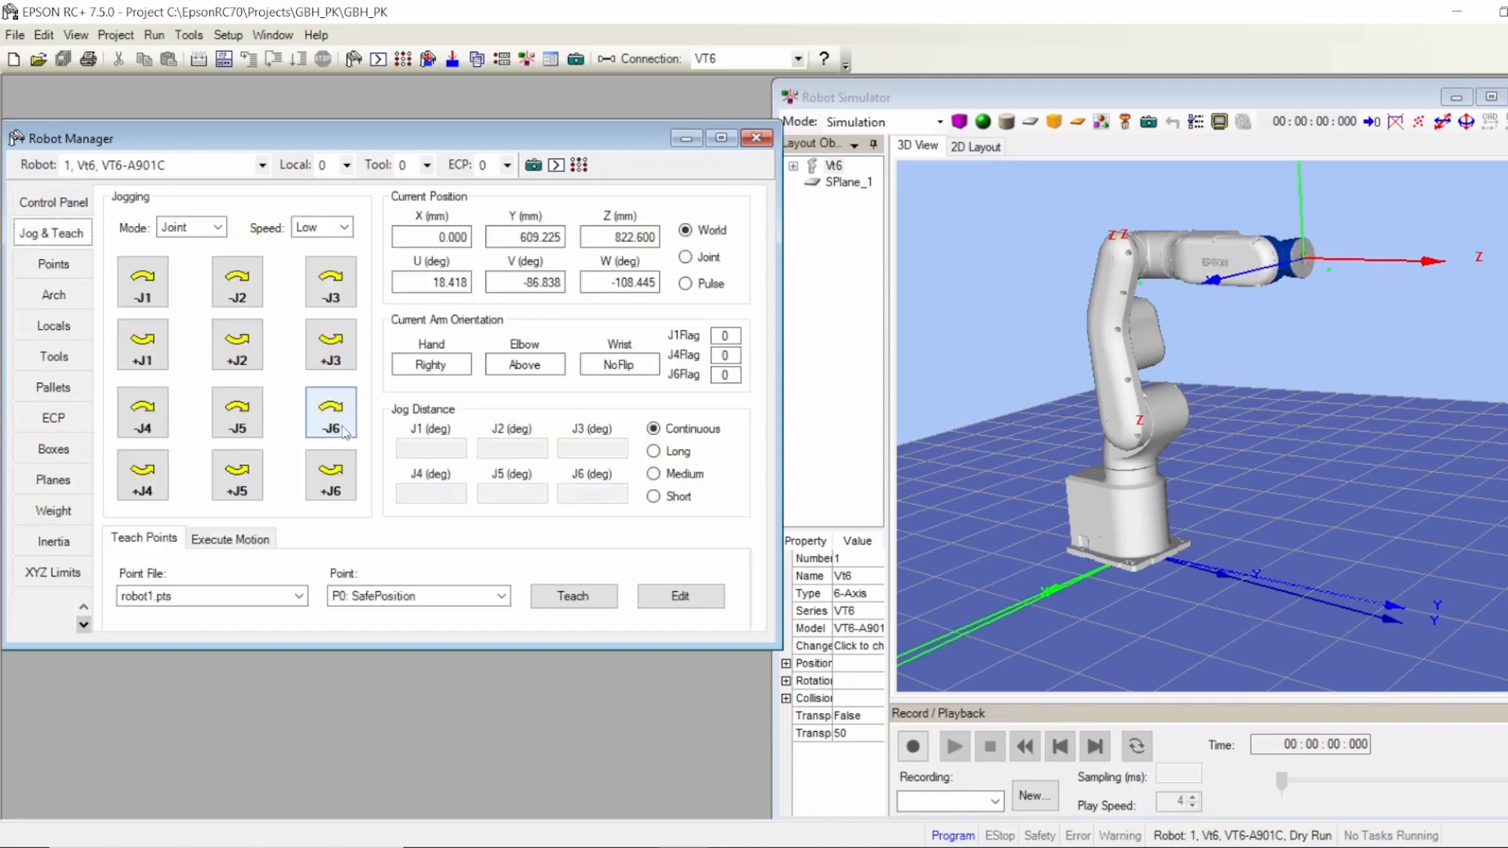
click(330, 282)
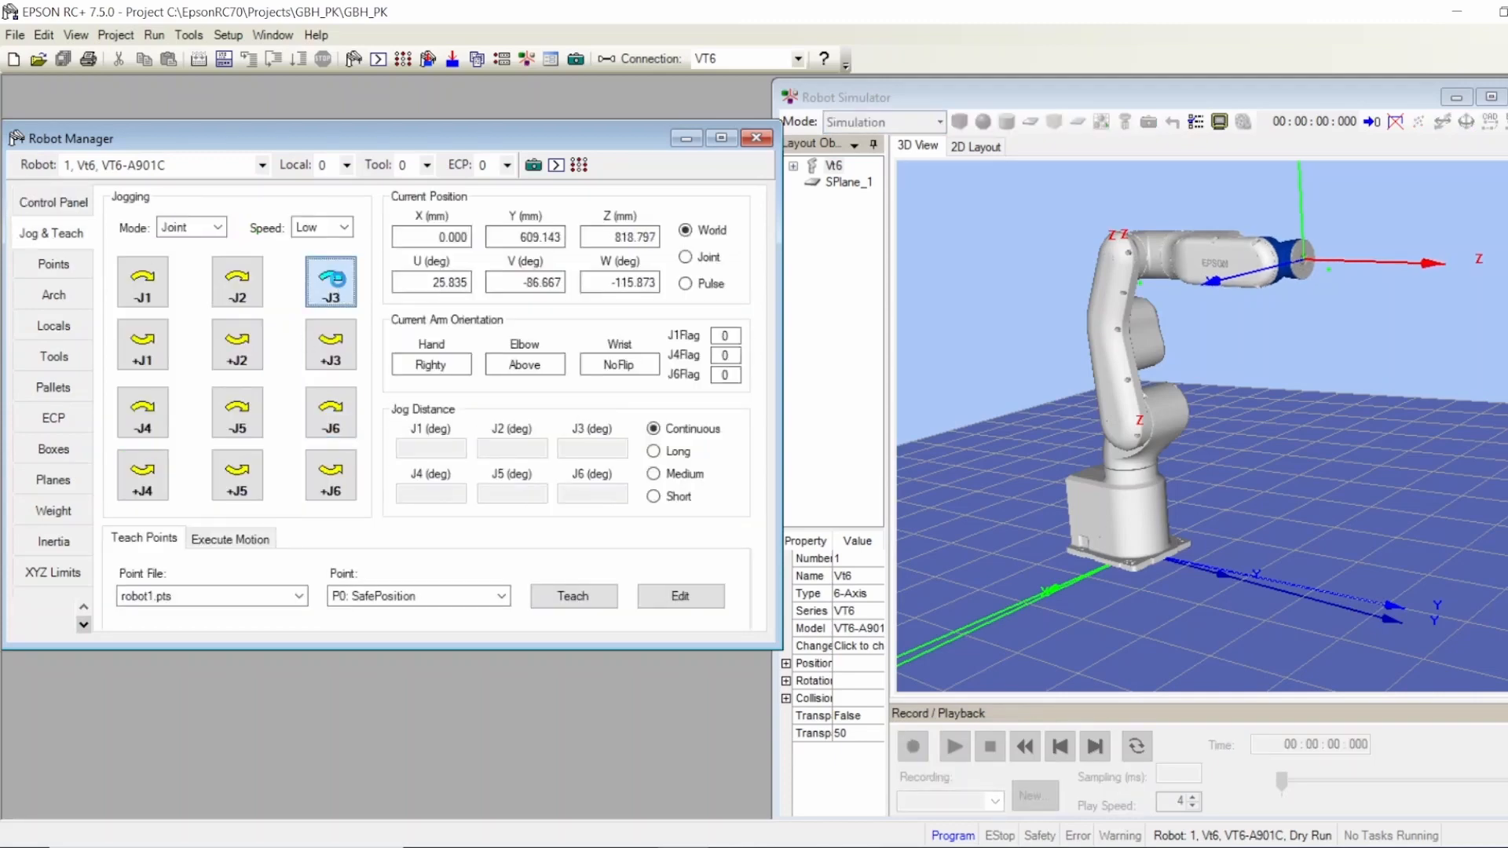
click(143, 346)
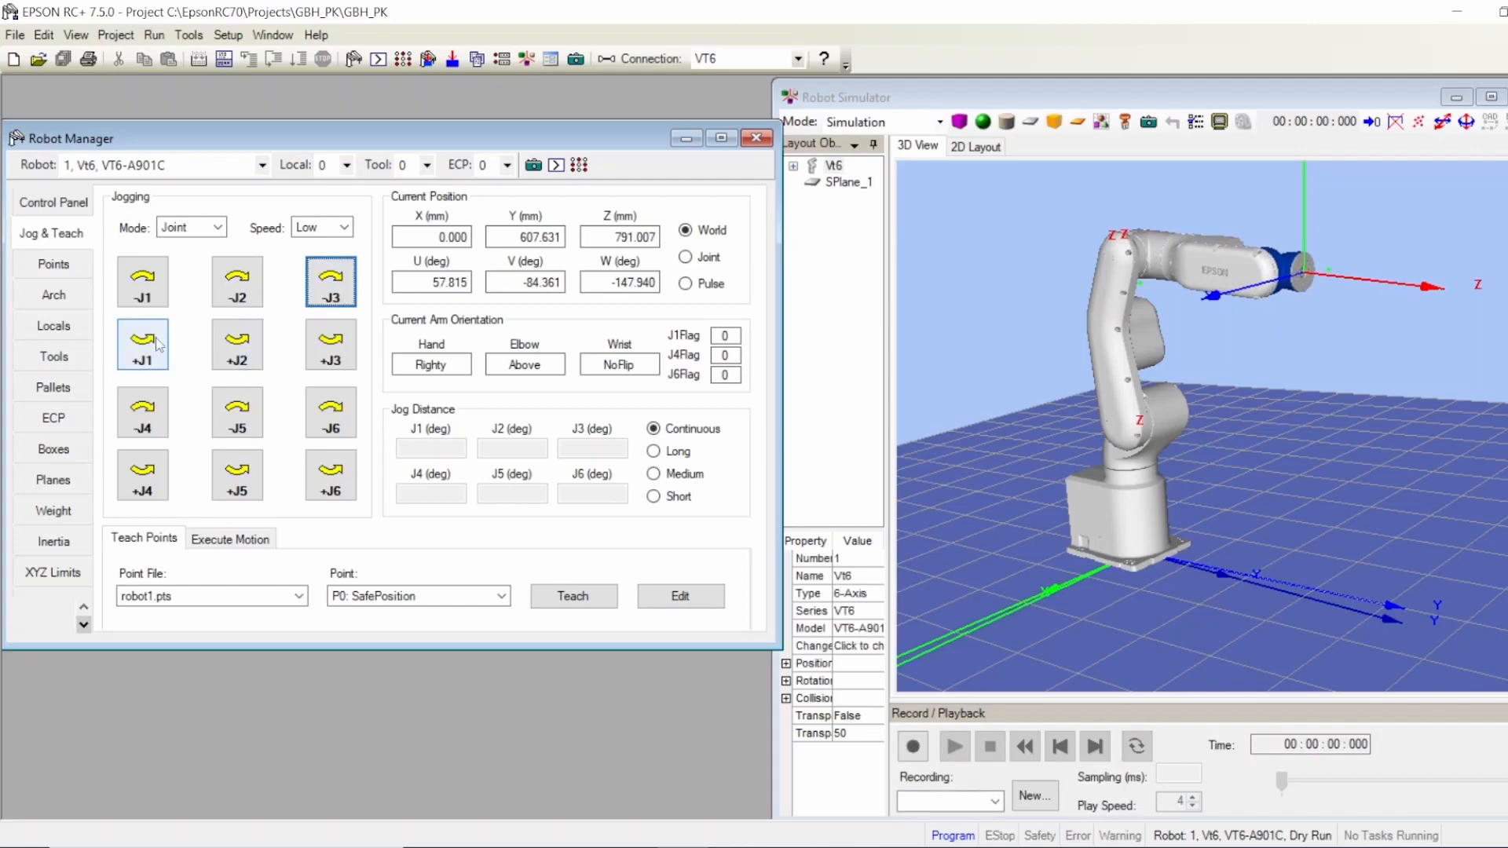
click(143, 344)
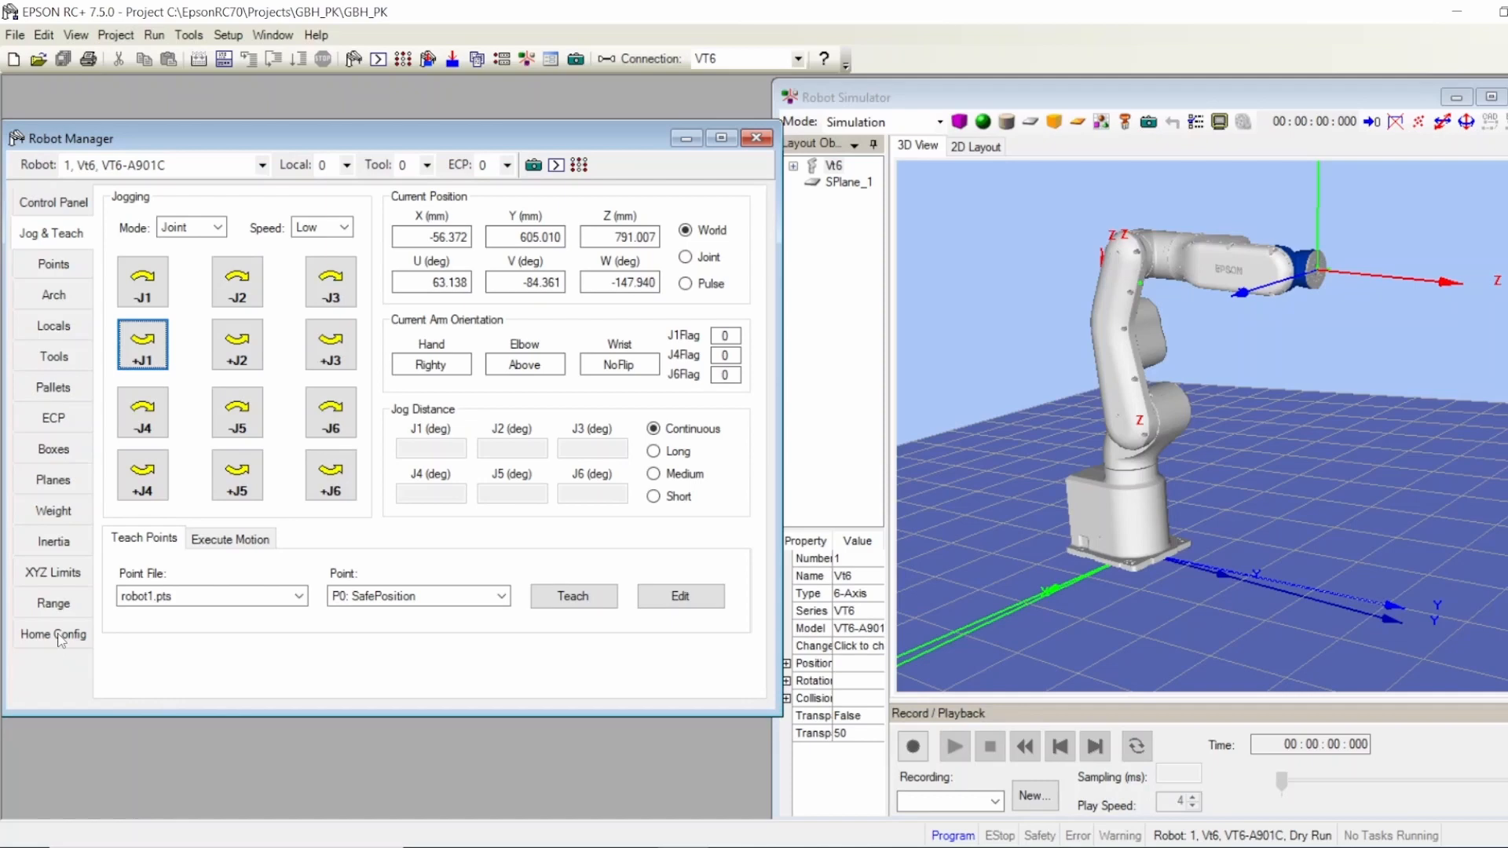
- View the Home Config page with default encoder-pulse home values for J1 through J4
click(53, 633)
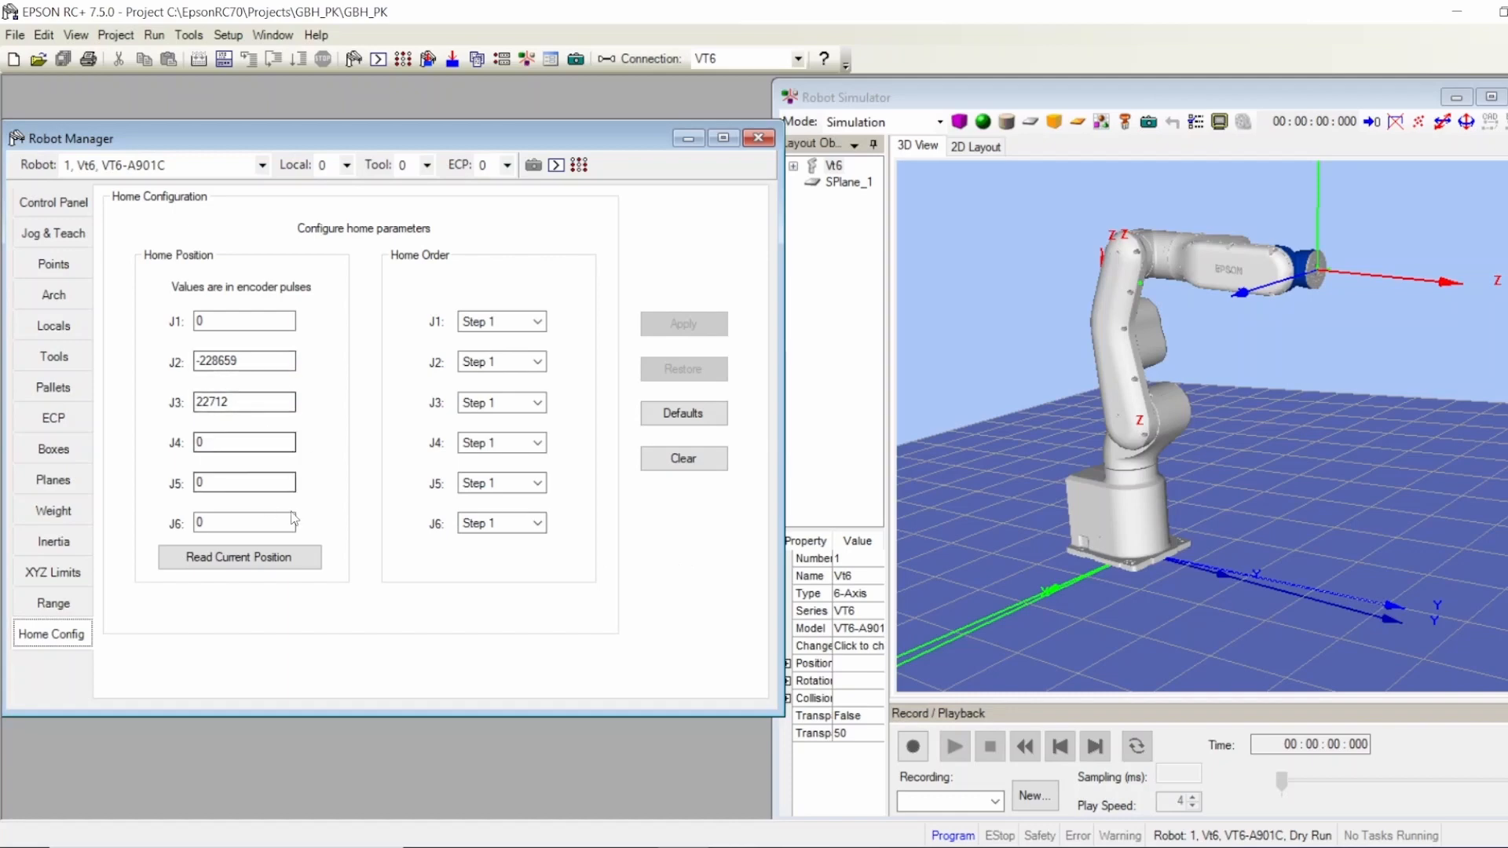
mouse_move(770, 649)
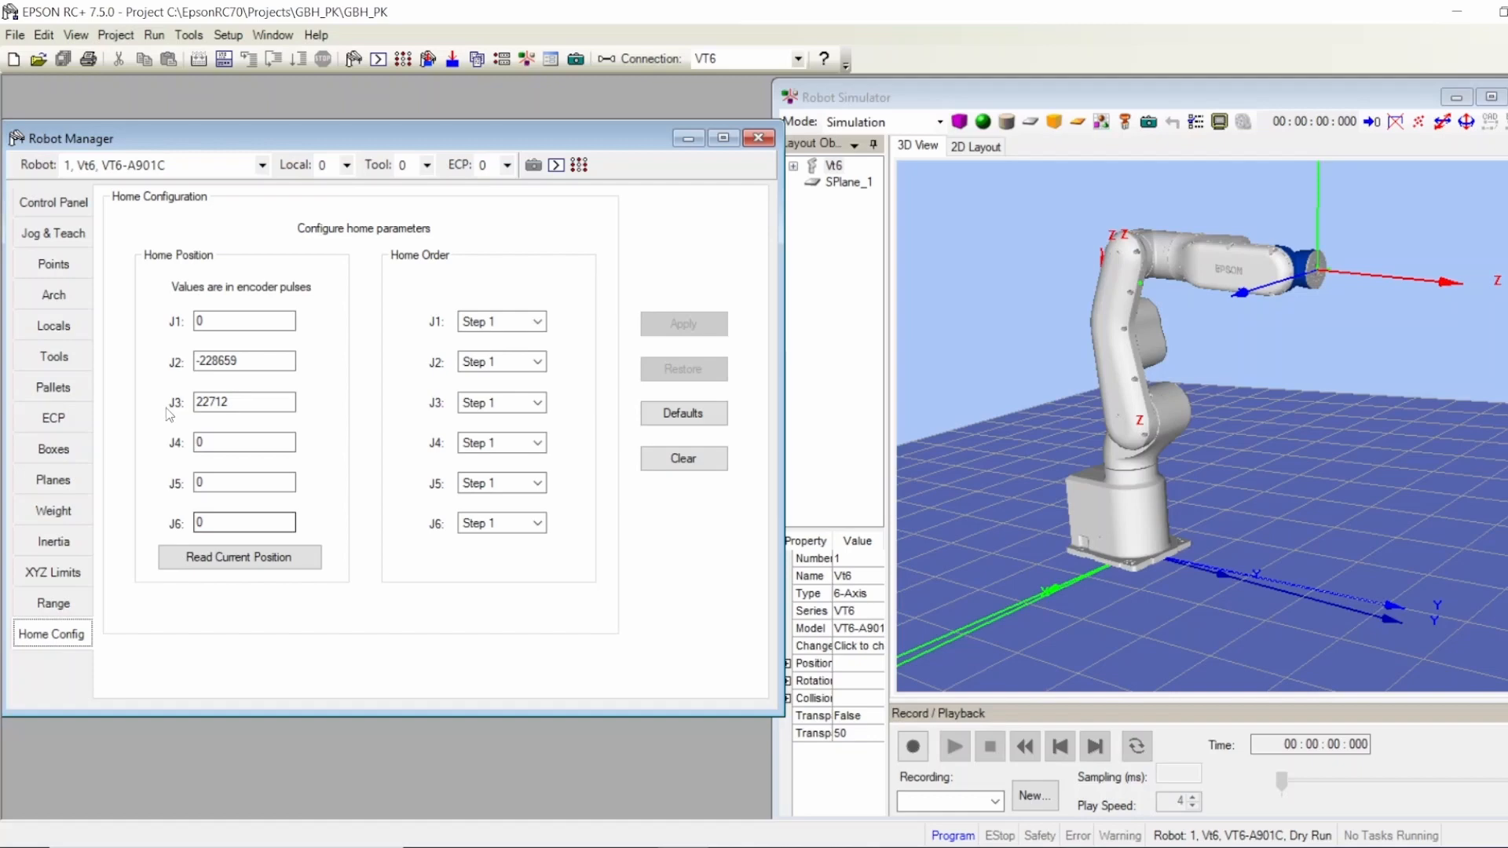
click(52, 233)
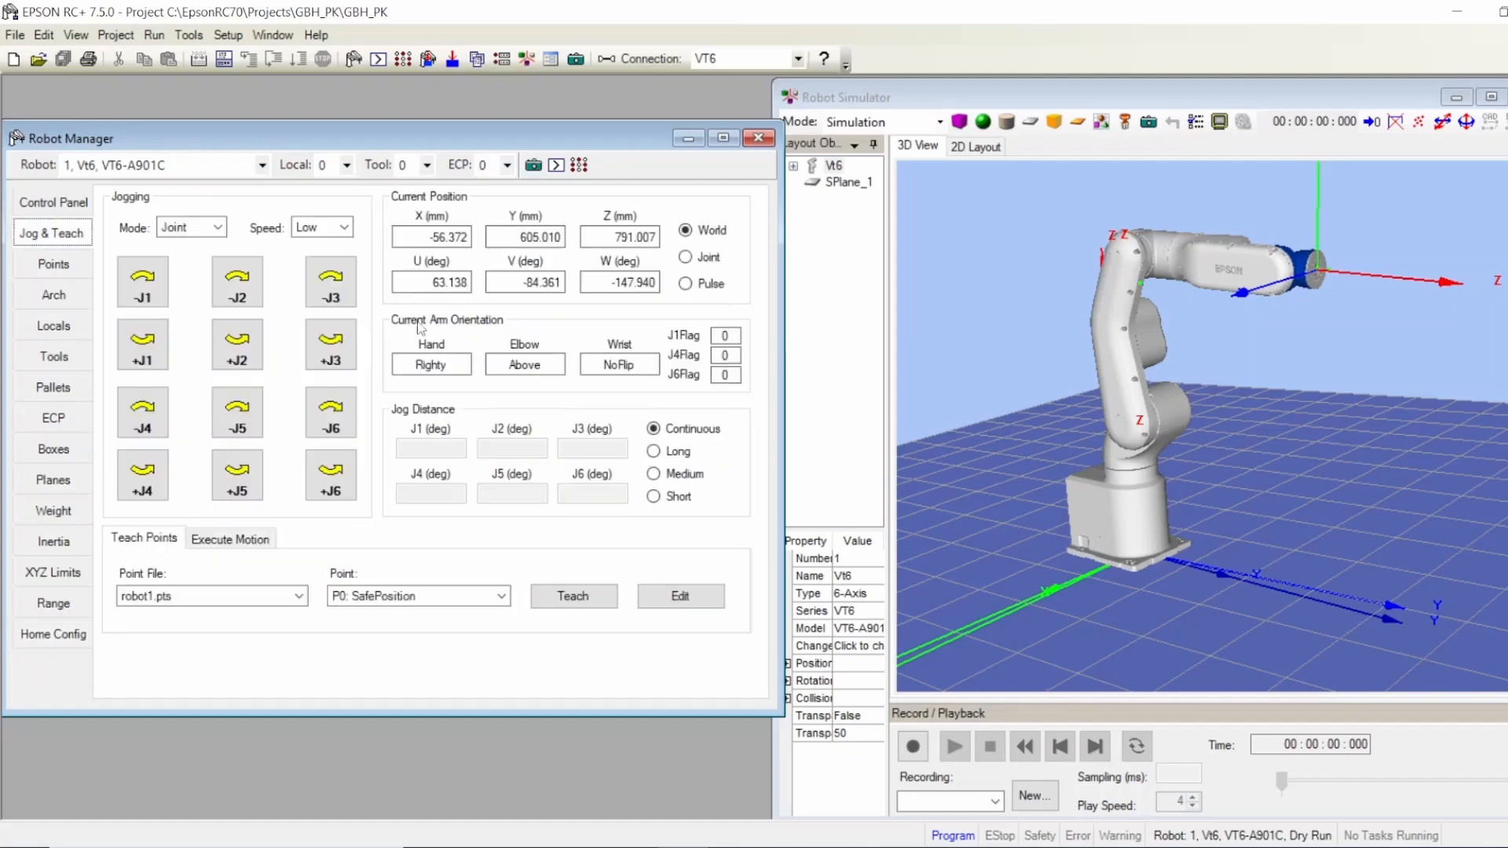
mouse_move(284, 277)
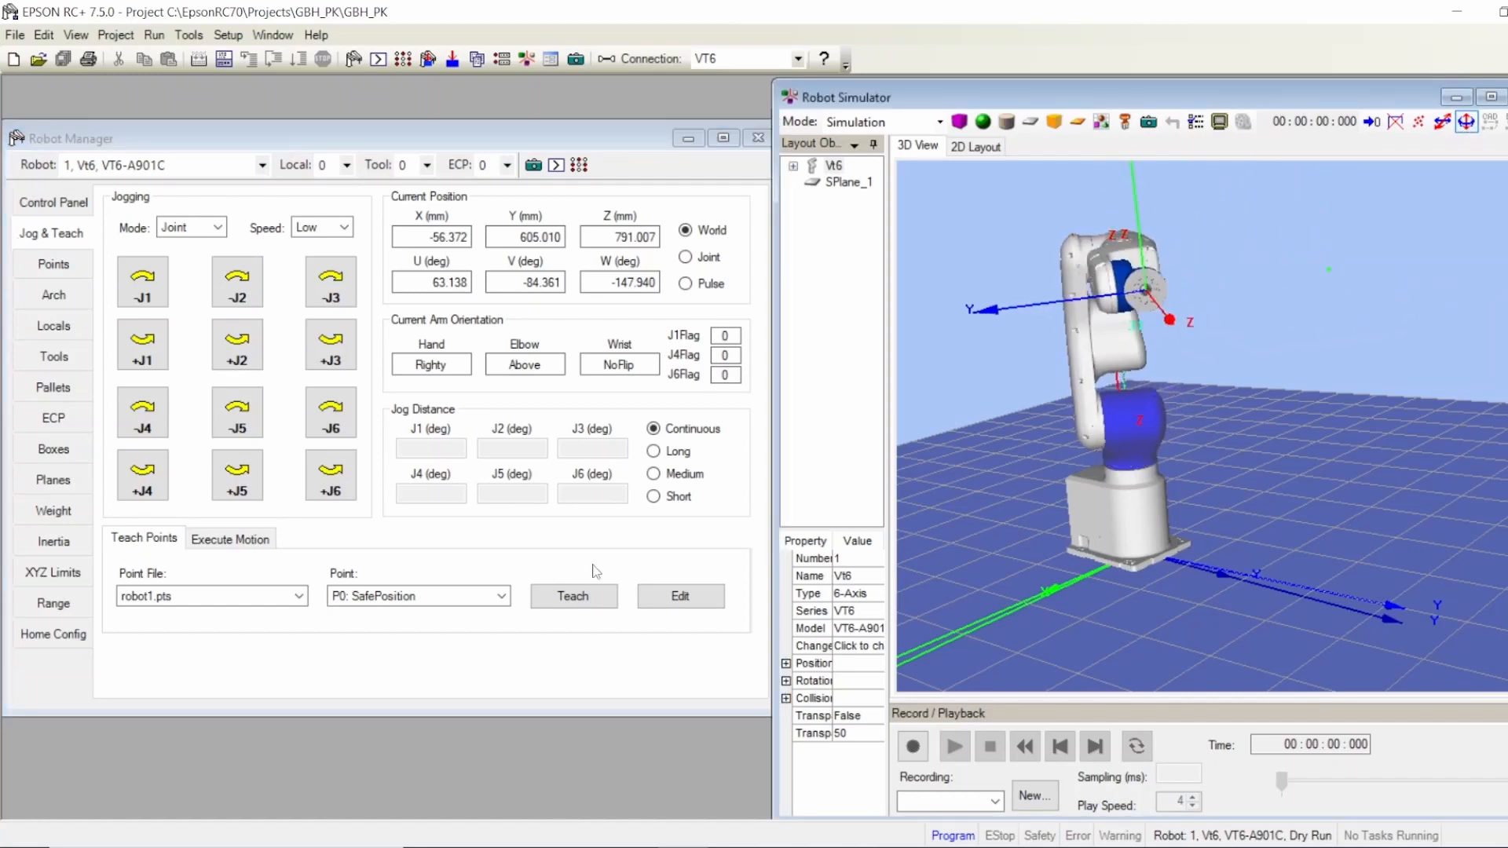
click(54, 633)
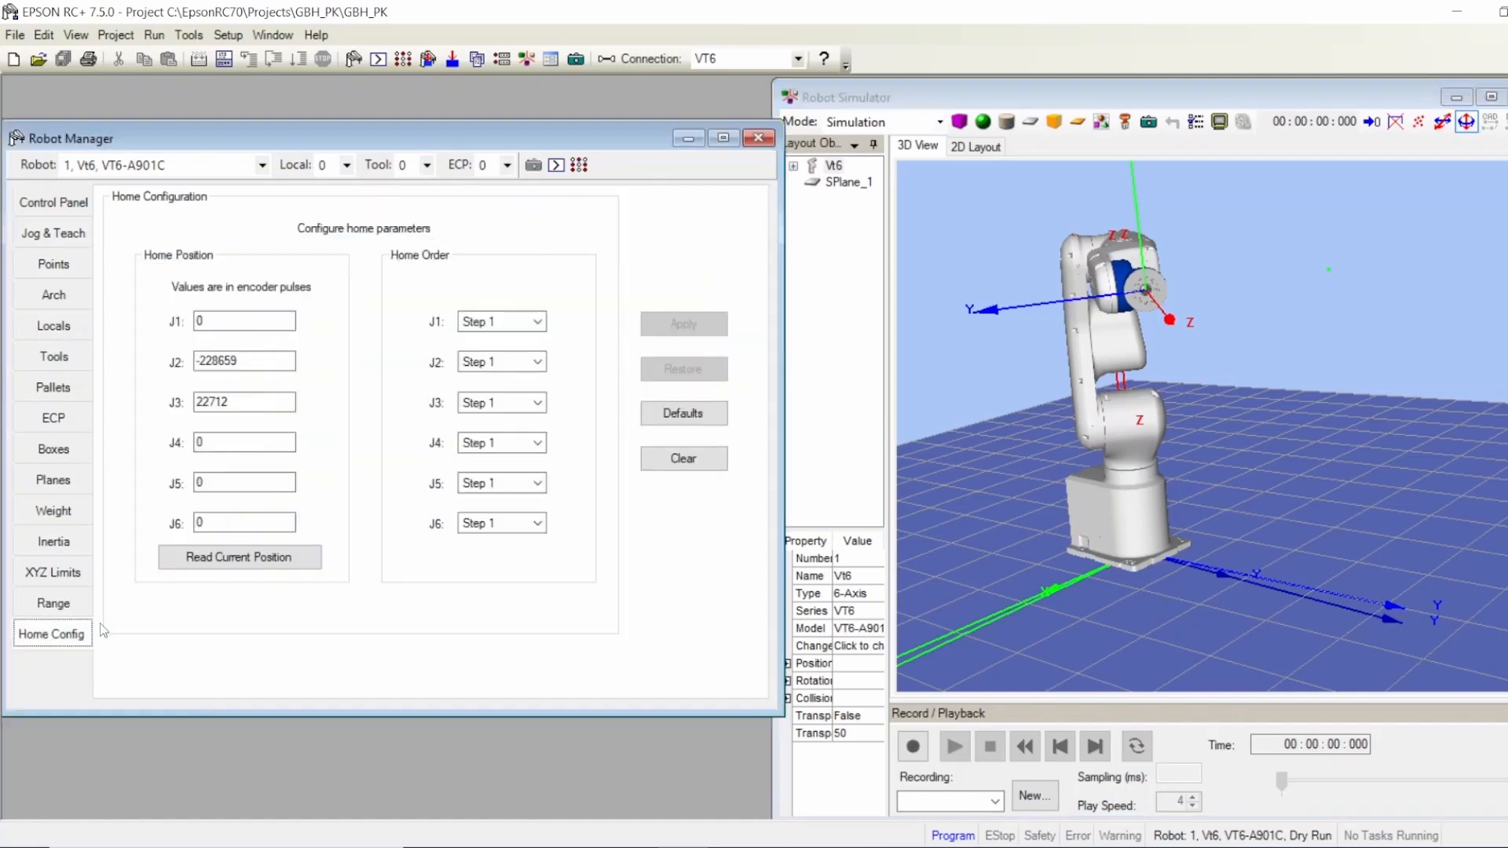
click(239, 556)
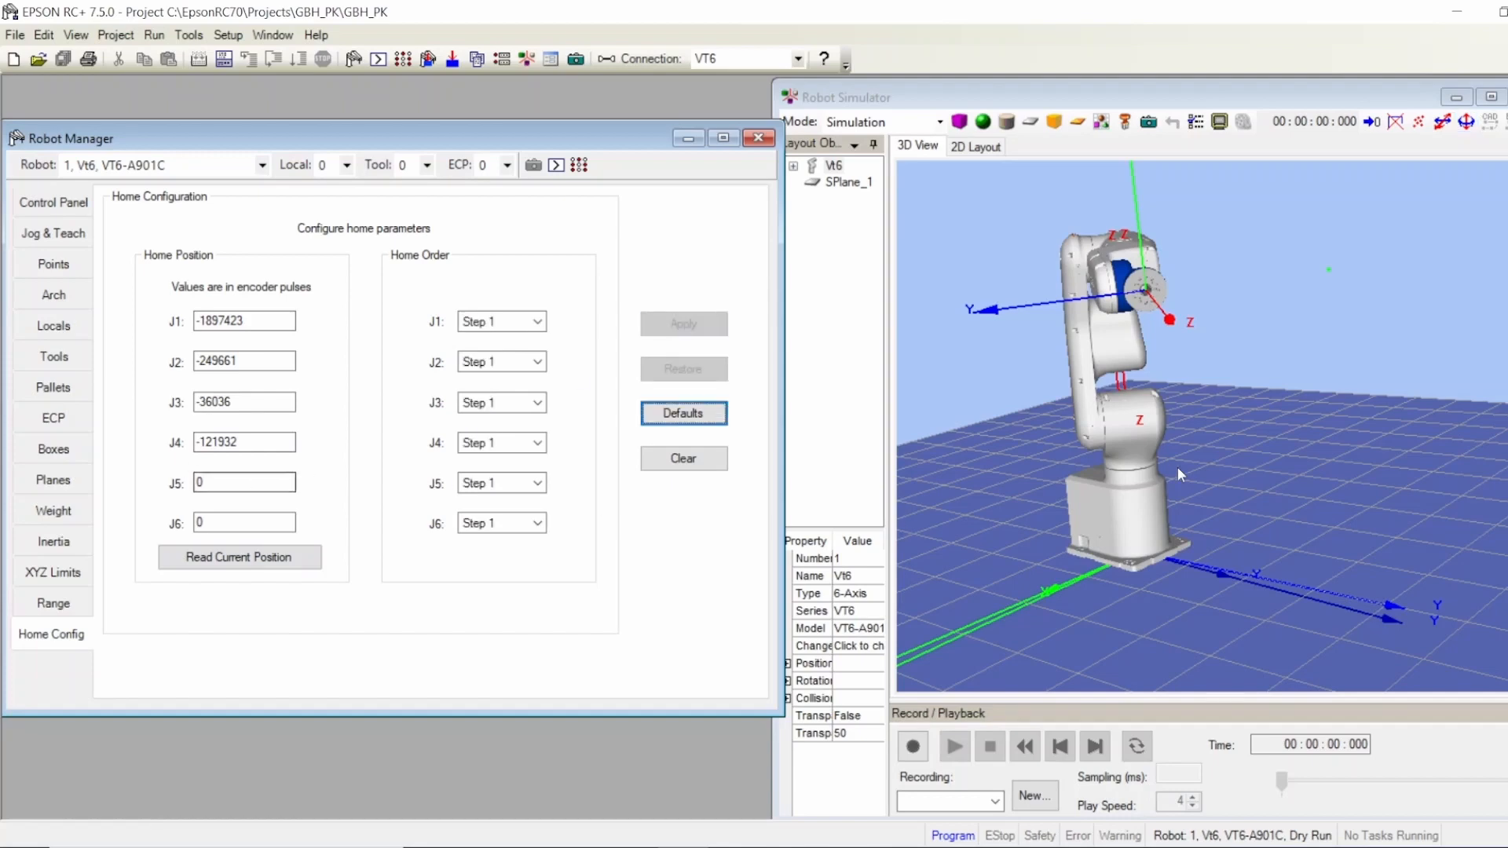
mouse_move(1075, 150)
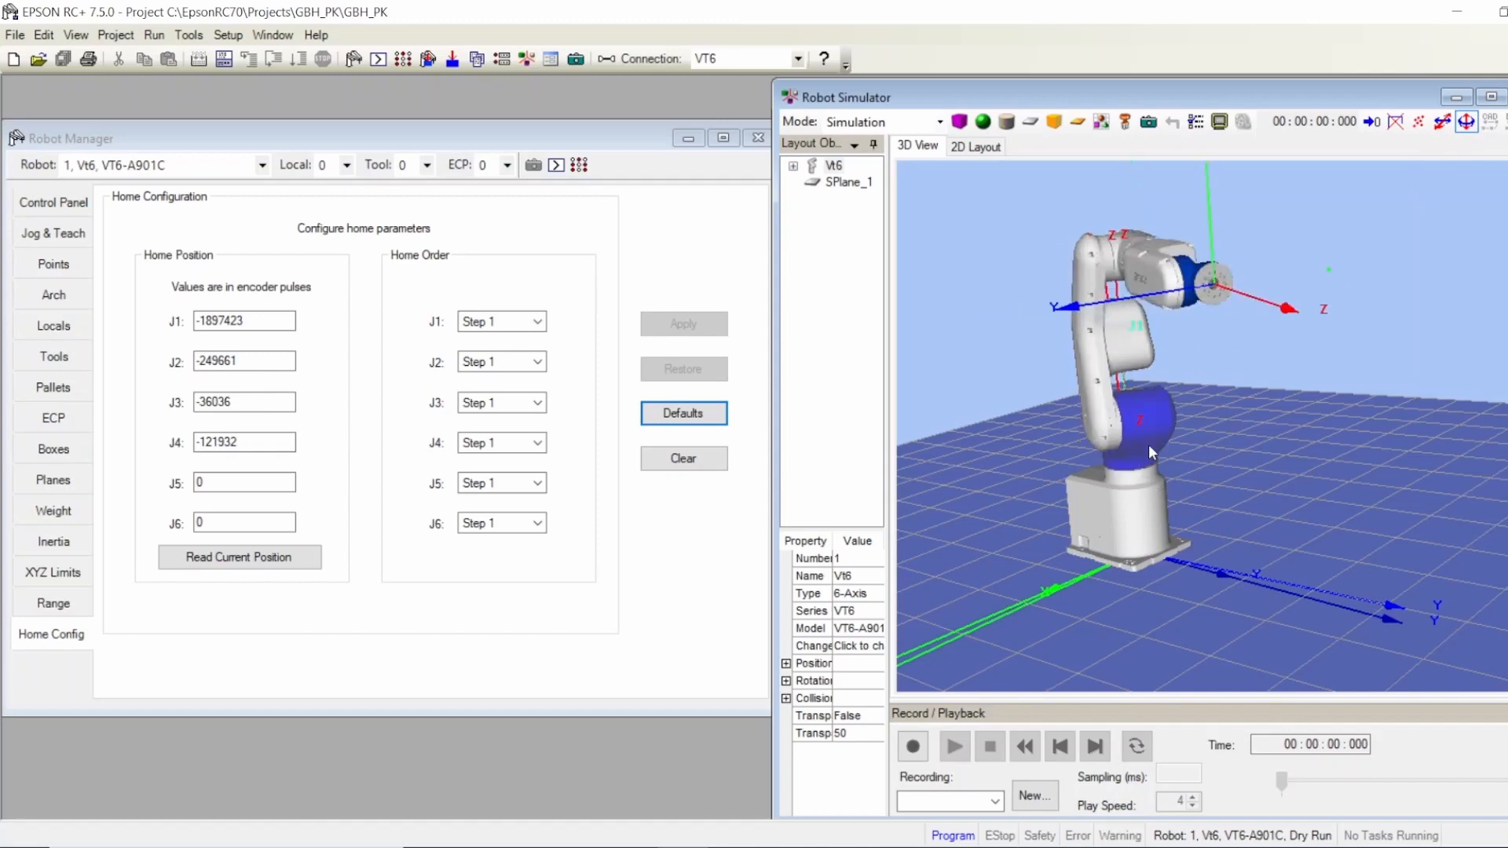
- Run Home from the Control Panel so the VT6 arm returns to its folded home pose
click(54, 203)
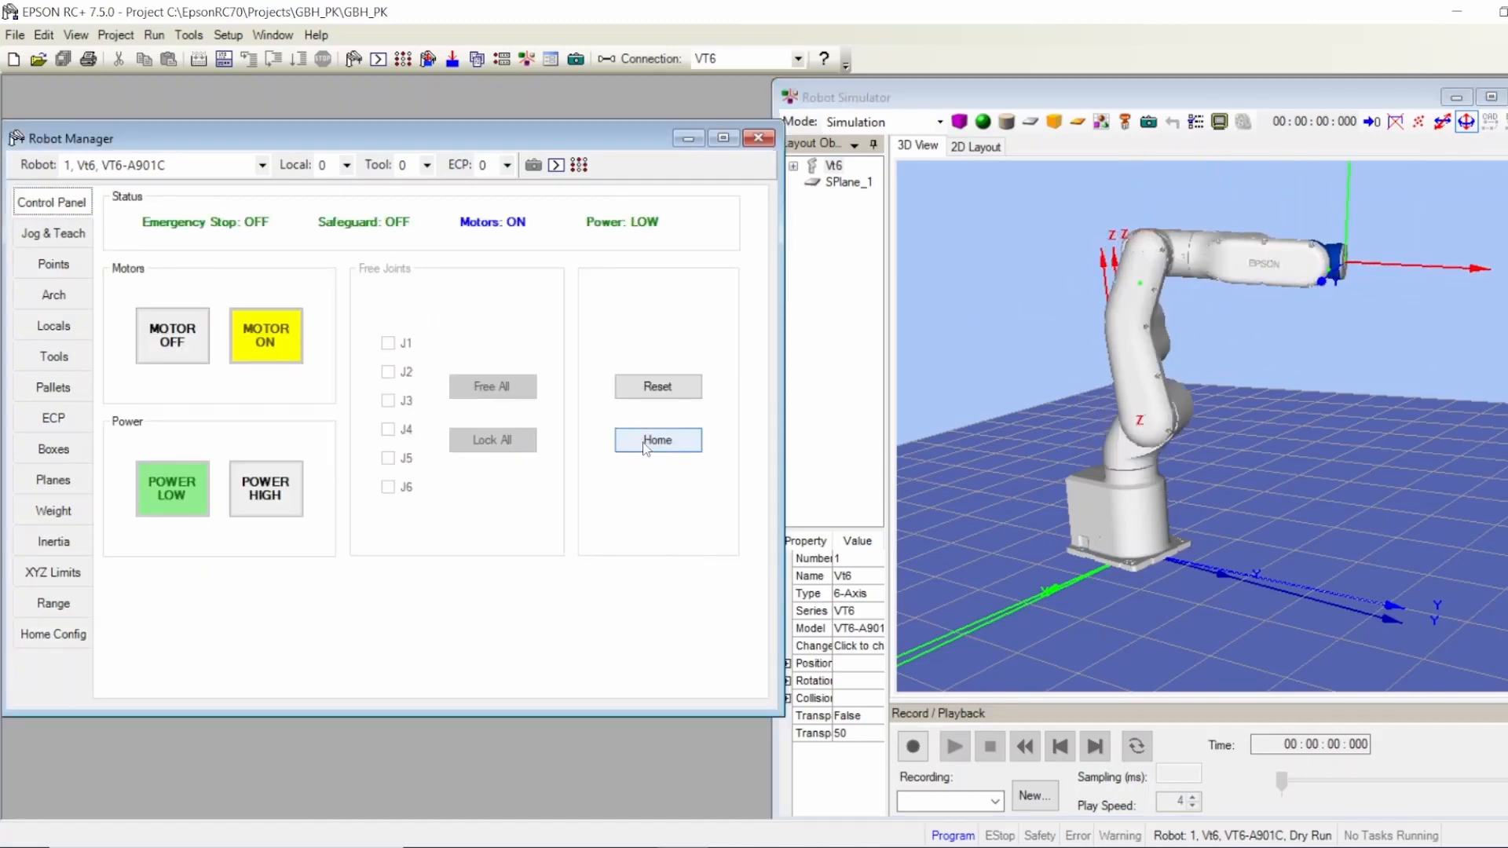
click(657, 439)
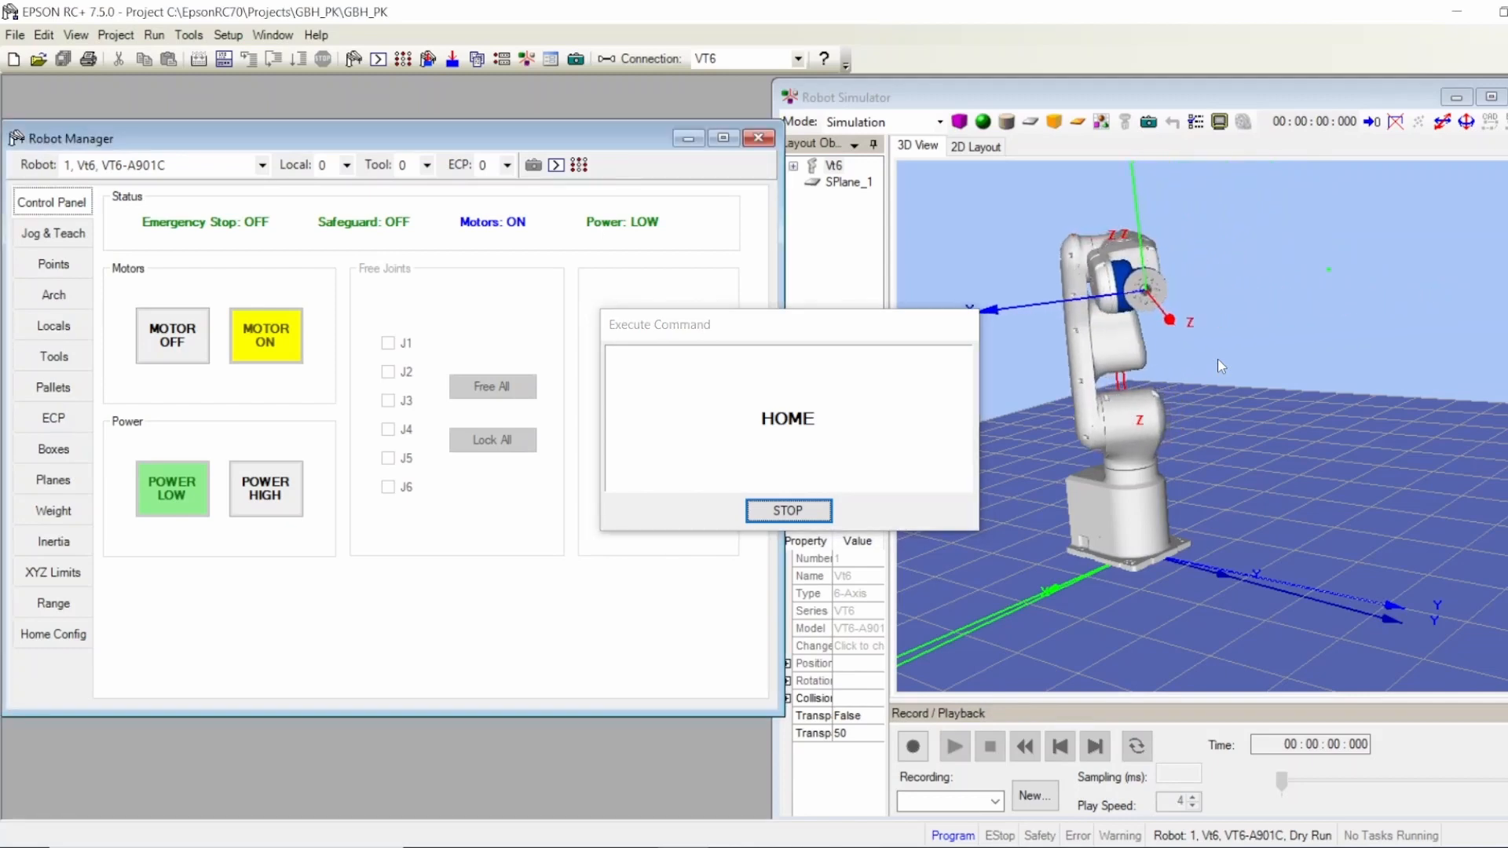
click(787, 510)
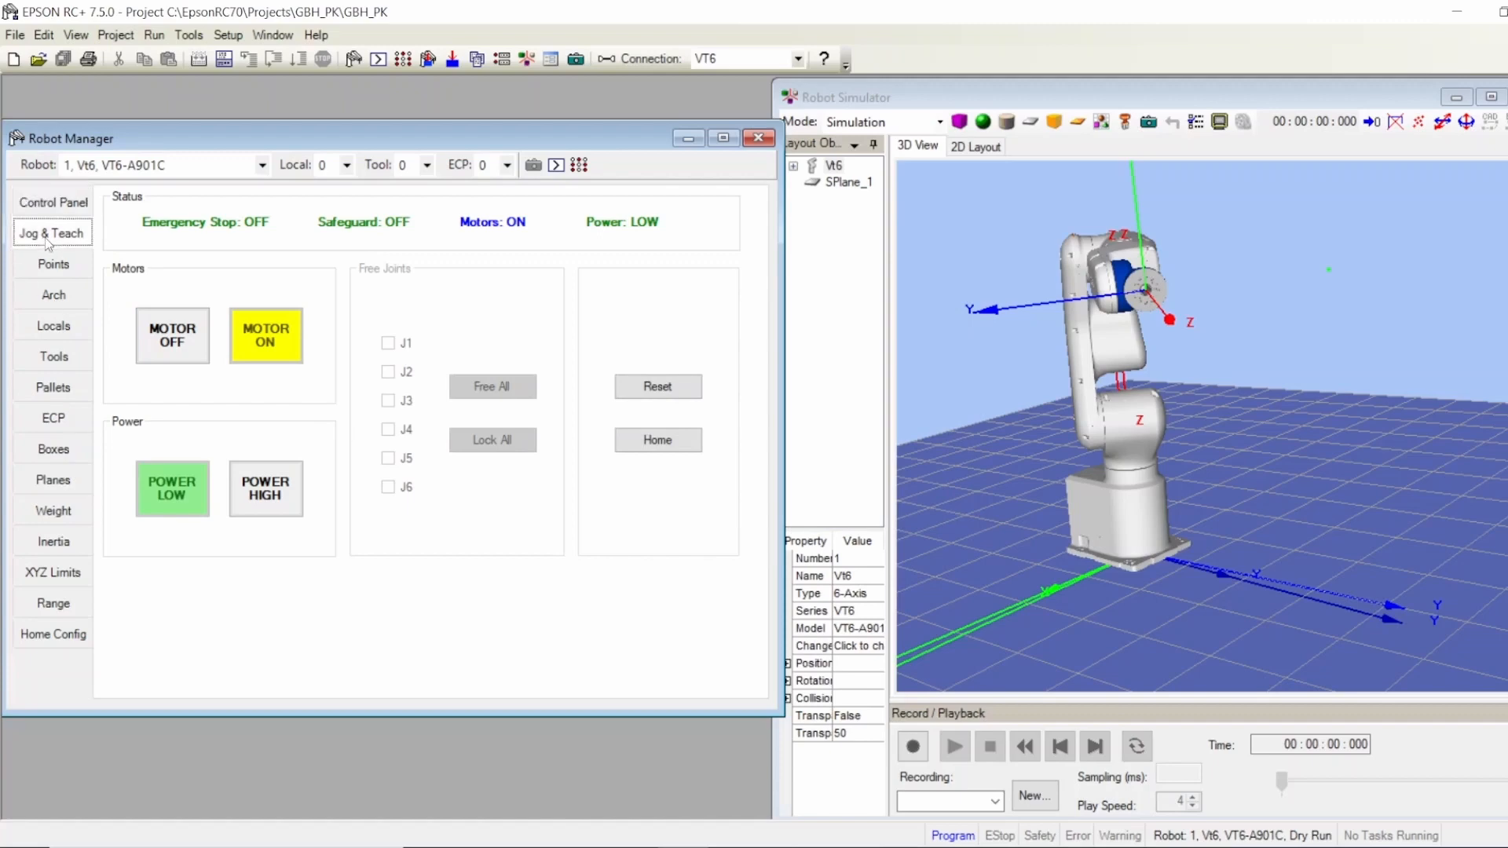
- Pick P0: SafePosition in the Jog & Teach point list and teach it at the current pose, confirming Yes
click(50, 233)
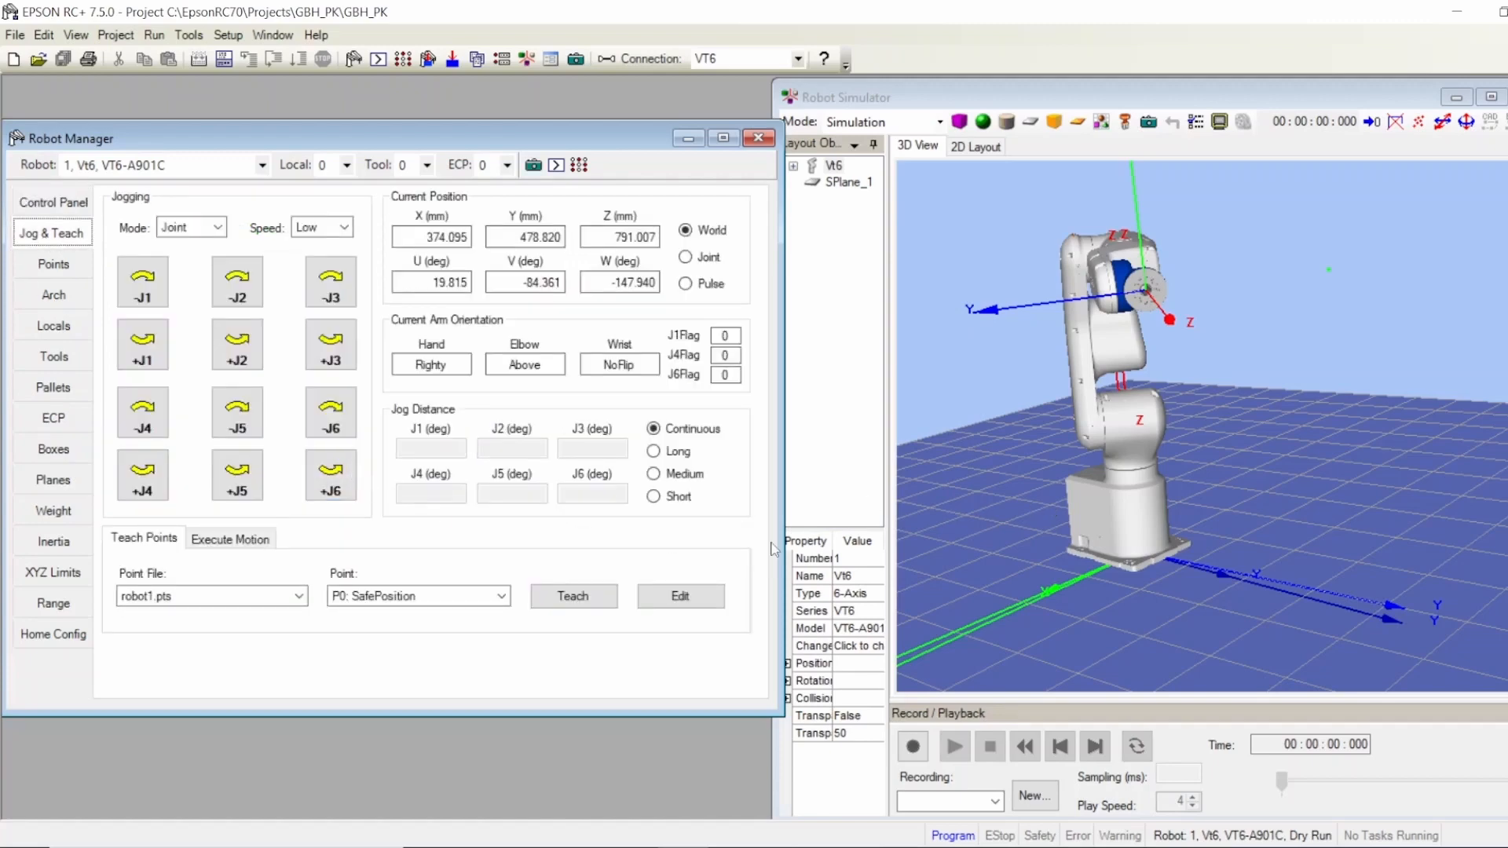
mouse_move(1111, 444)
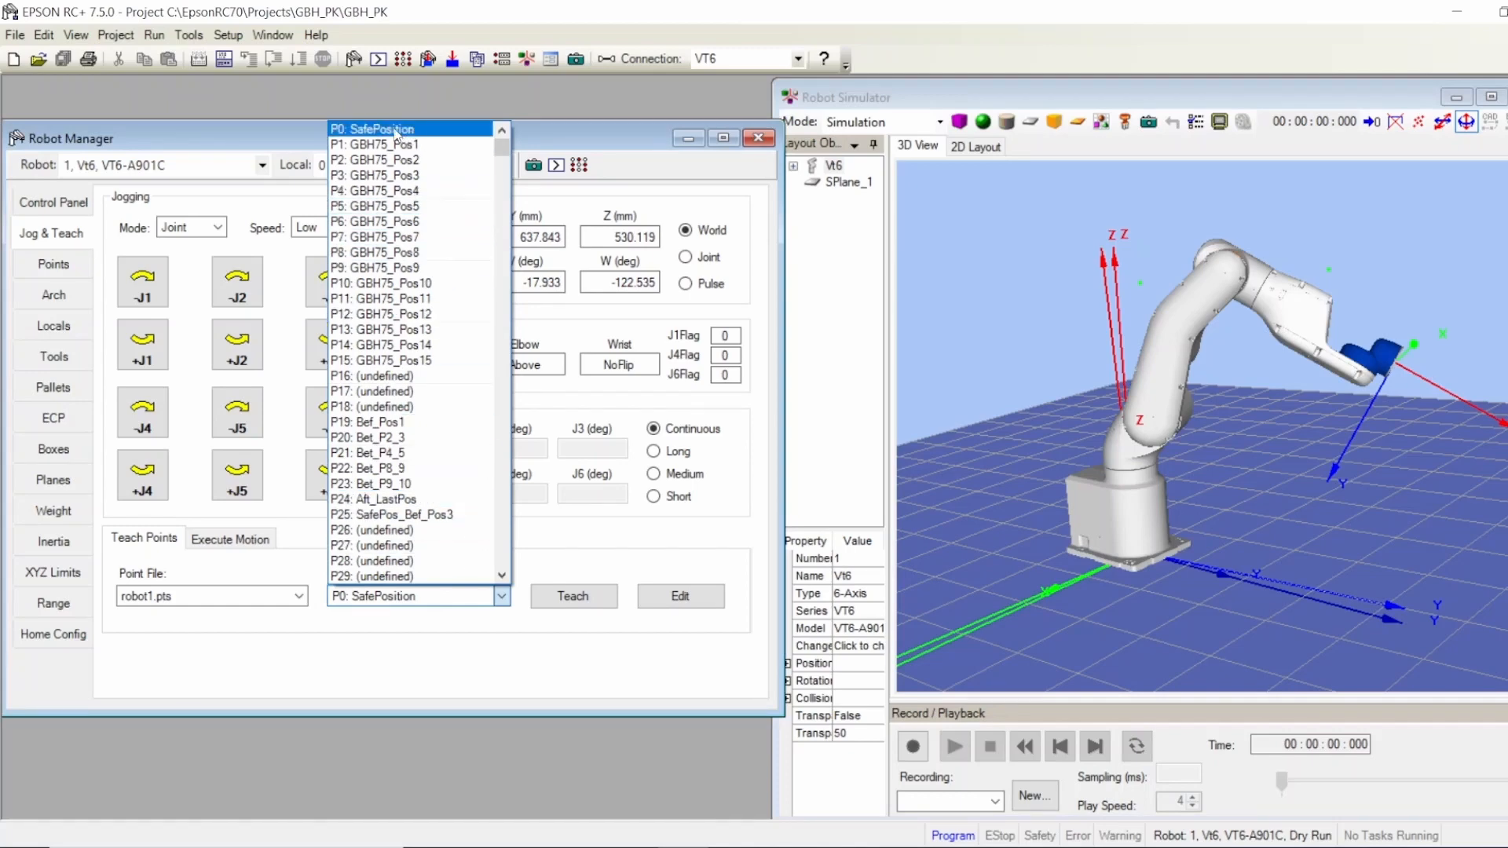
scroll(down, 3)
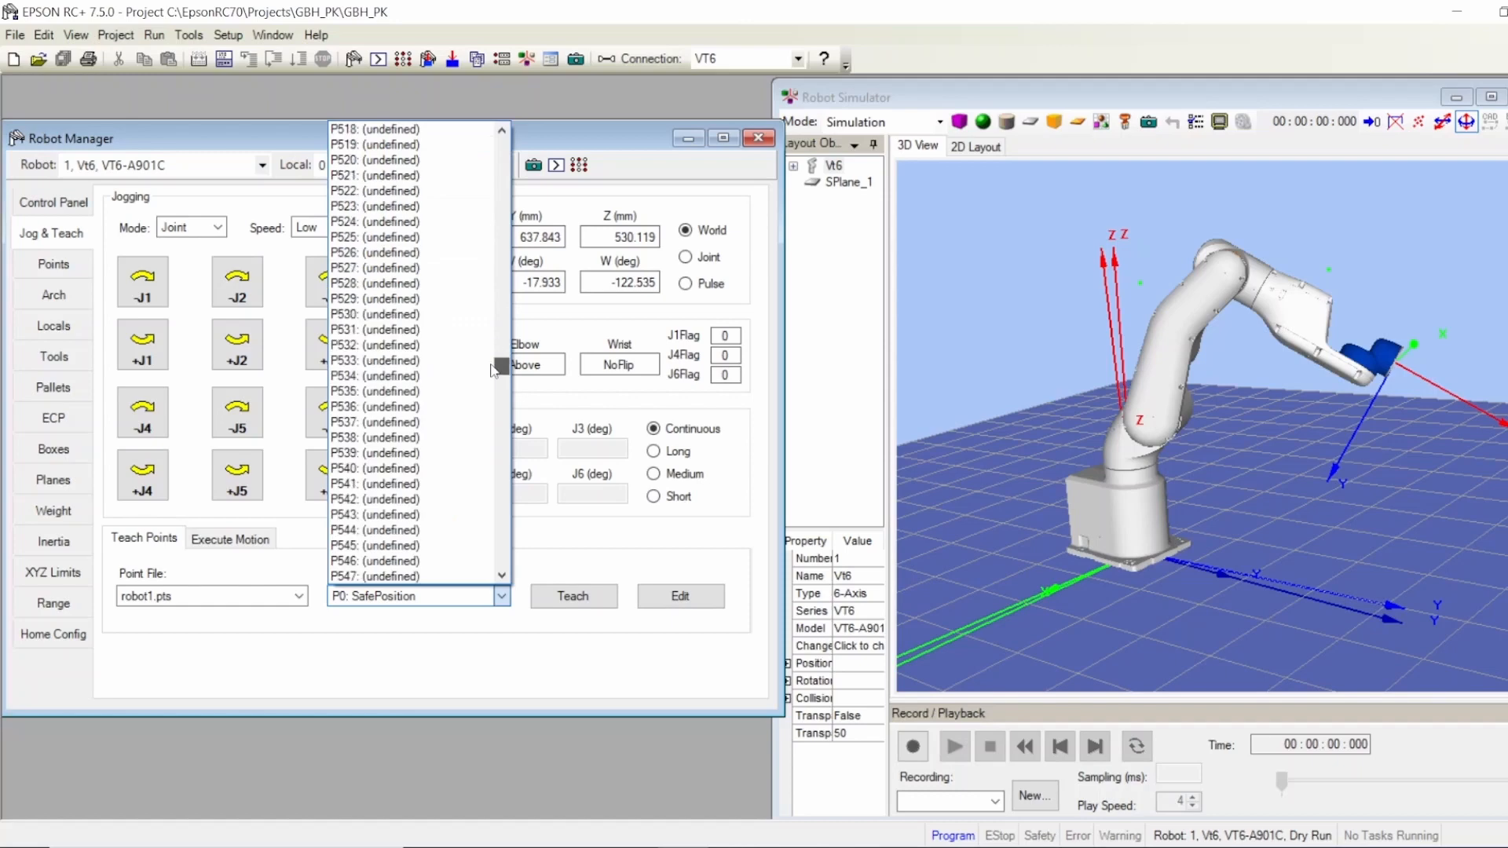
click(500, 597)
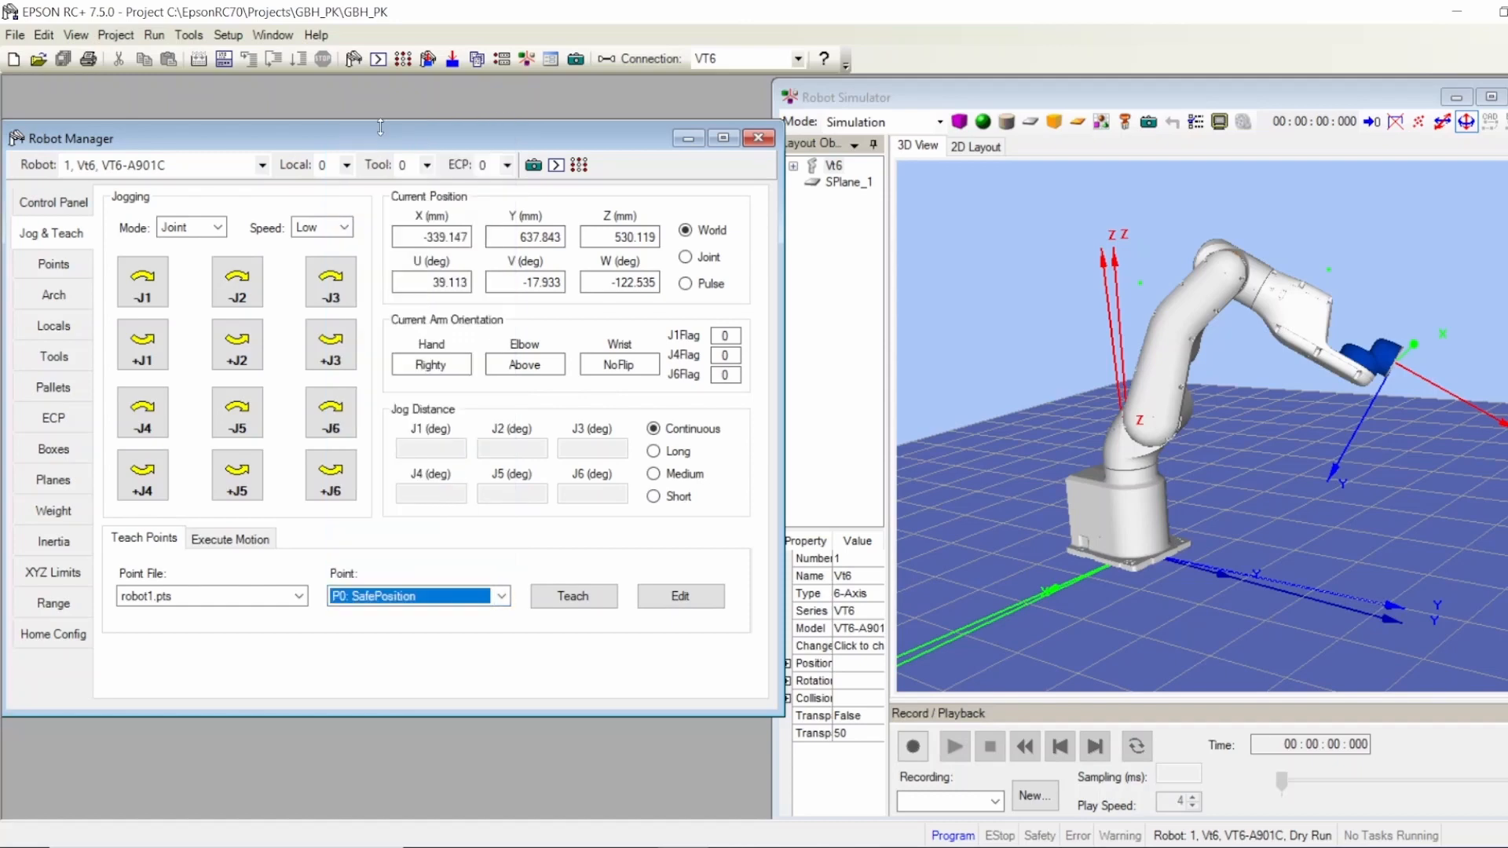
click(414, 597)
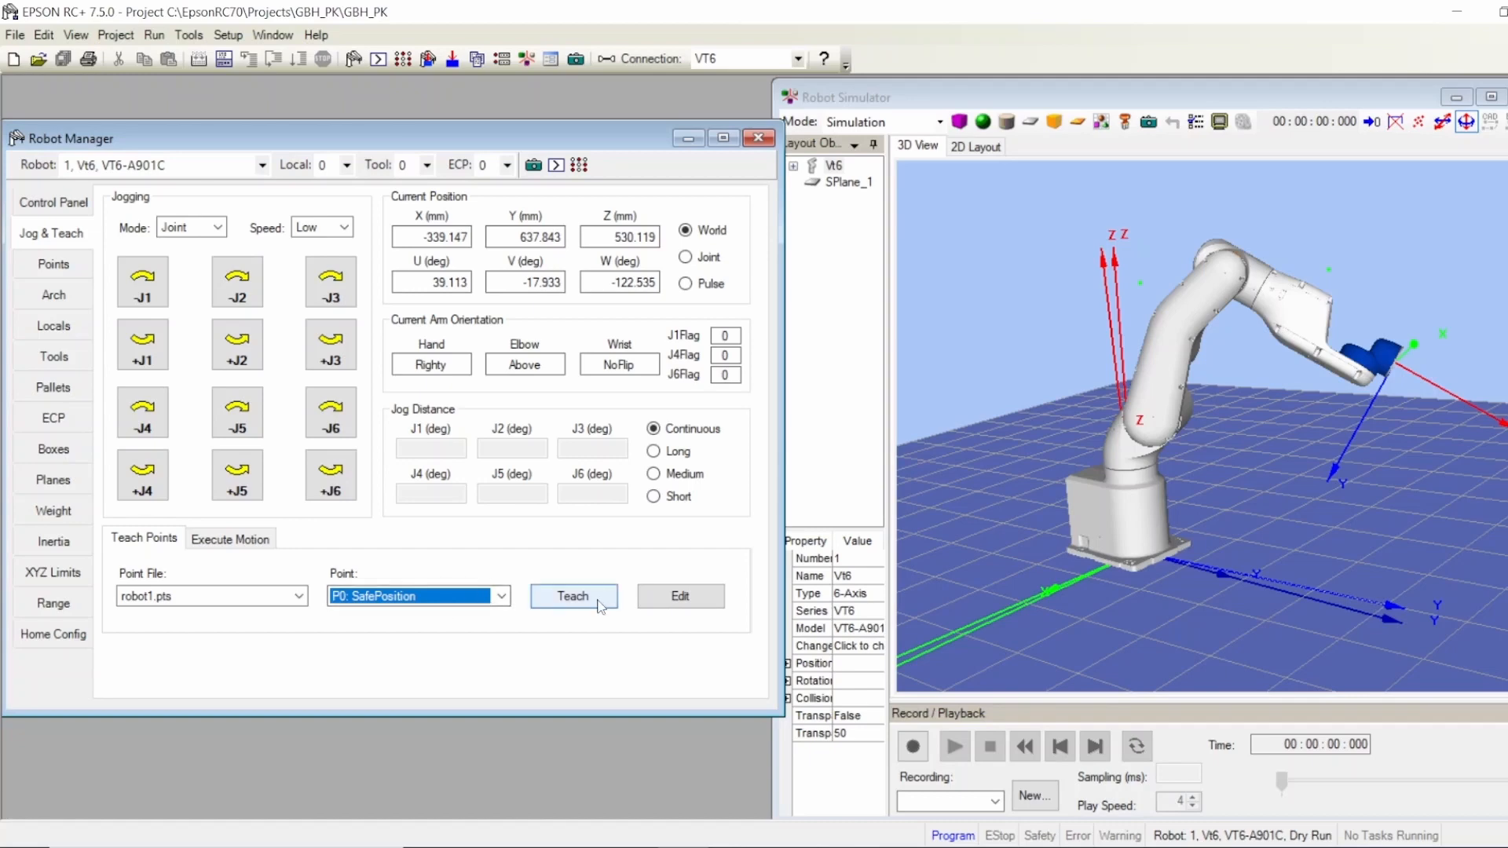
click(572, 597)
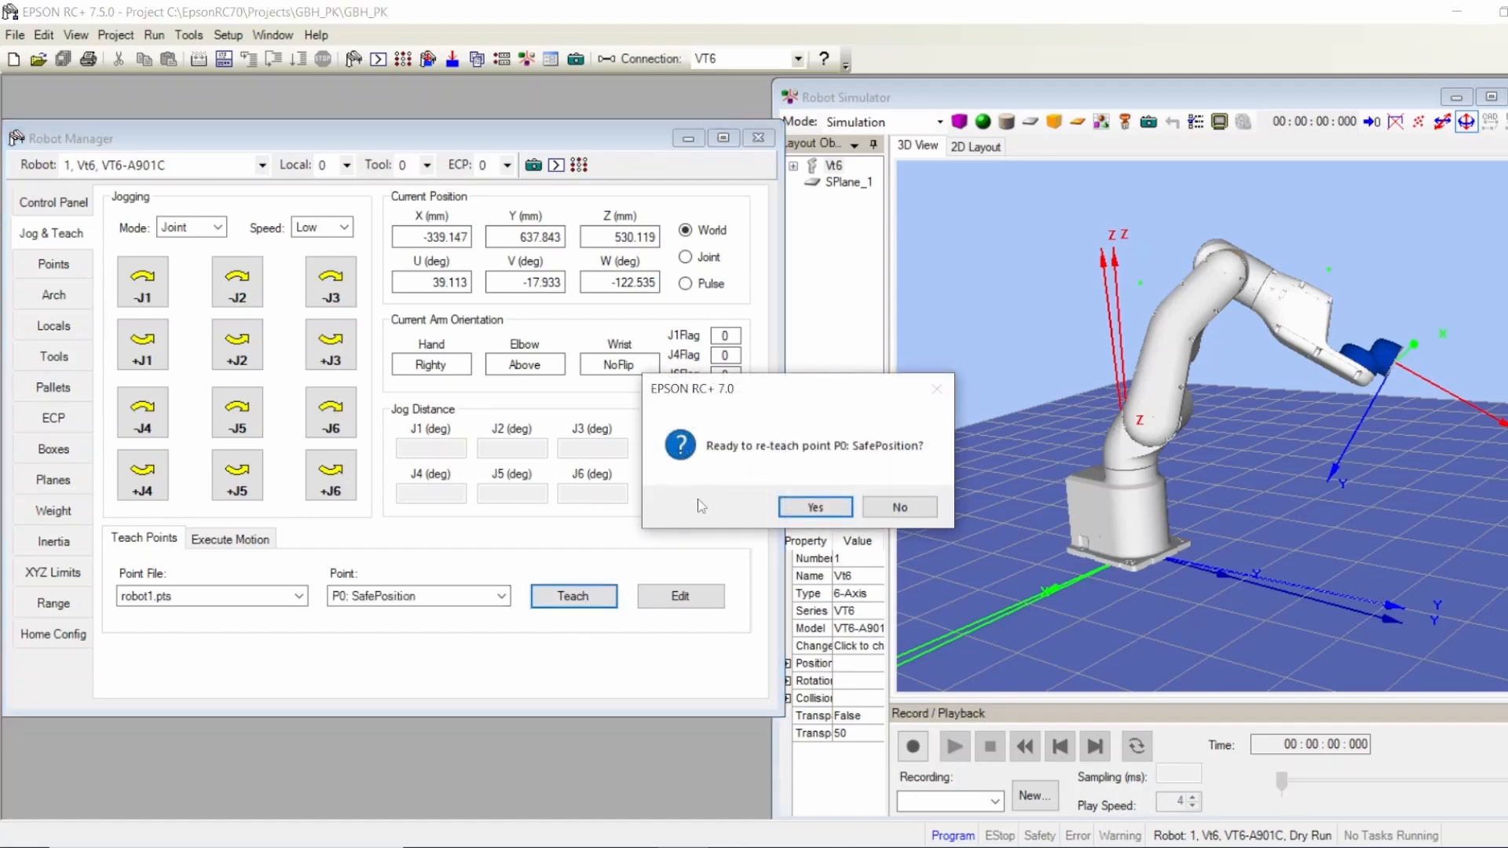
click(813, 507)
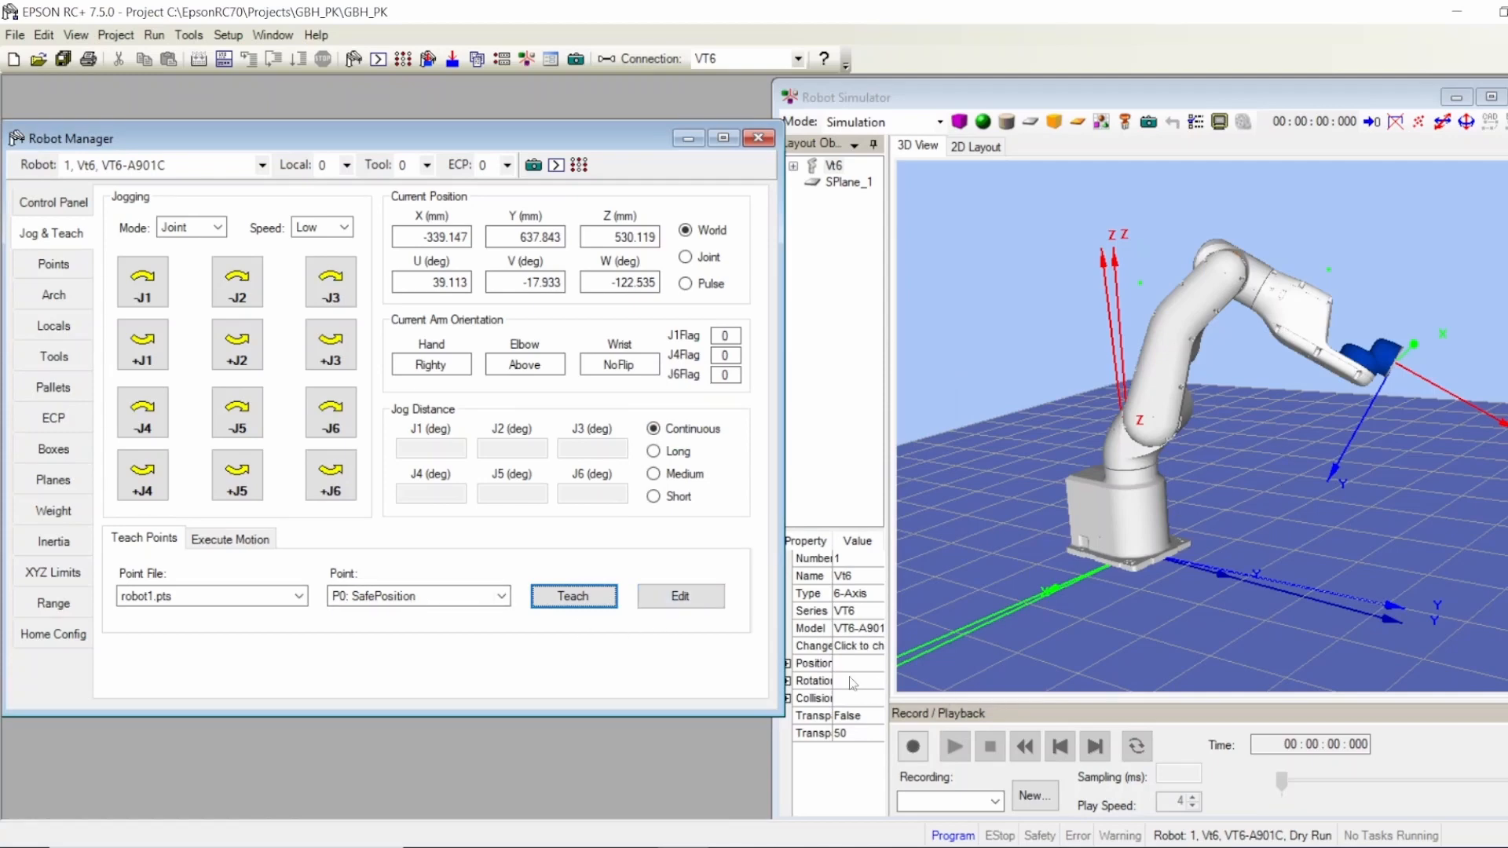
mouse_move(1197, 358)
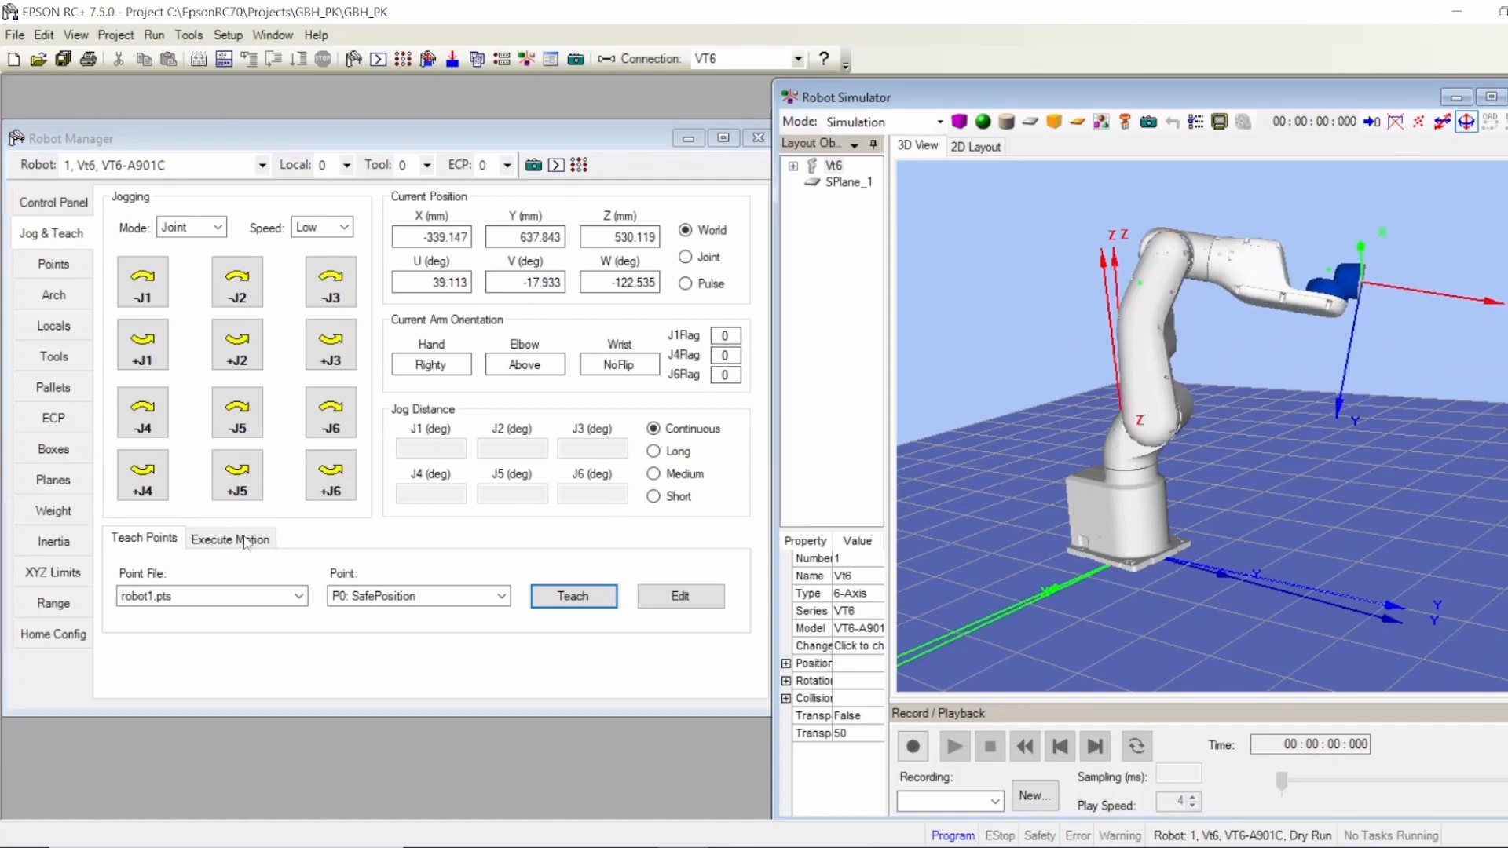
- On Execute Motion, run Go P0 SafePosition and stop the move partway
click(229, 538)
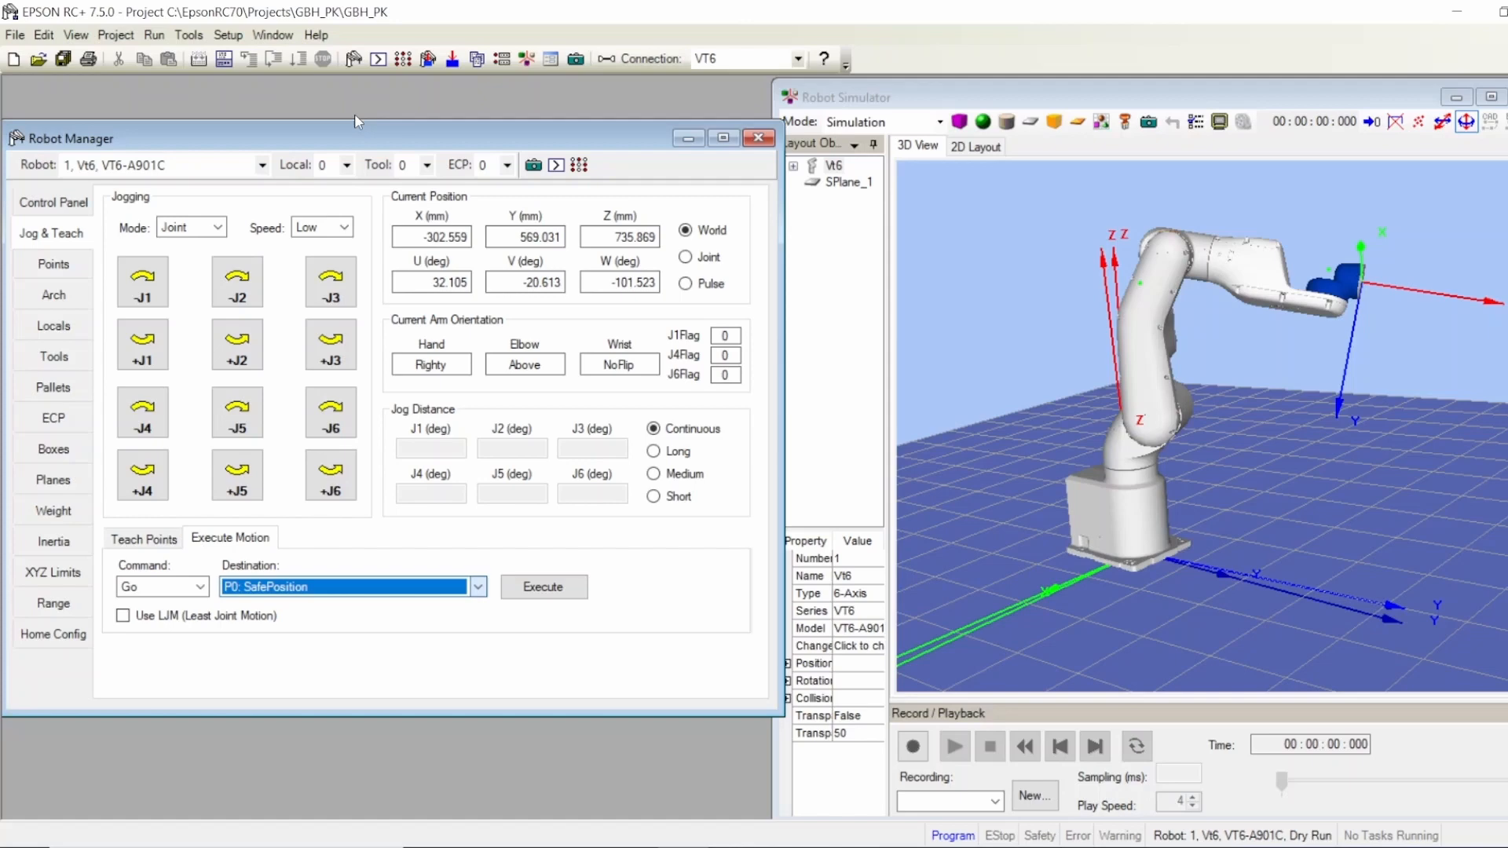
click(542, 586)
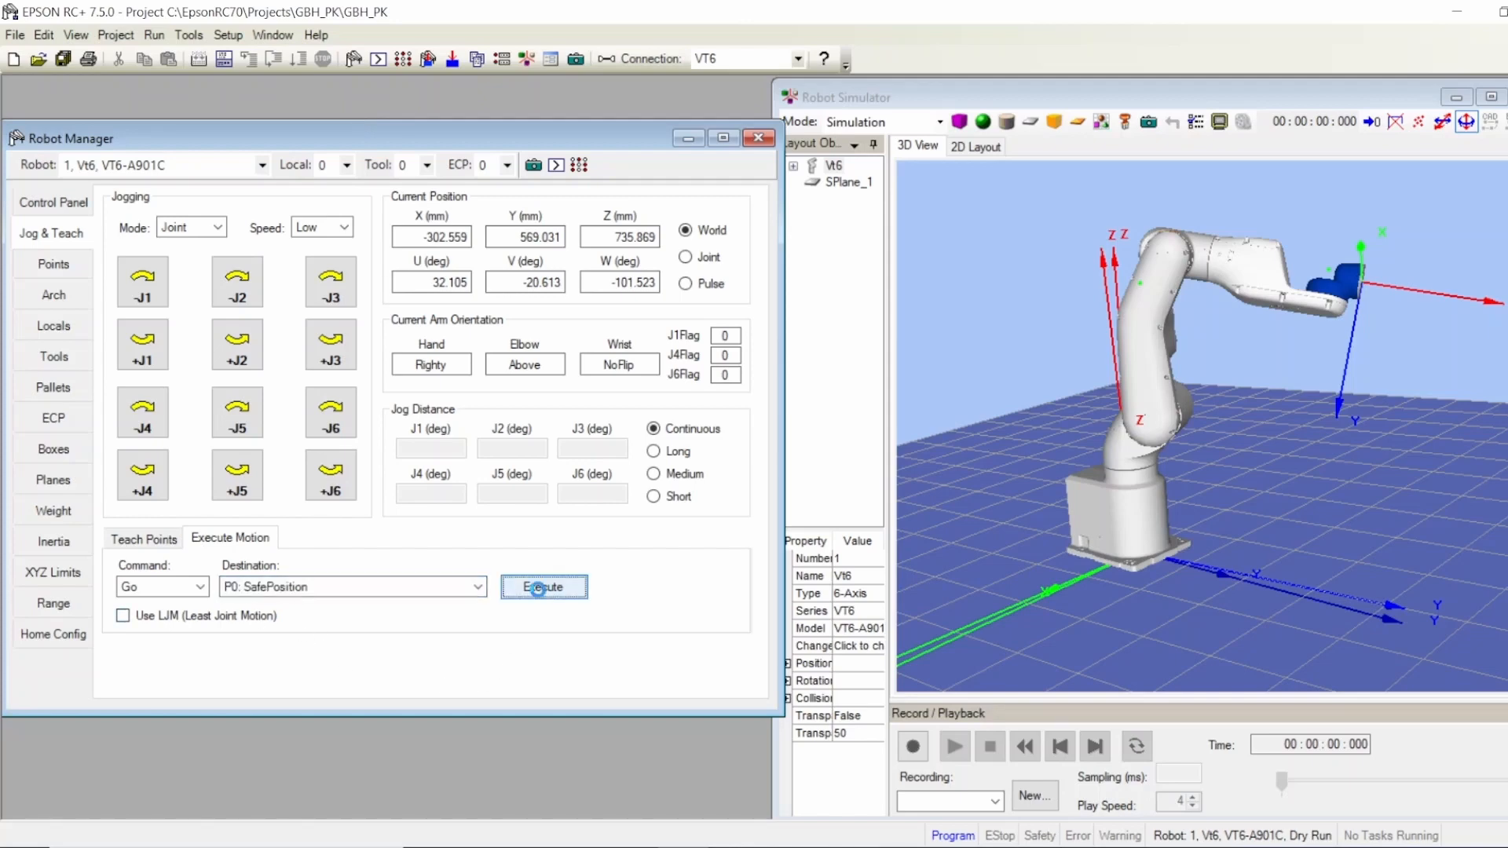
click(543, 586)
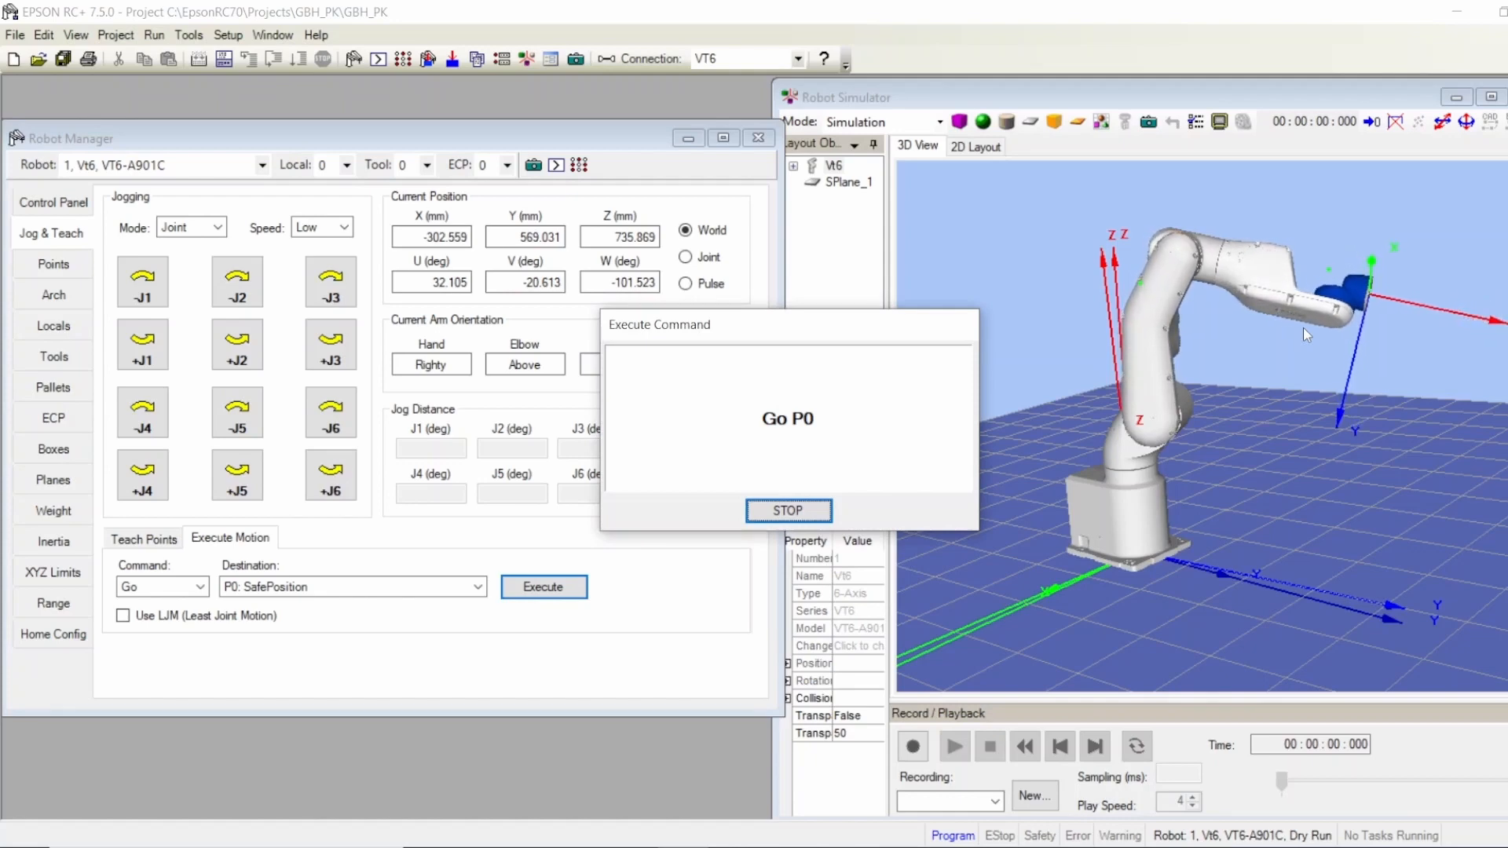
click(787, 509)
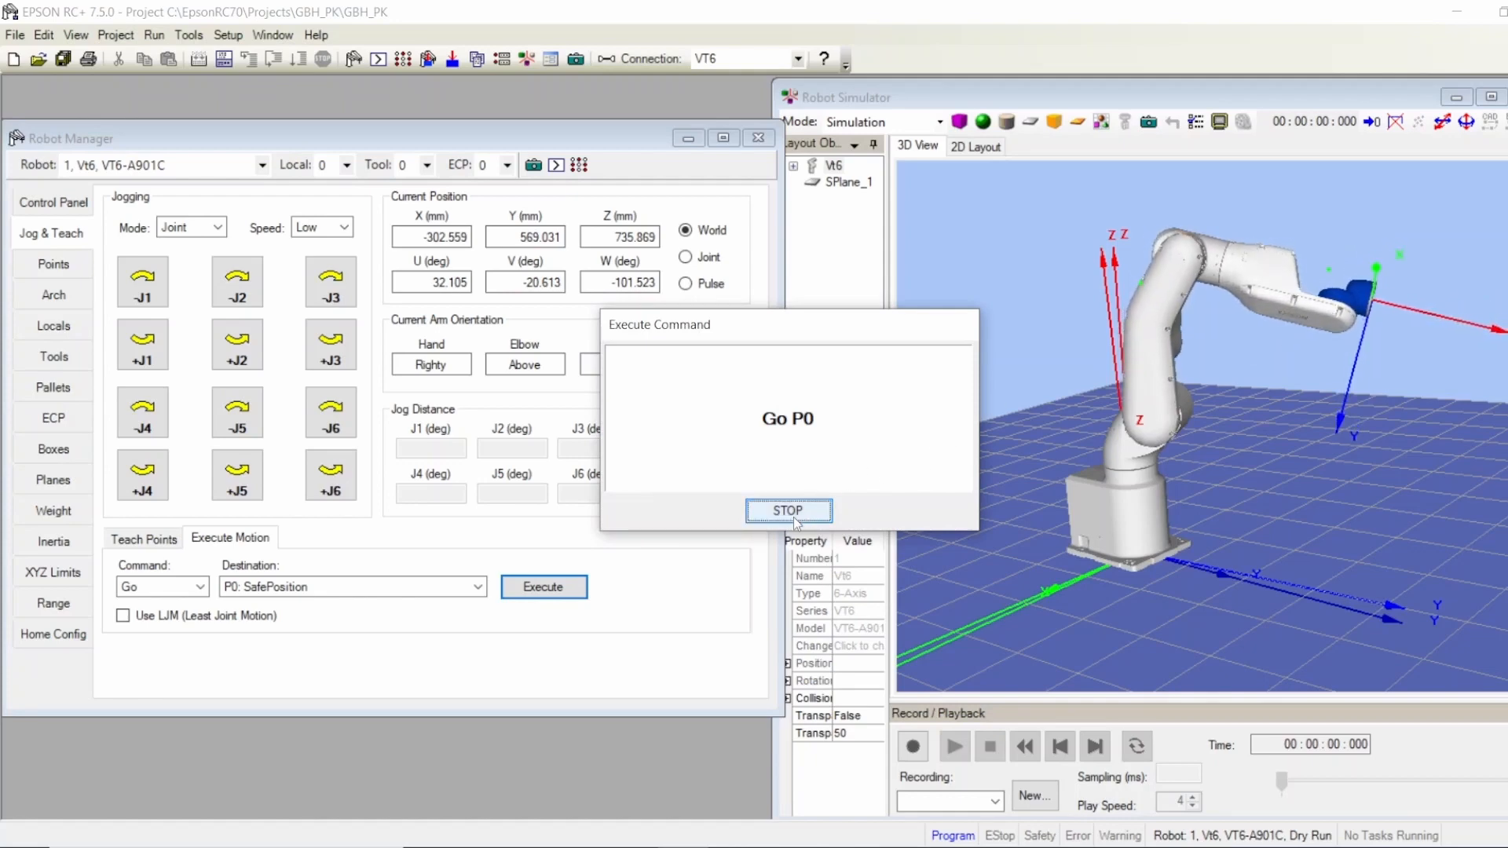
click(787, 509)
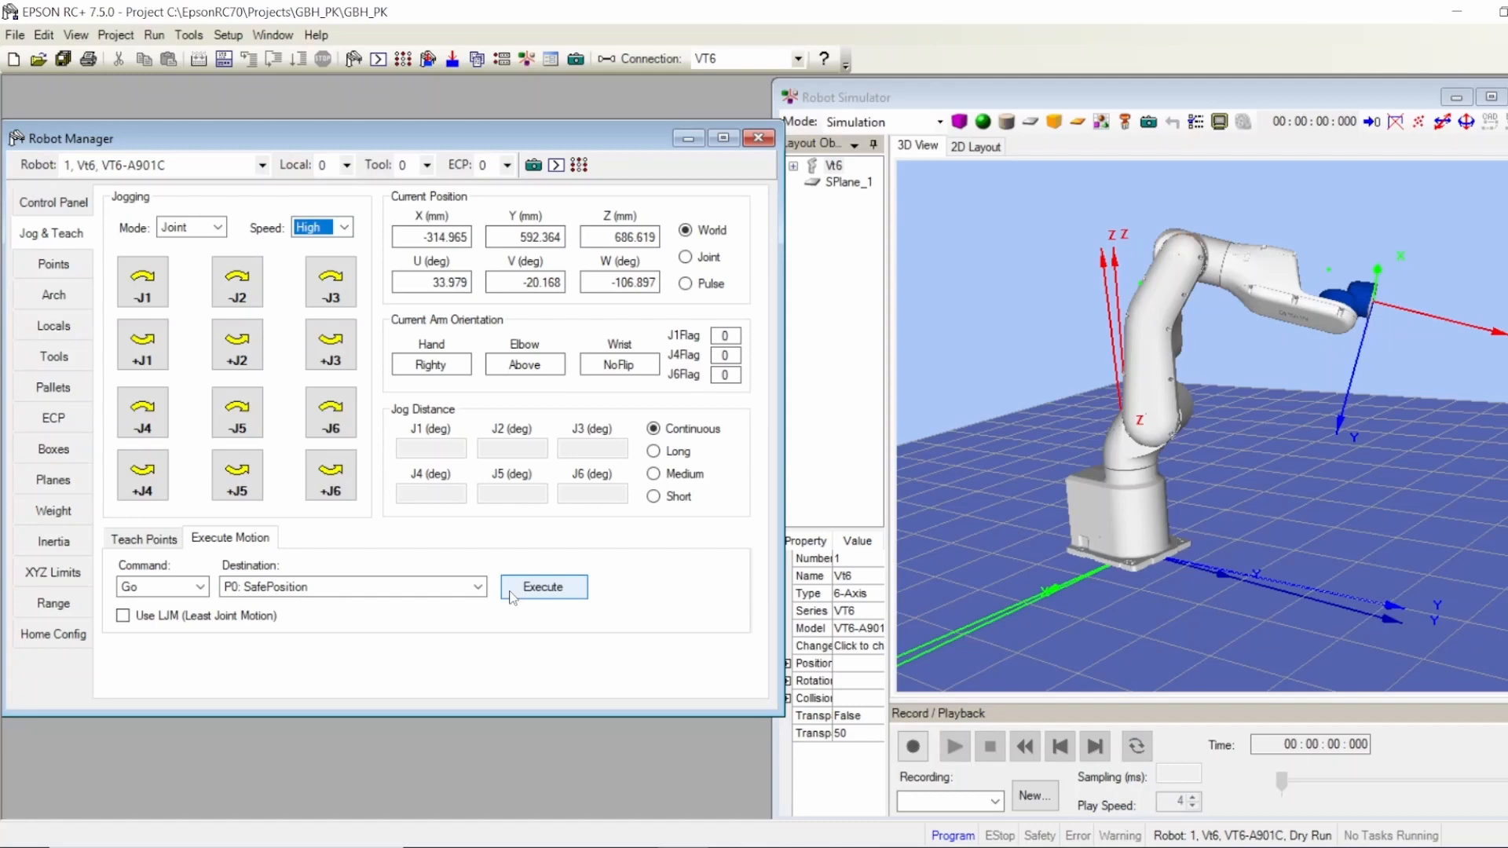
- Run Go P0 SafePosition again to completion
click(542, 586)
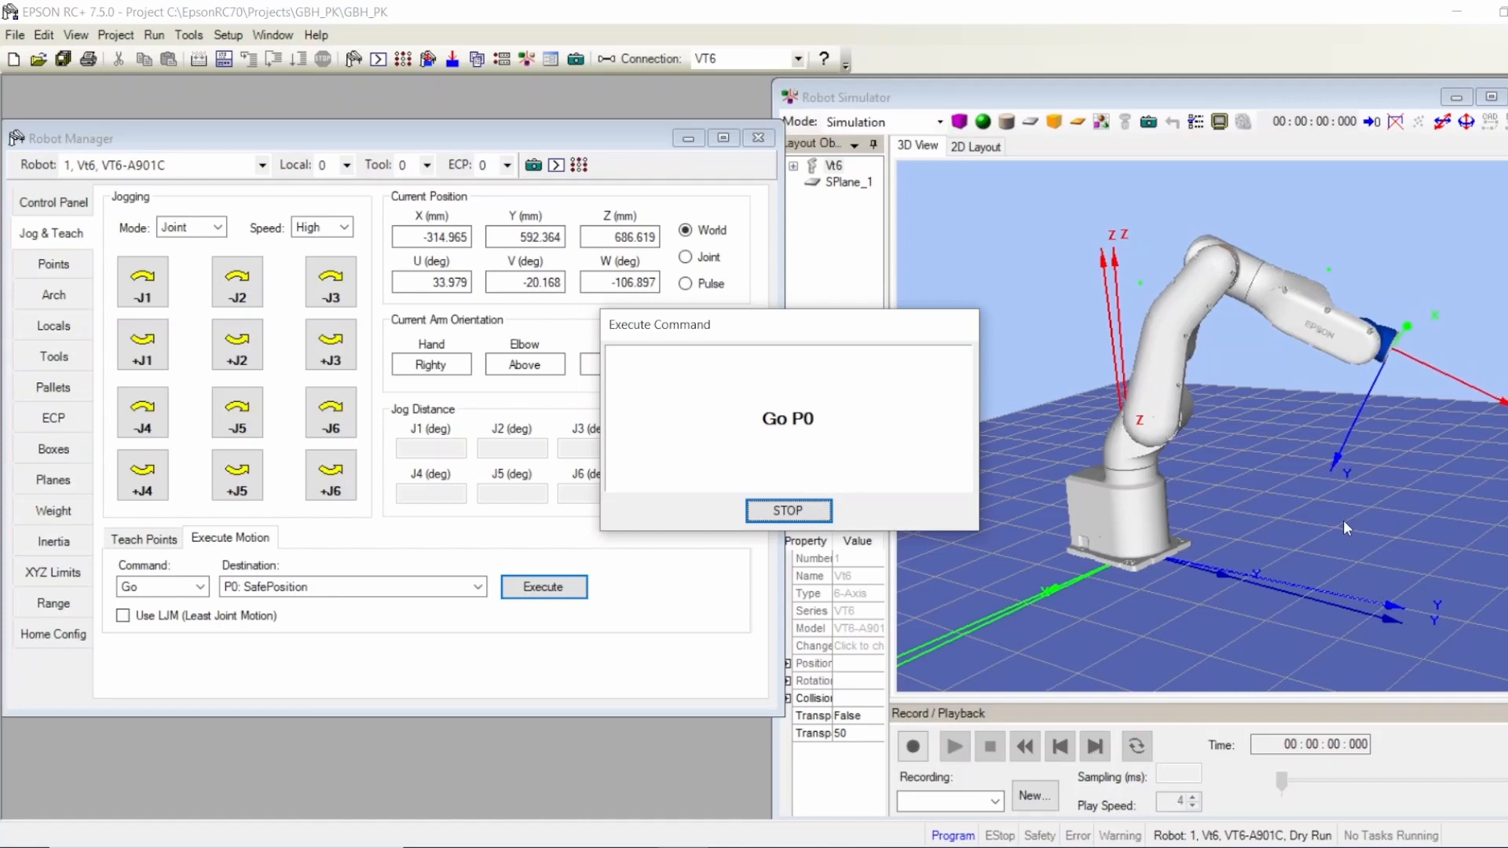
click(787, 511)
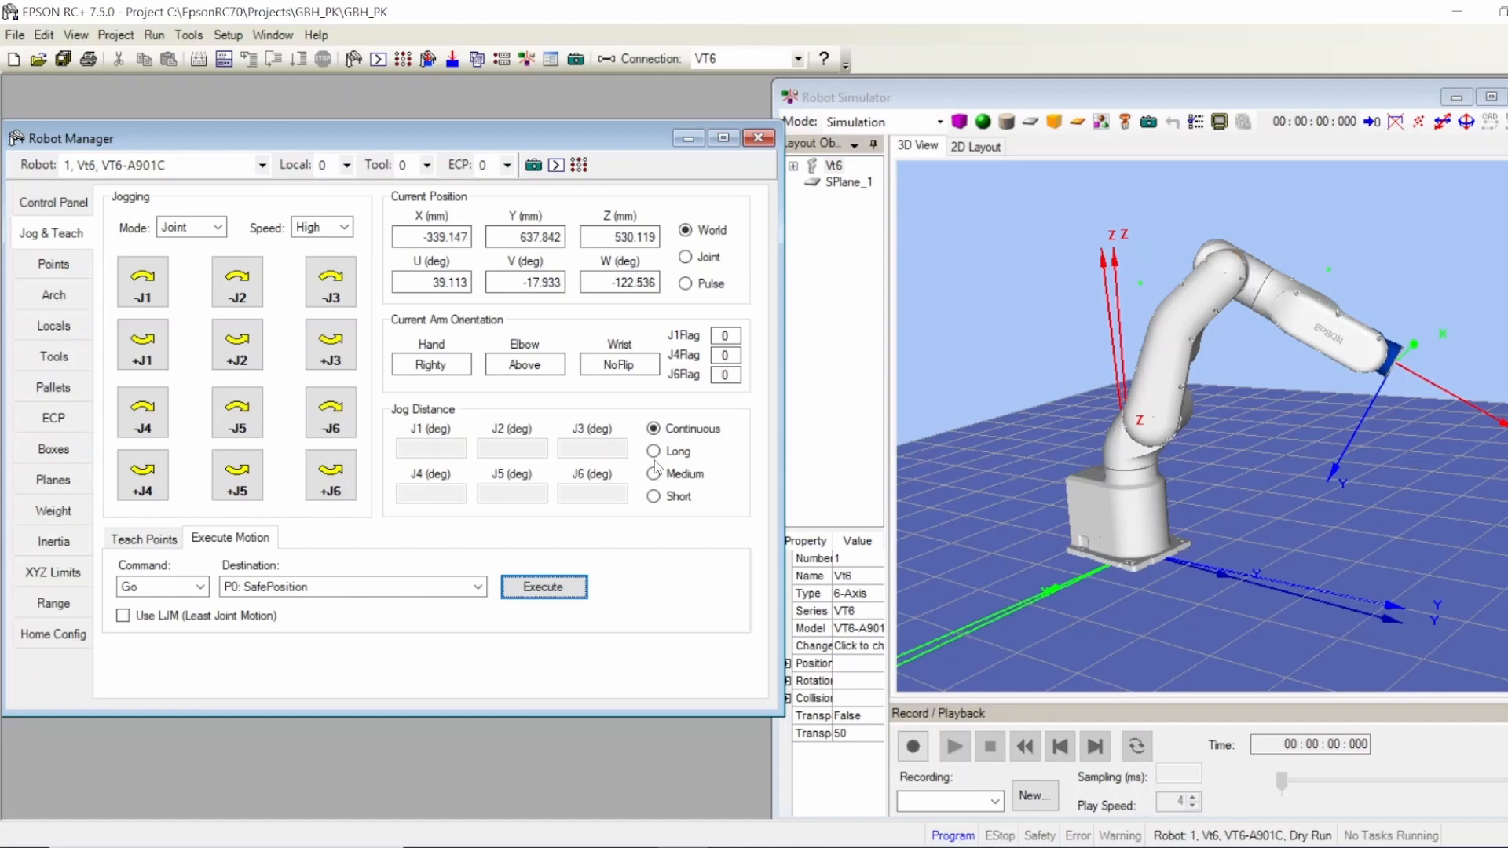
click(143, 281)
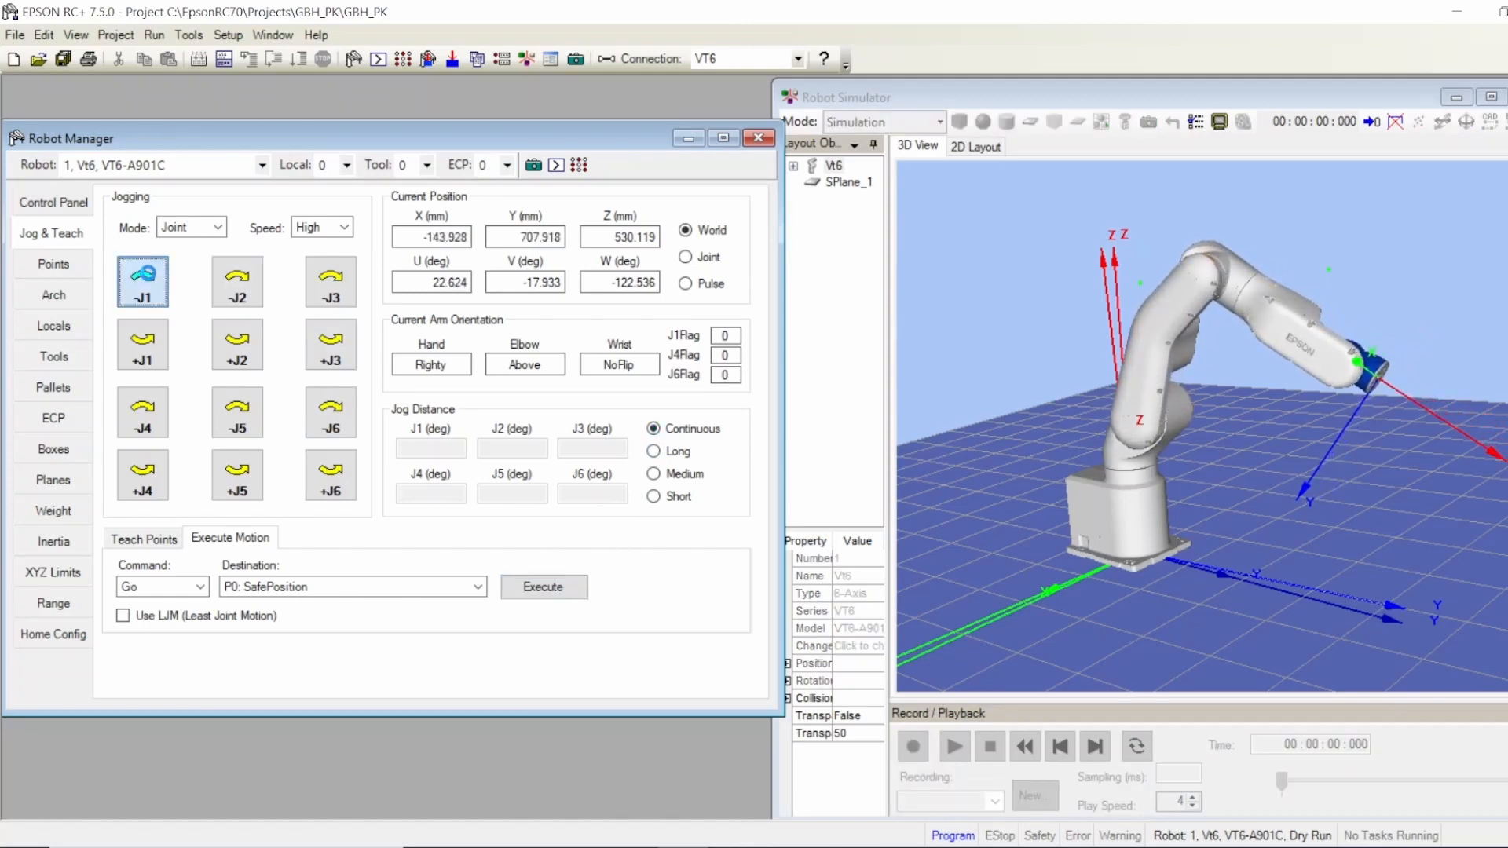
- Jog J1 negative continuously, then in long 10-degree steps twice
click(141, 281)
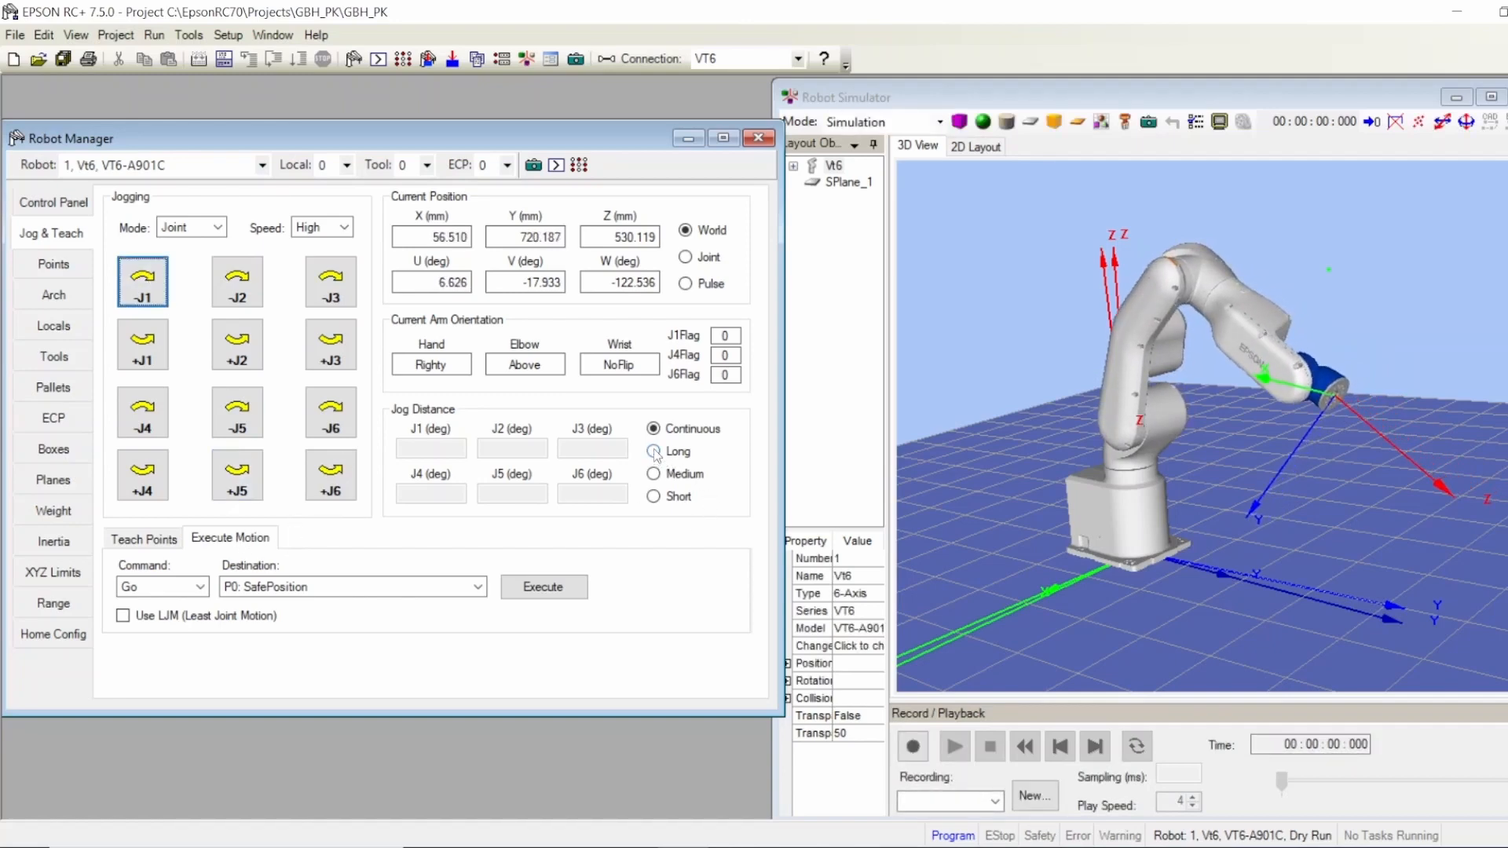
click(654, 451)
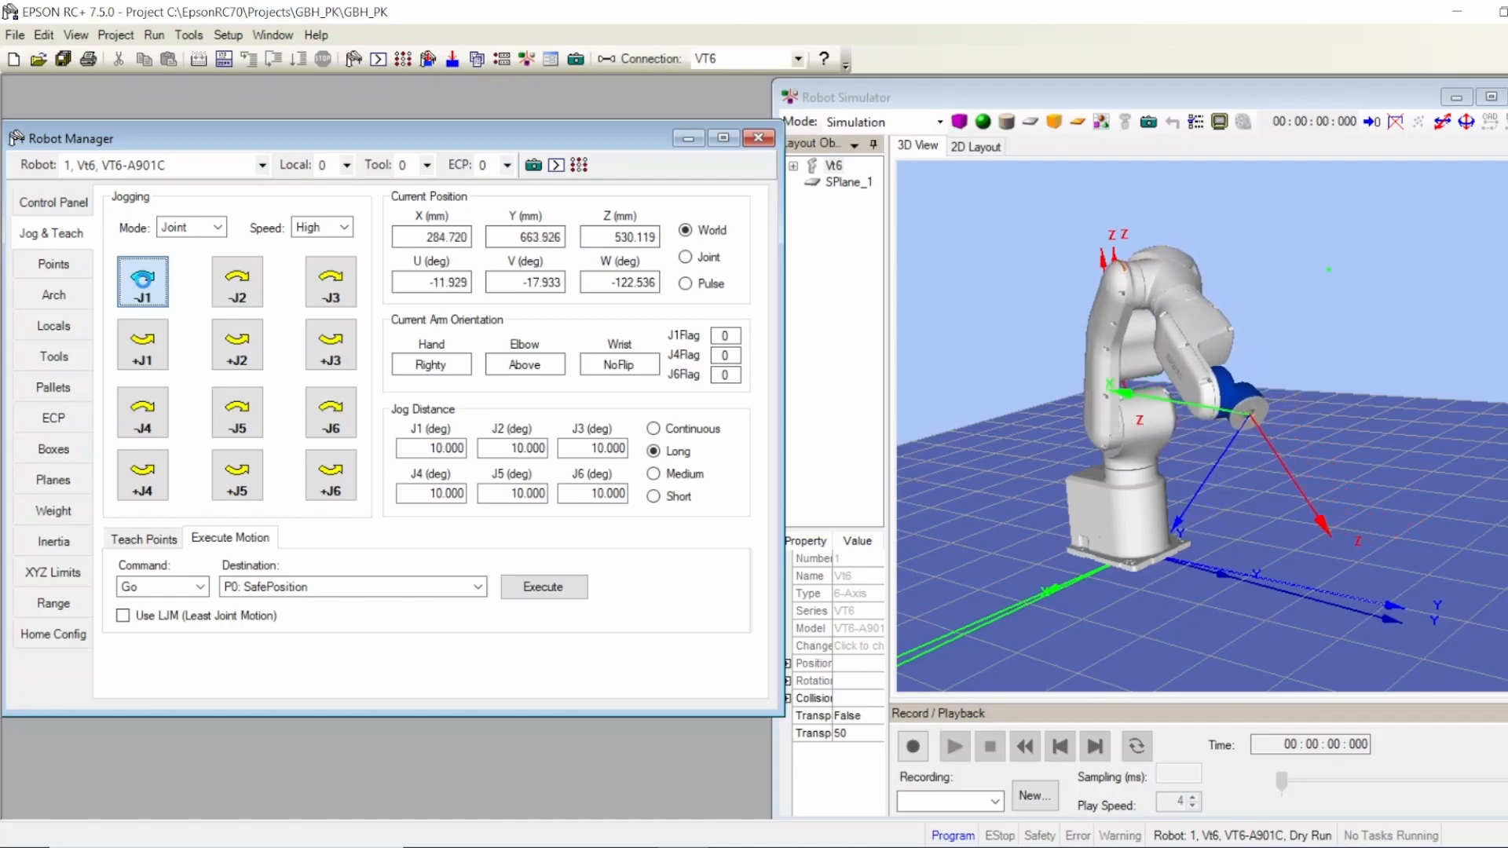
click(141, 281)
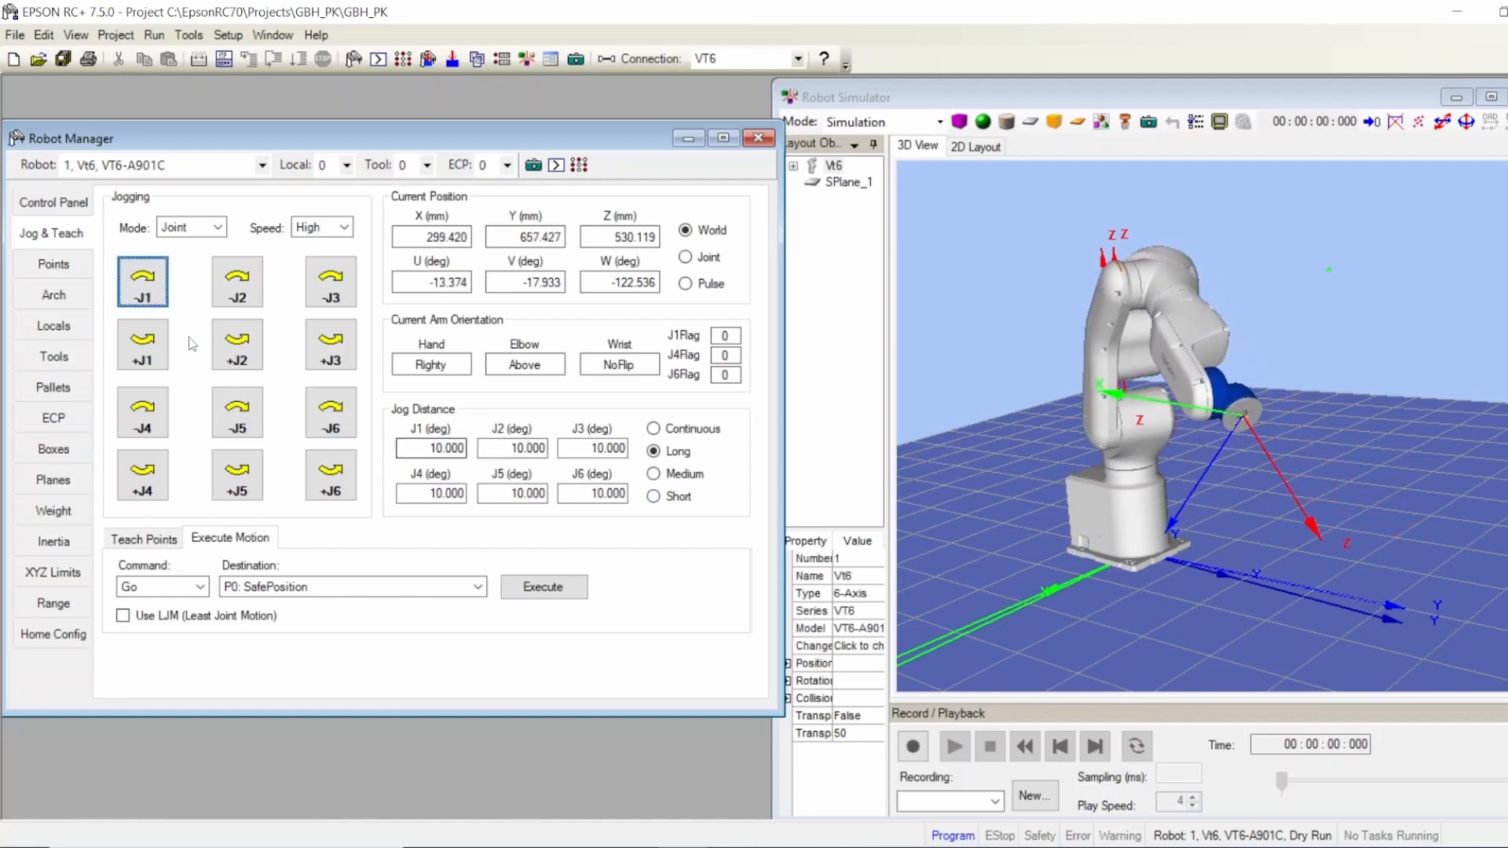
click(143, 281)
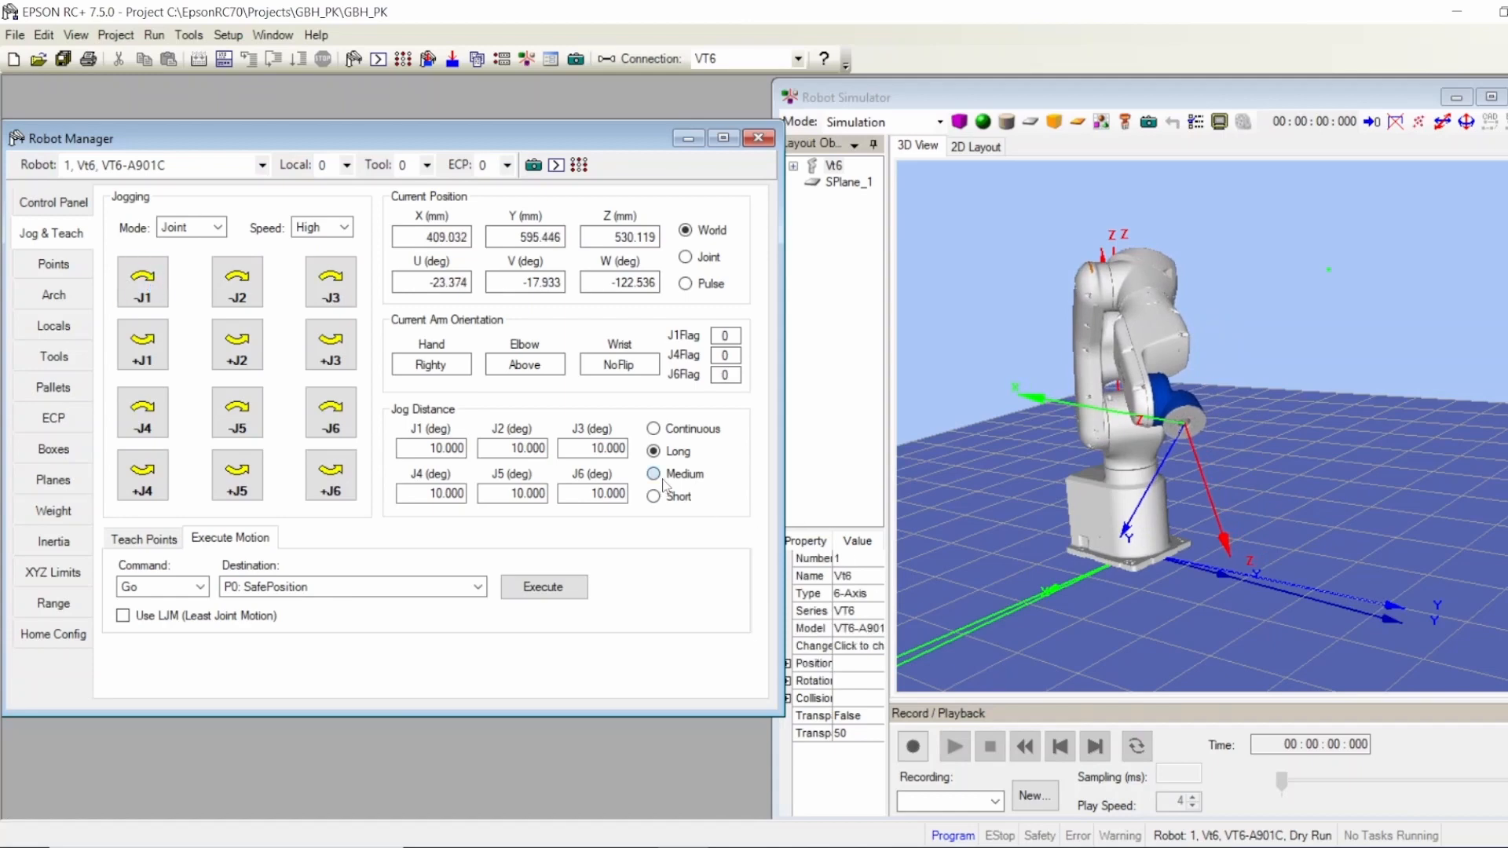
- Step J1 negative in medium 1-degree steps several times, then nudge it with short 0.1-degree steps
click(655, 473)
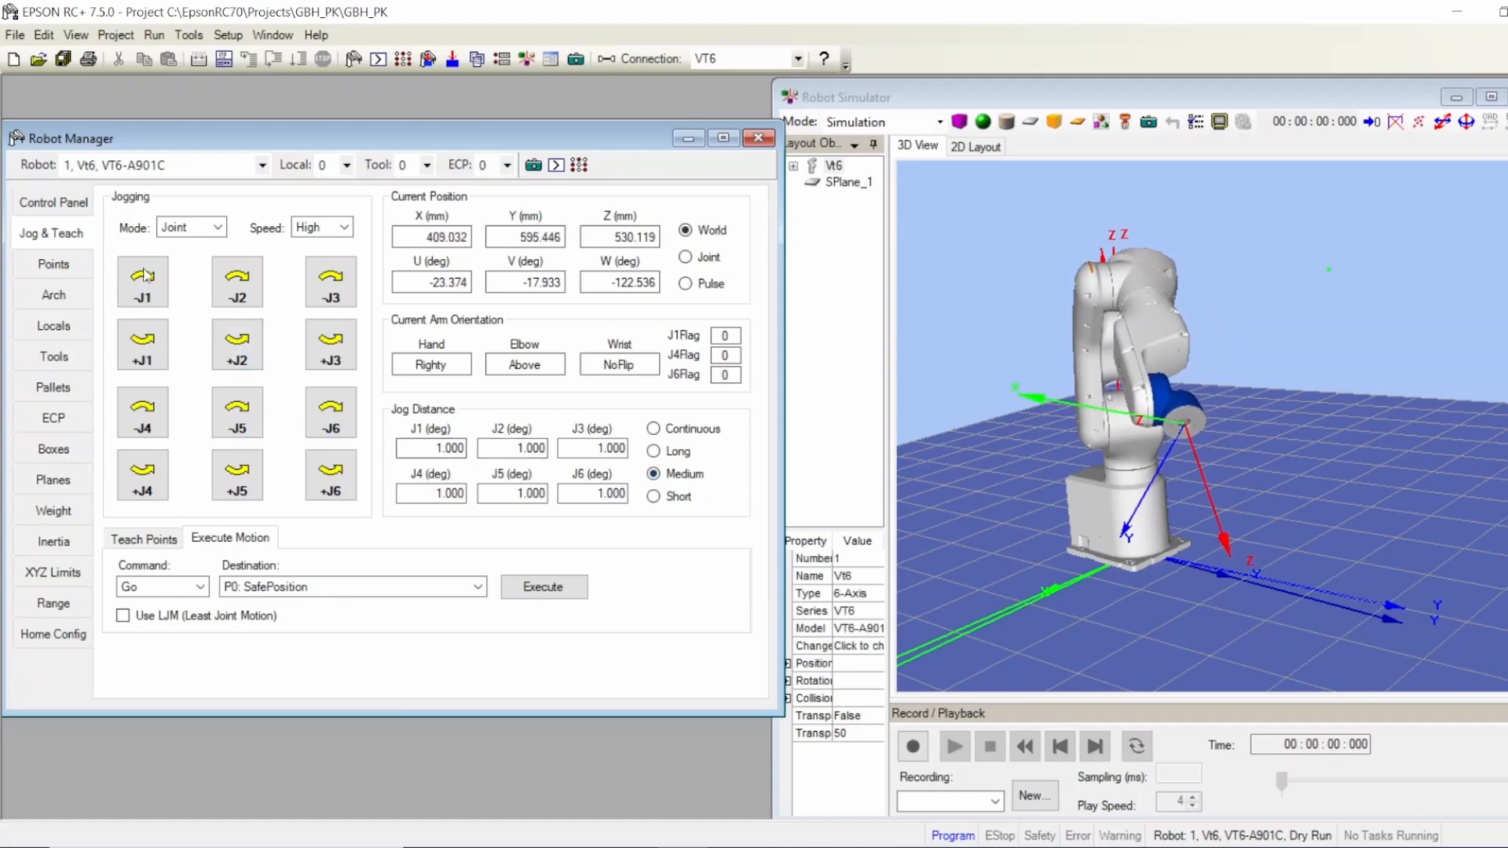
click(143, 281)
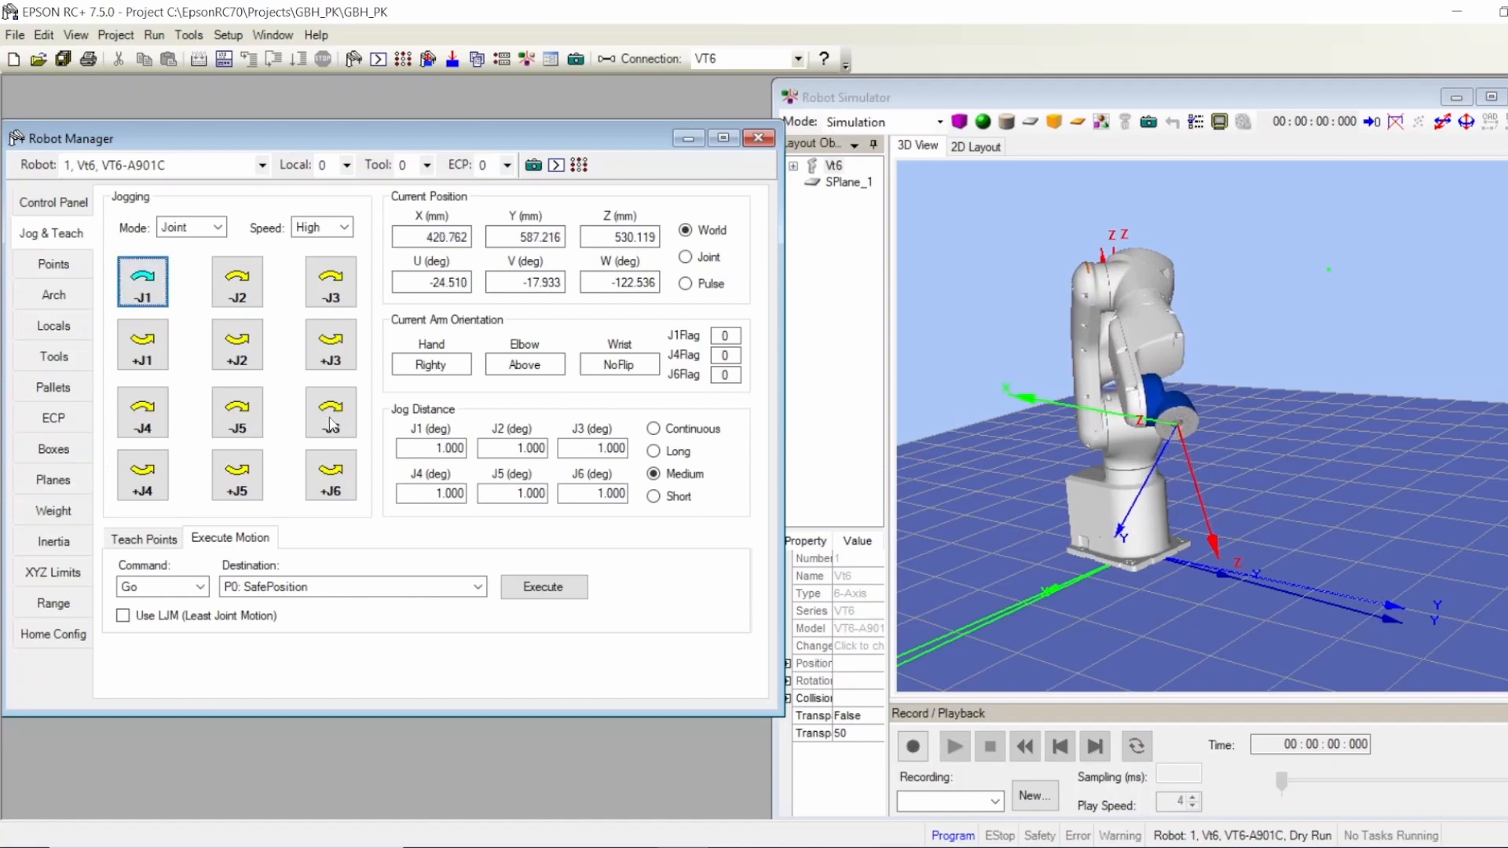
click(143, 281)
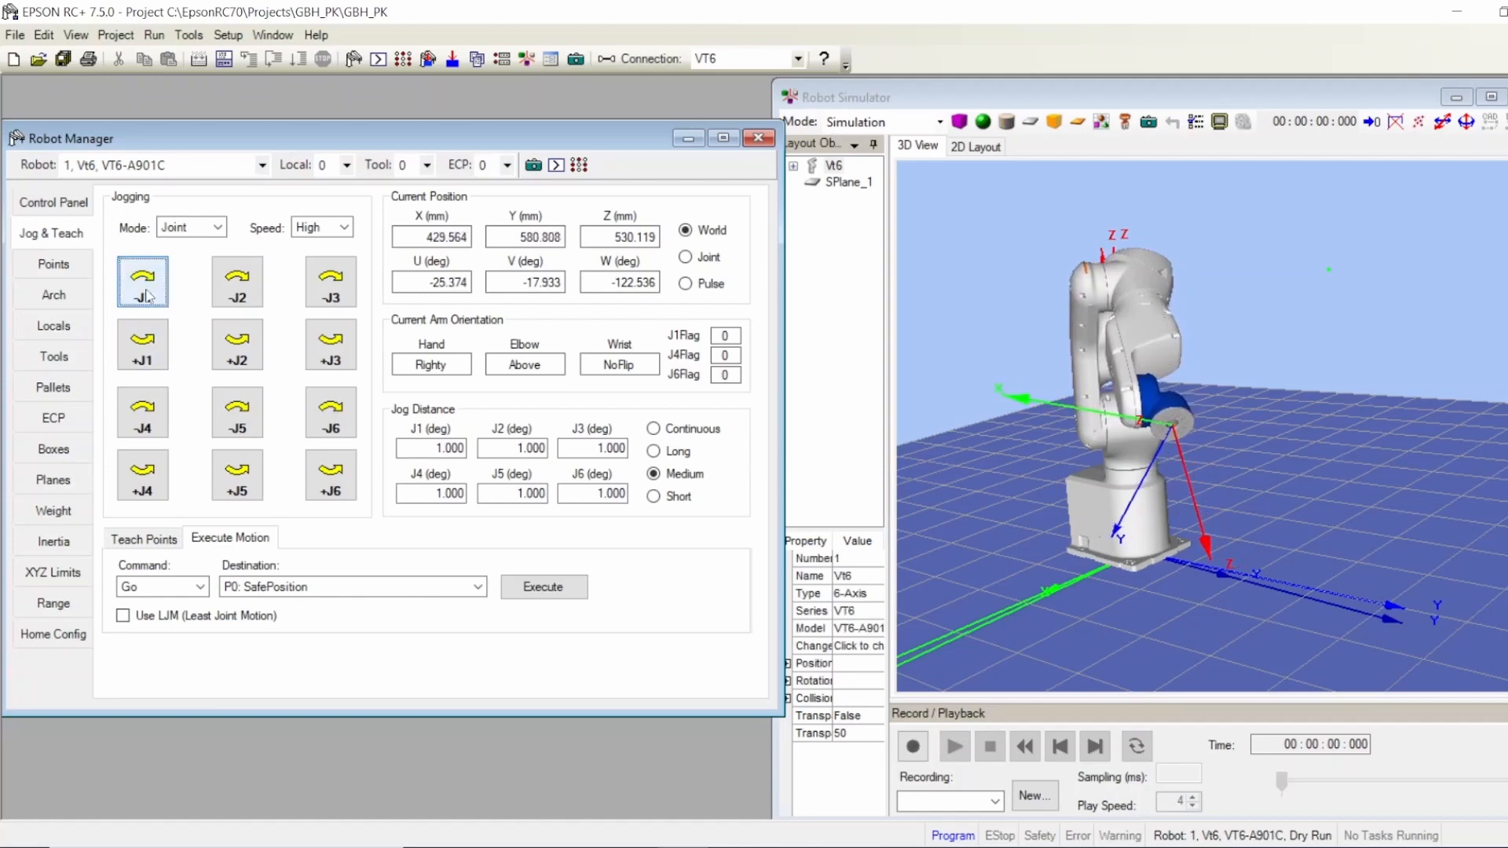
click(143, 282)
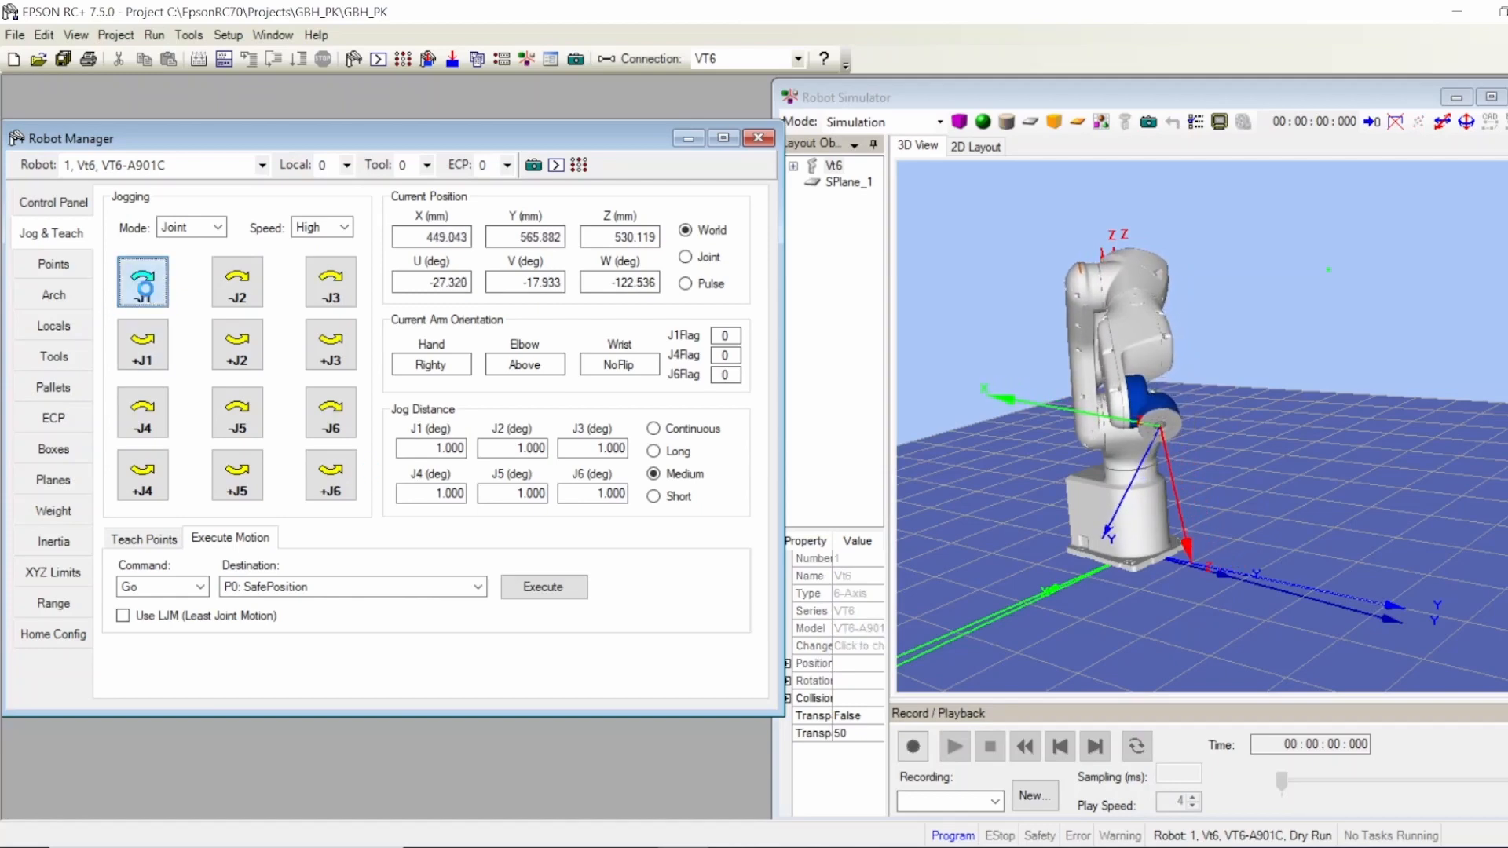
click(142, 281)
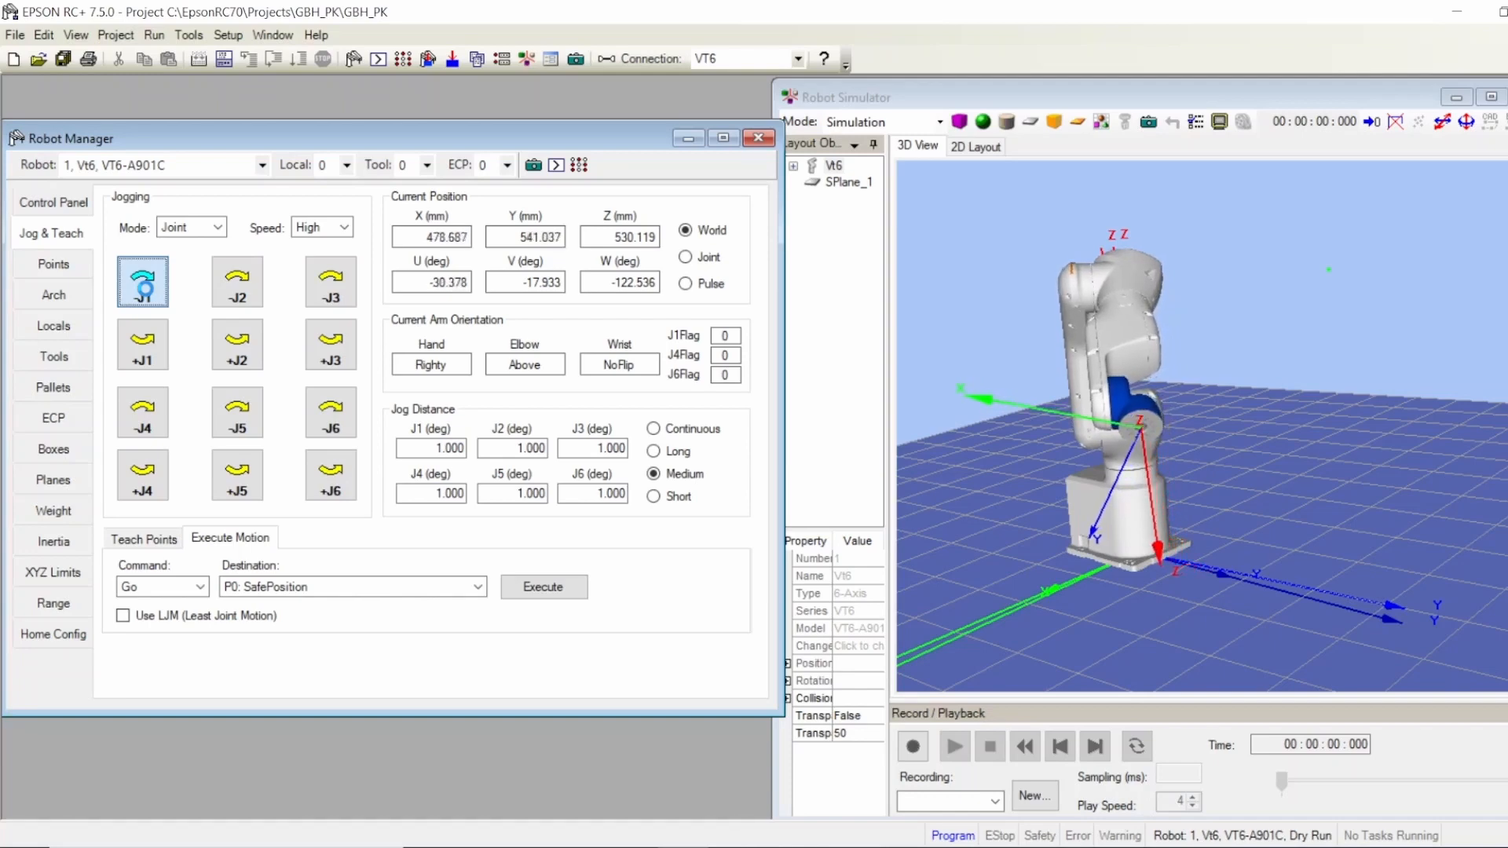
click(143, 281)
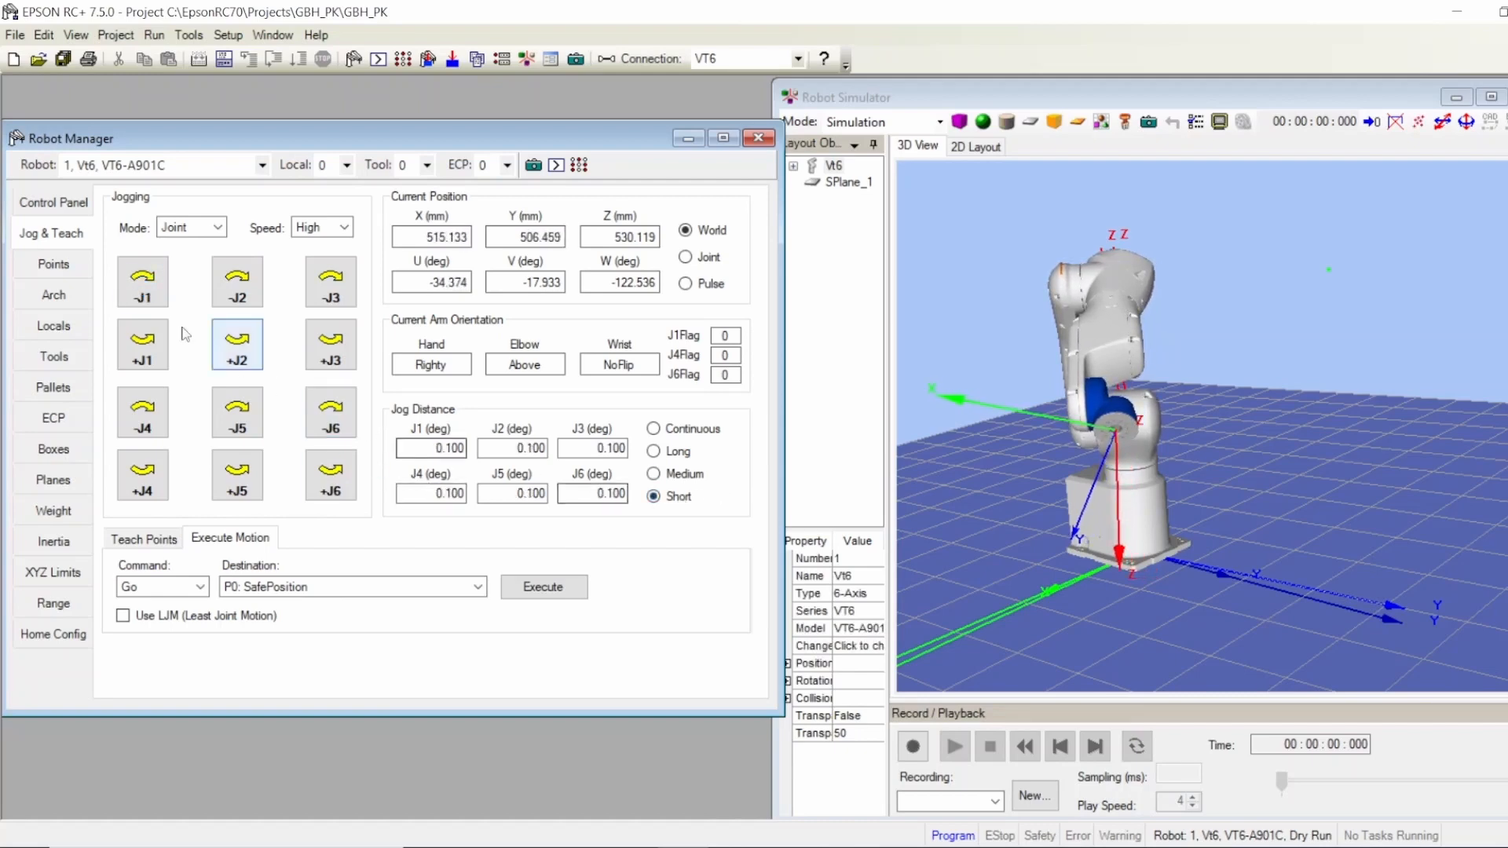
click(141, 283)
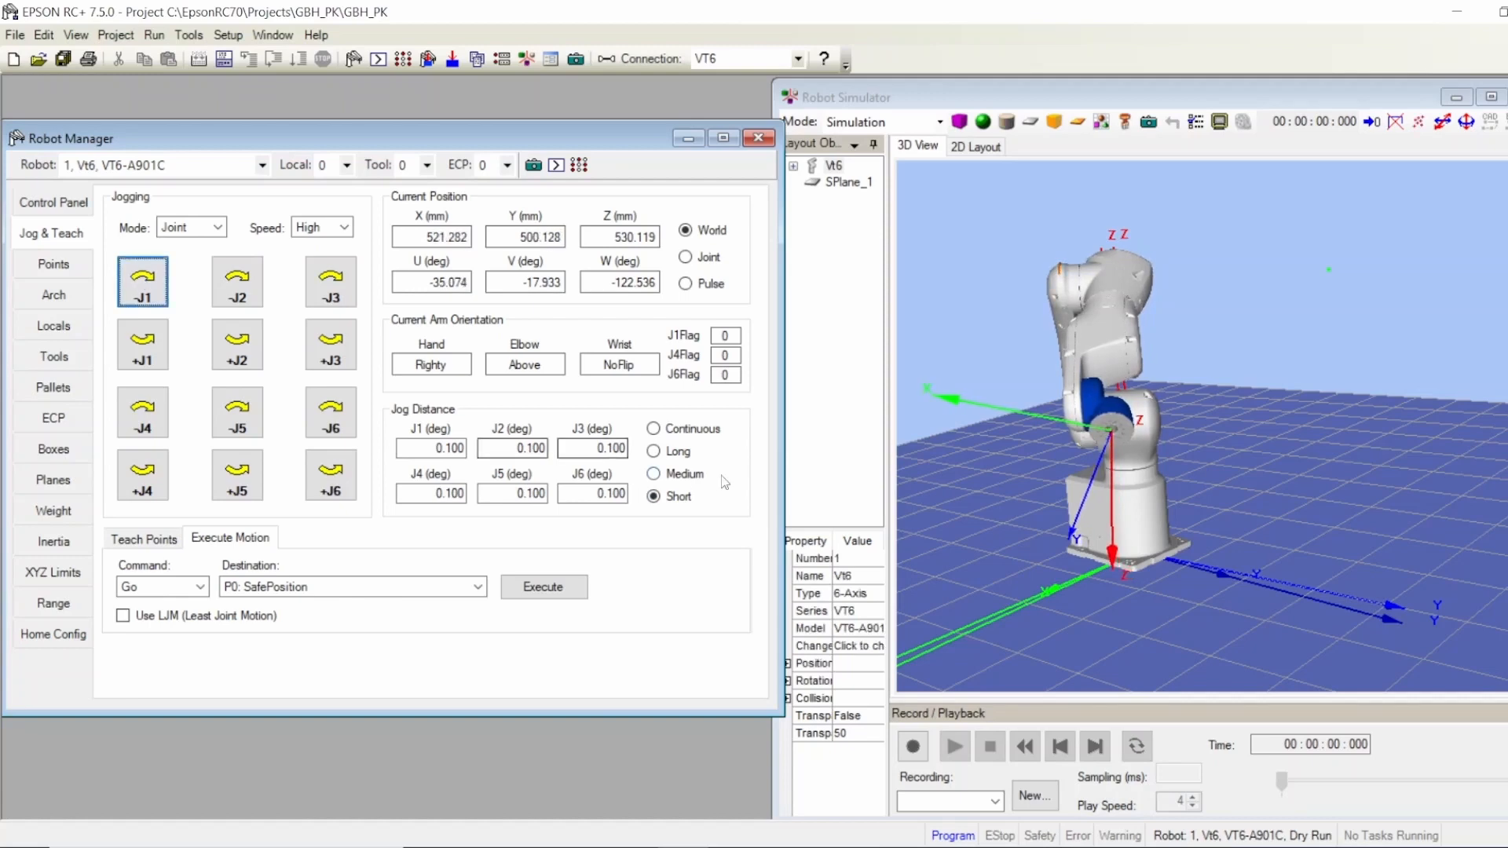
click(143, 345)
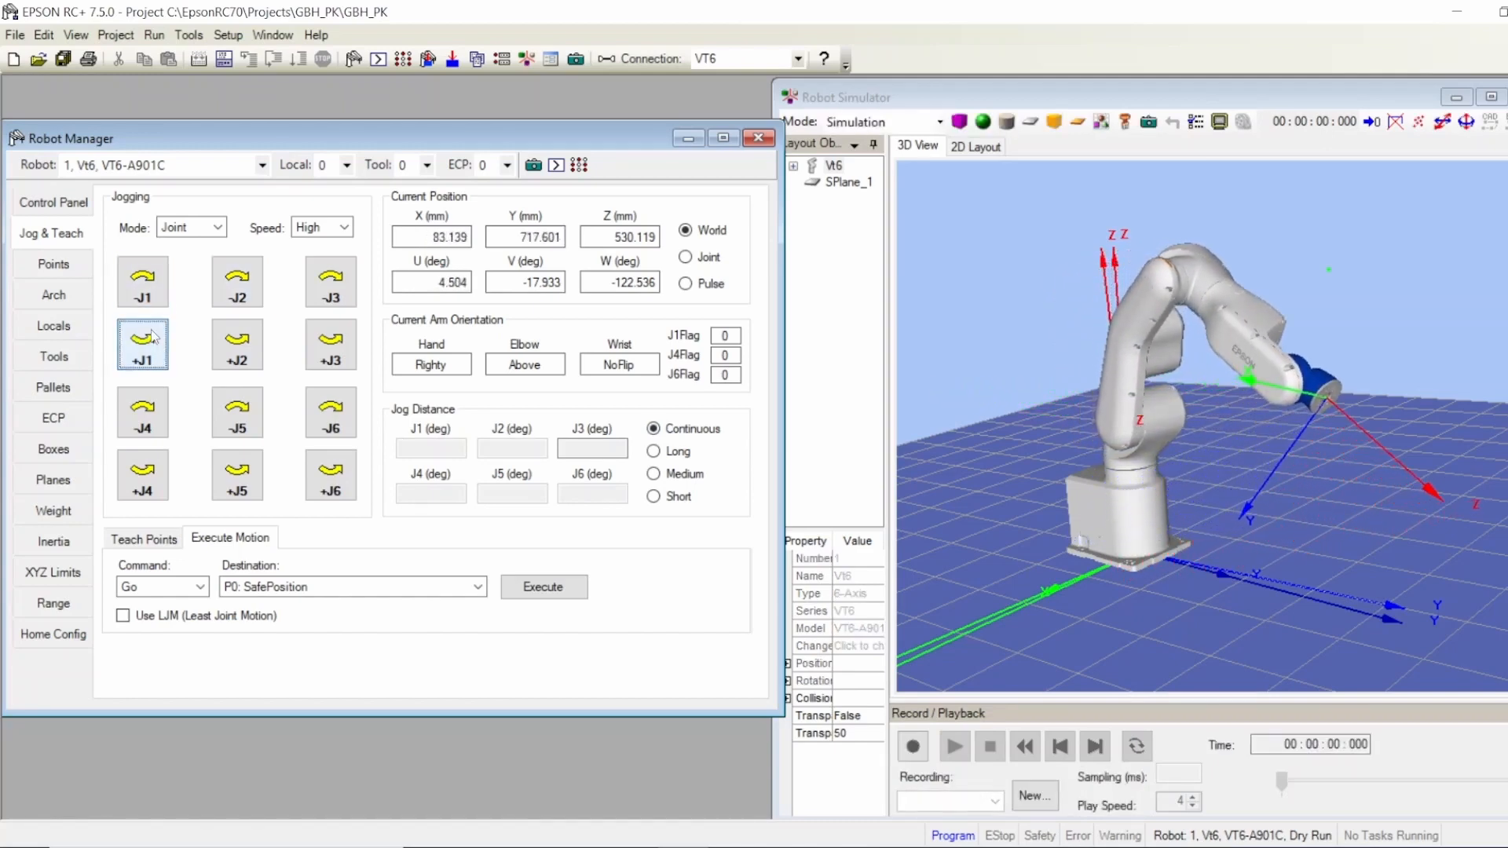
- Switch jogging to World mode, jog along Z, and show Current Position in pulses
click(143, 344)
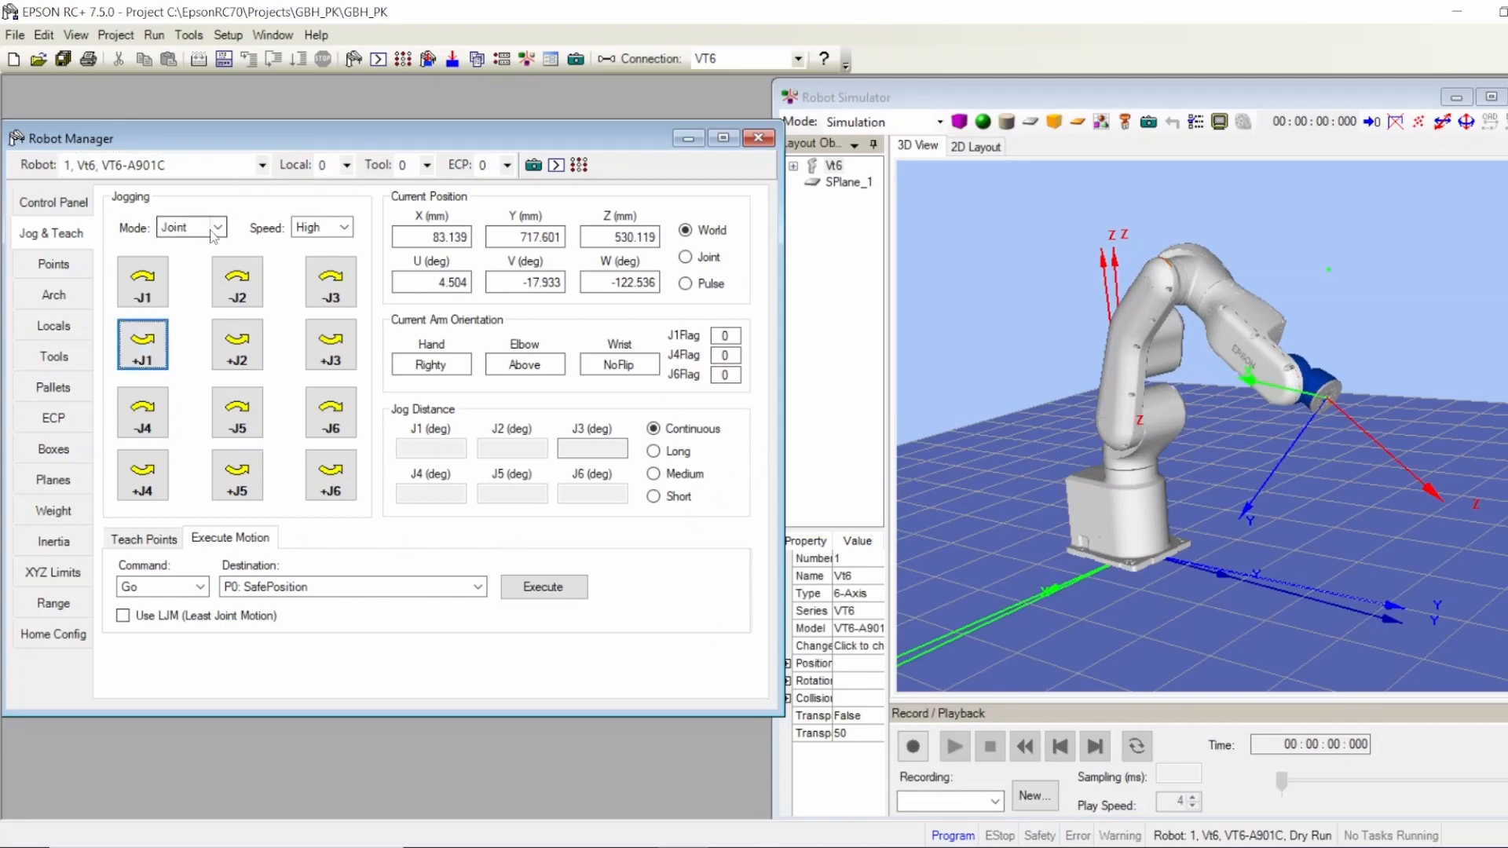
click(217, 226)
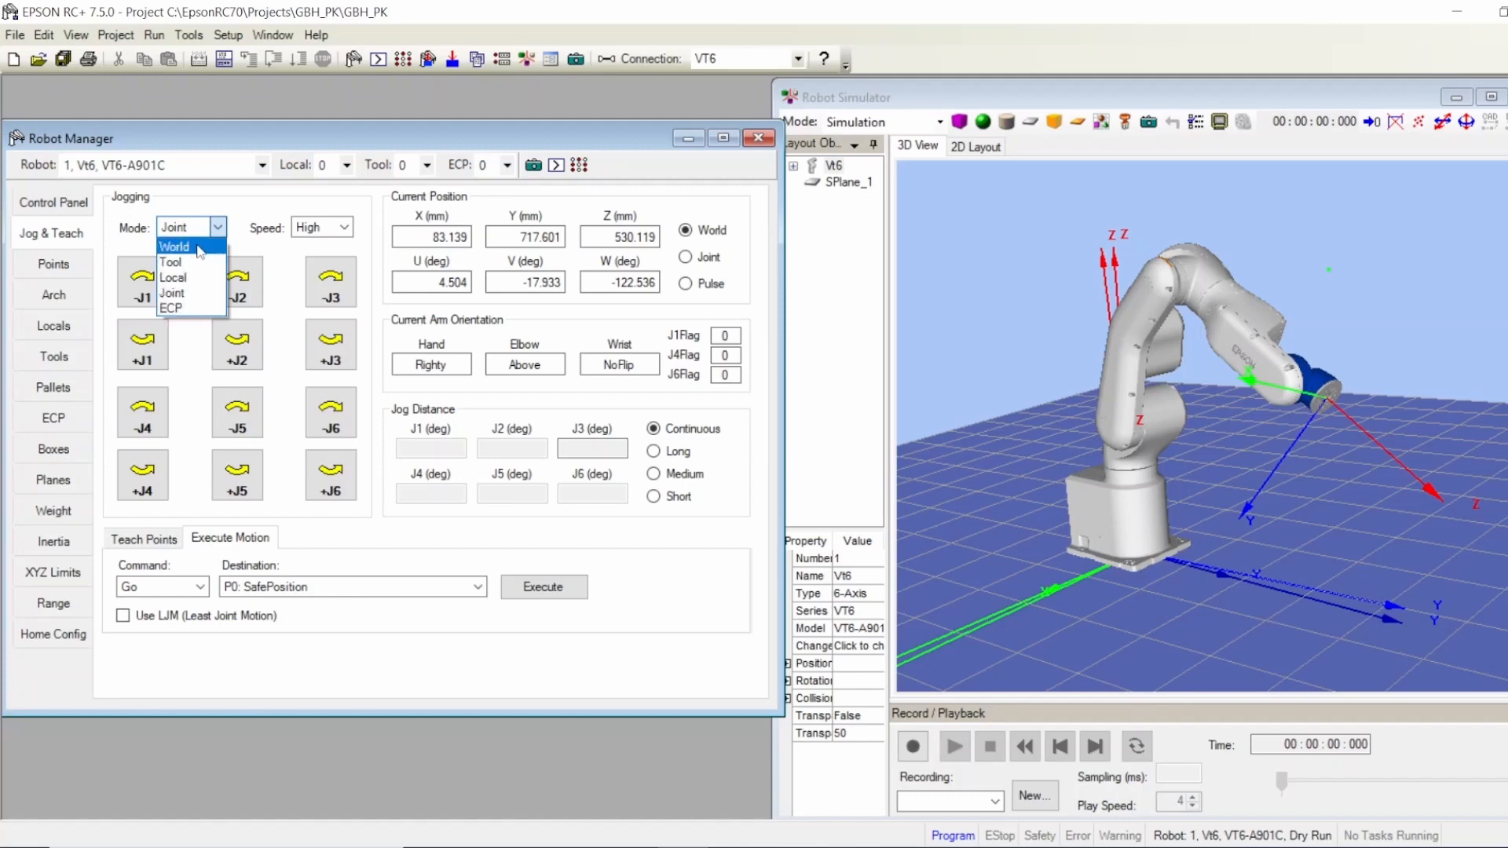
click(175, 247)
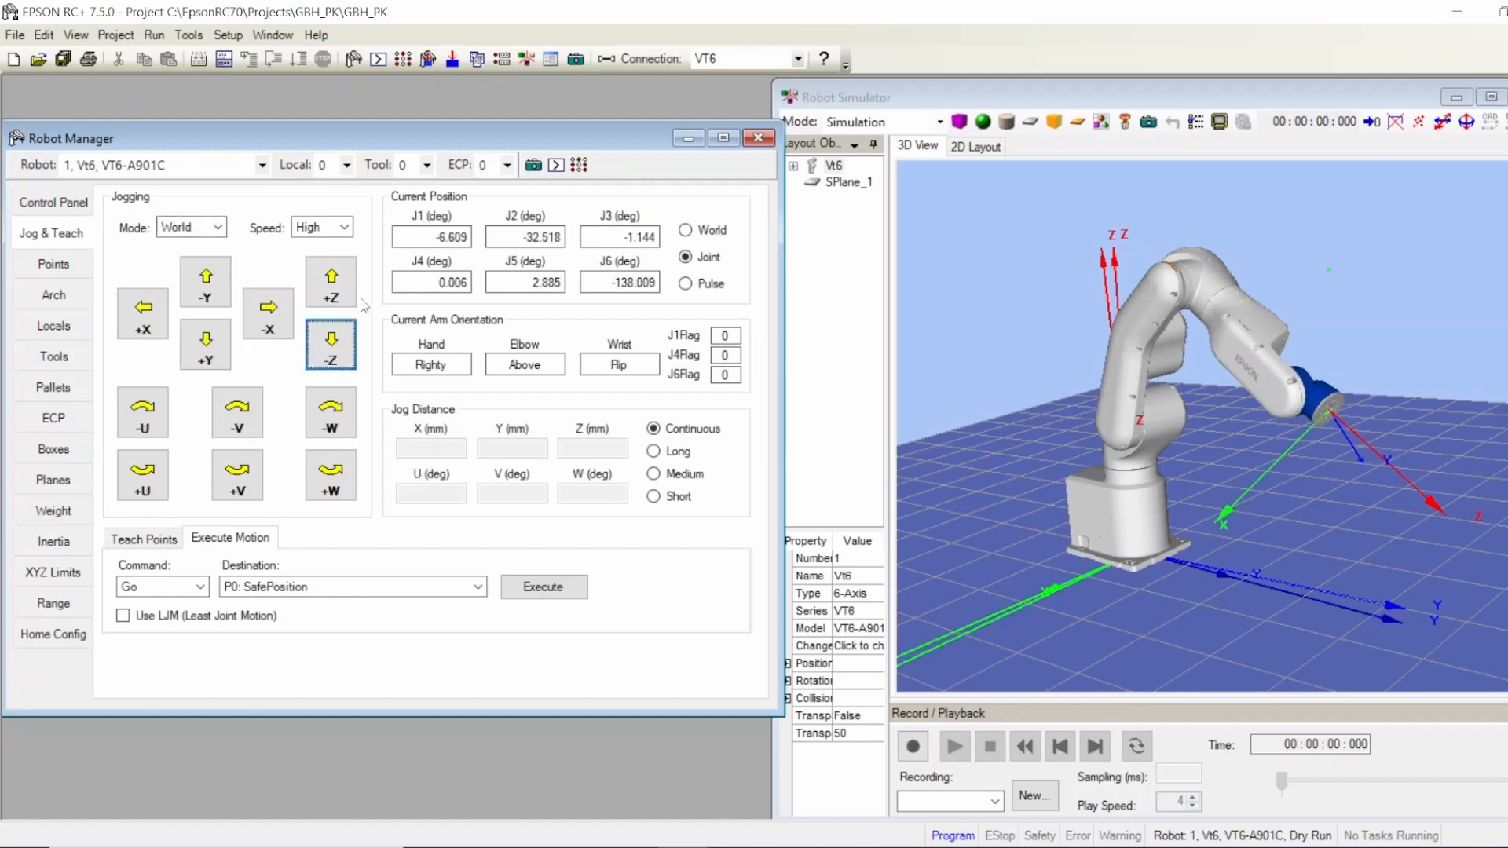
click(330, 344)
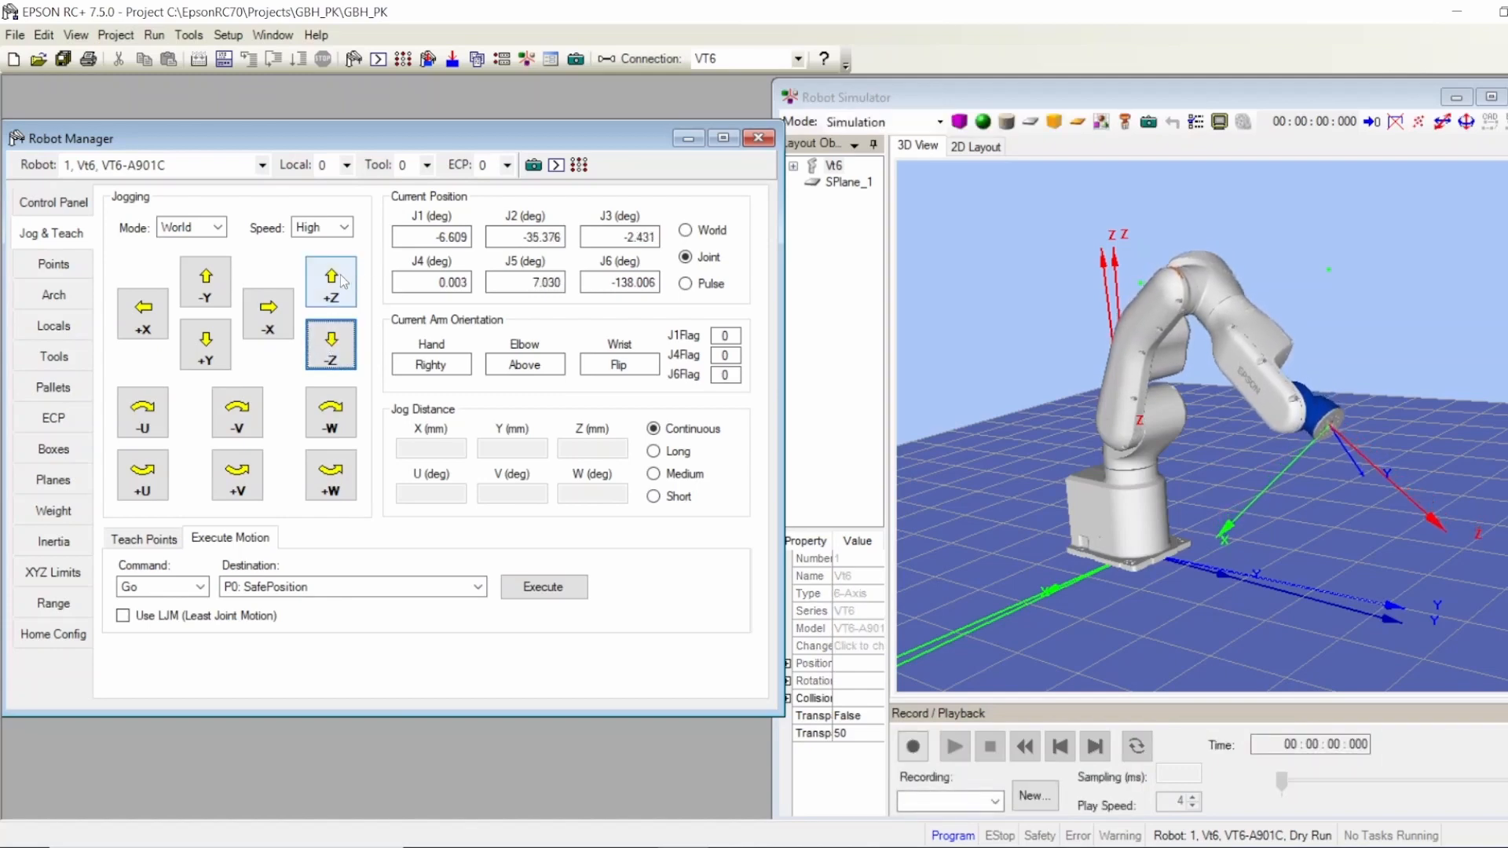
click(330, 281)
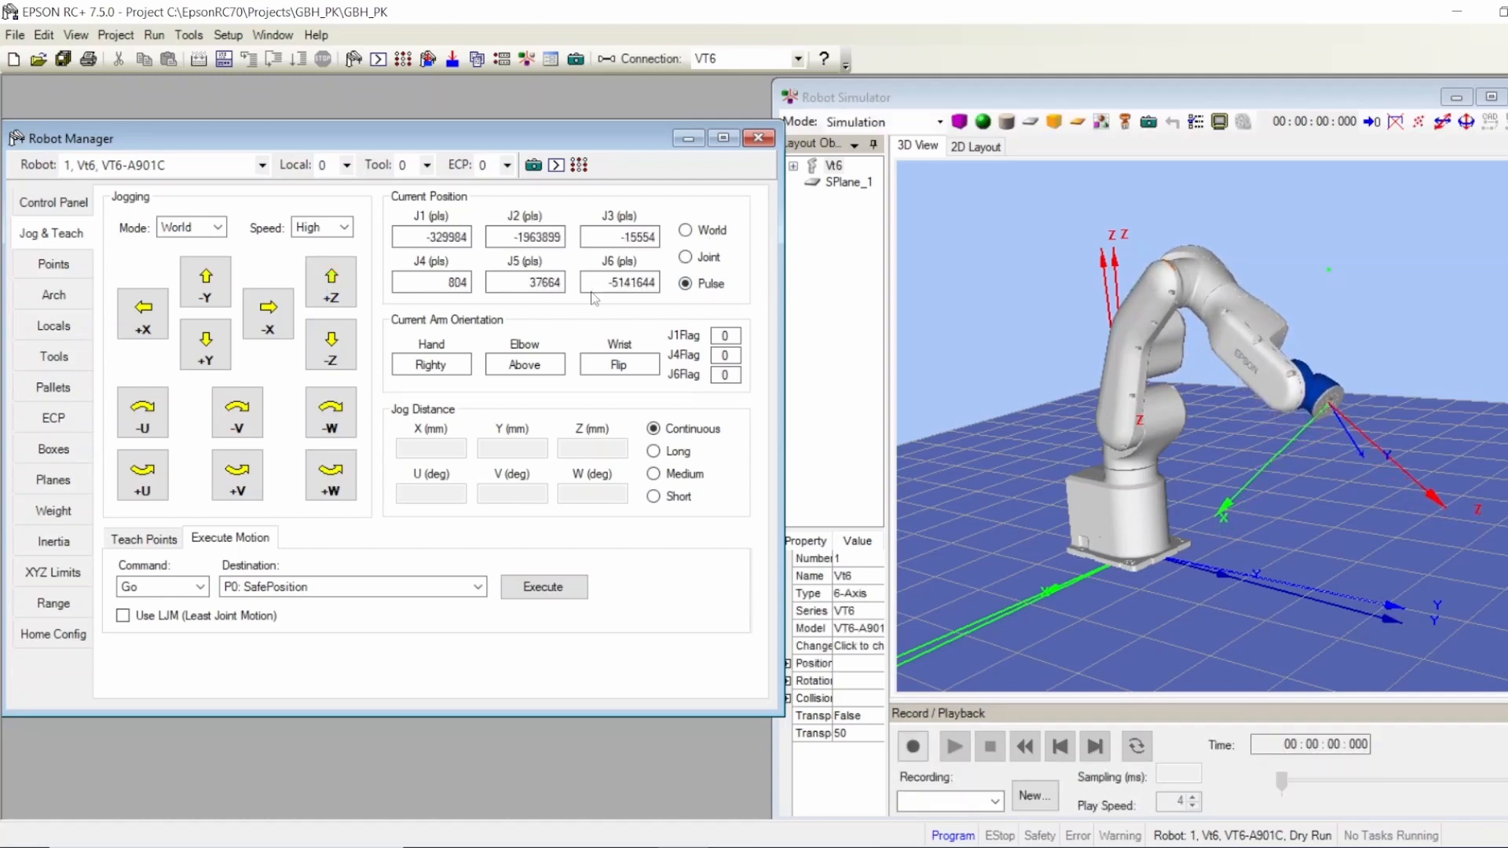
- Jog +Z in World mode, then switch to Tool mode and jog along the tool's -X axis
click(330, 281)
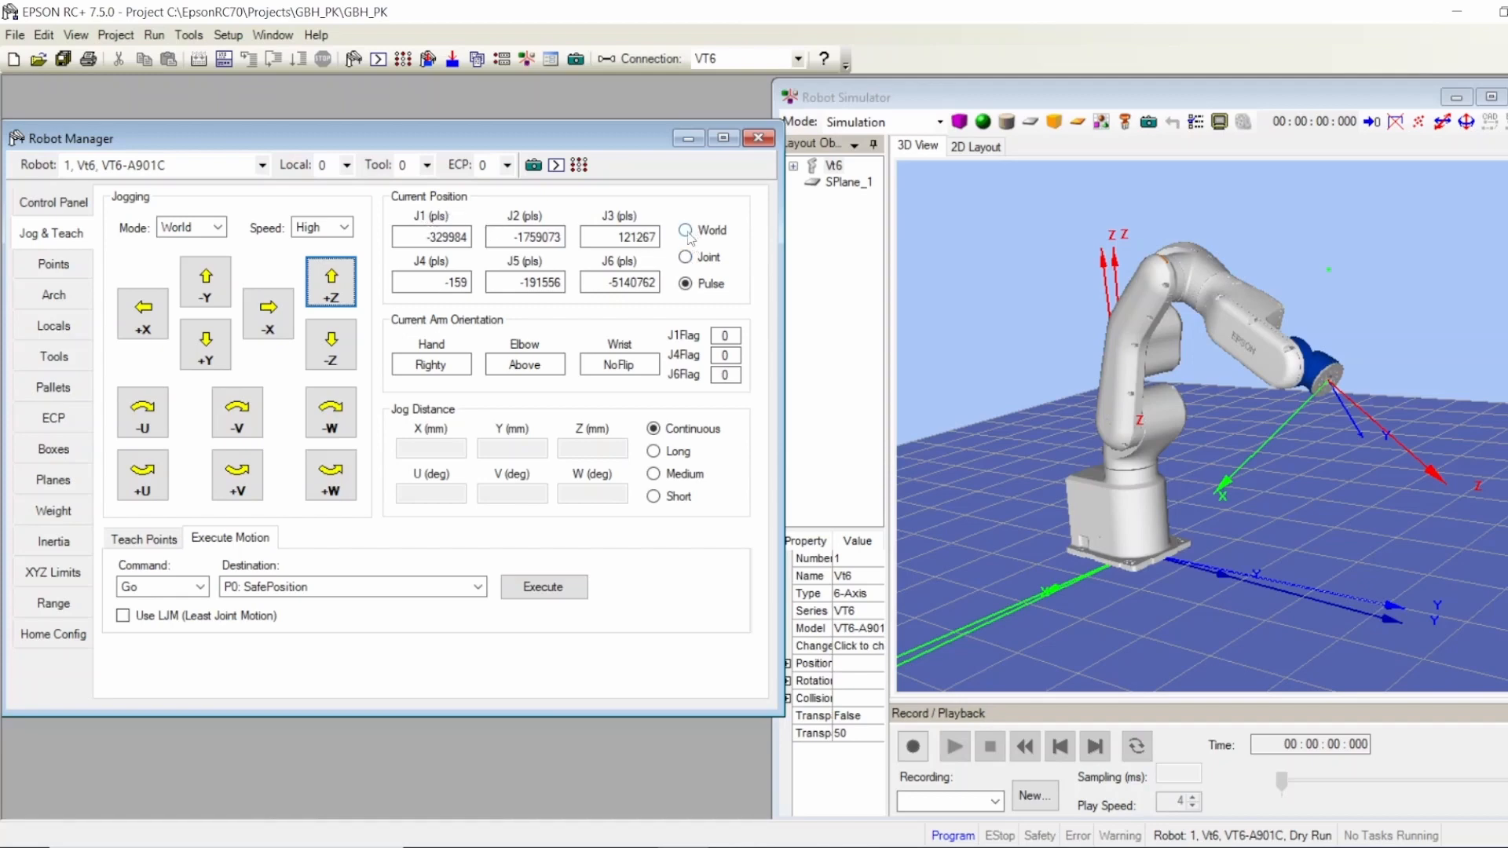
click(685, 285)
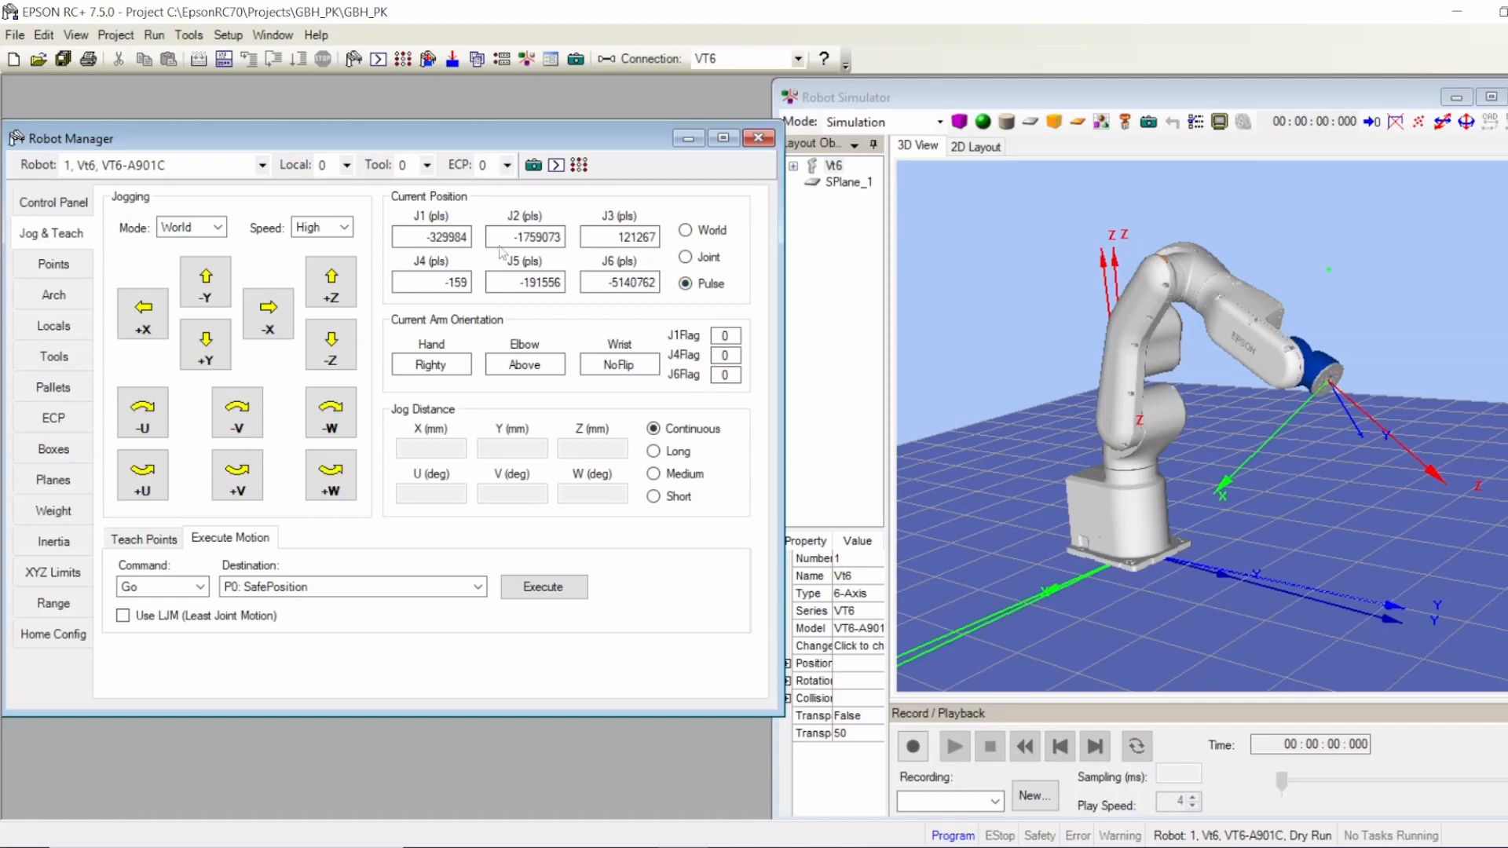
mouse_move(485, 268)
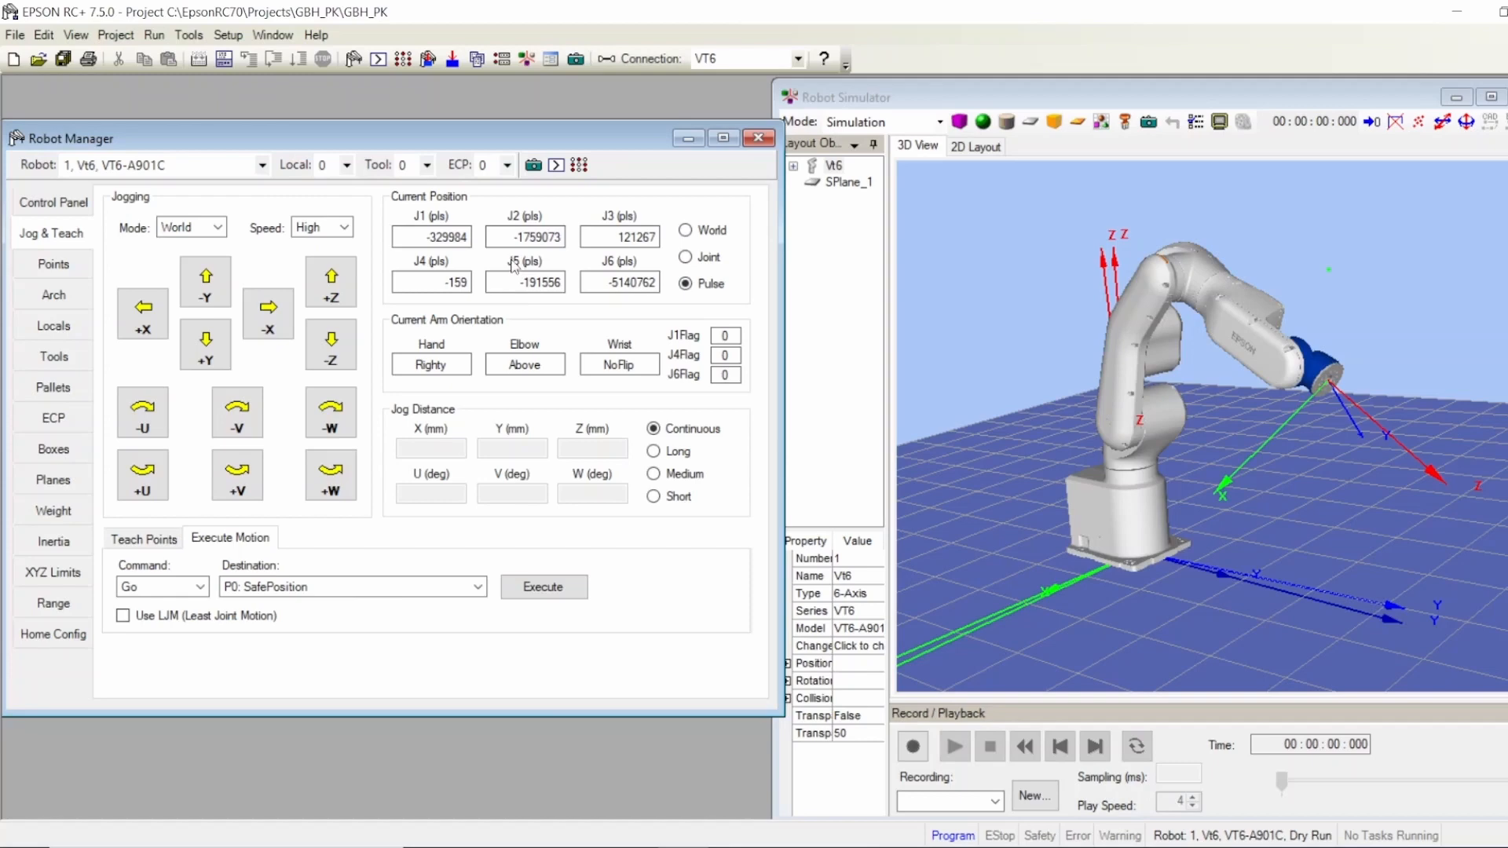
click(217, 228)
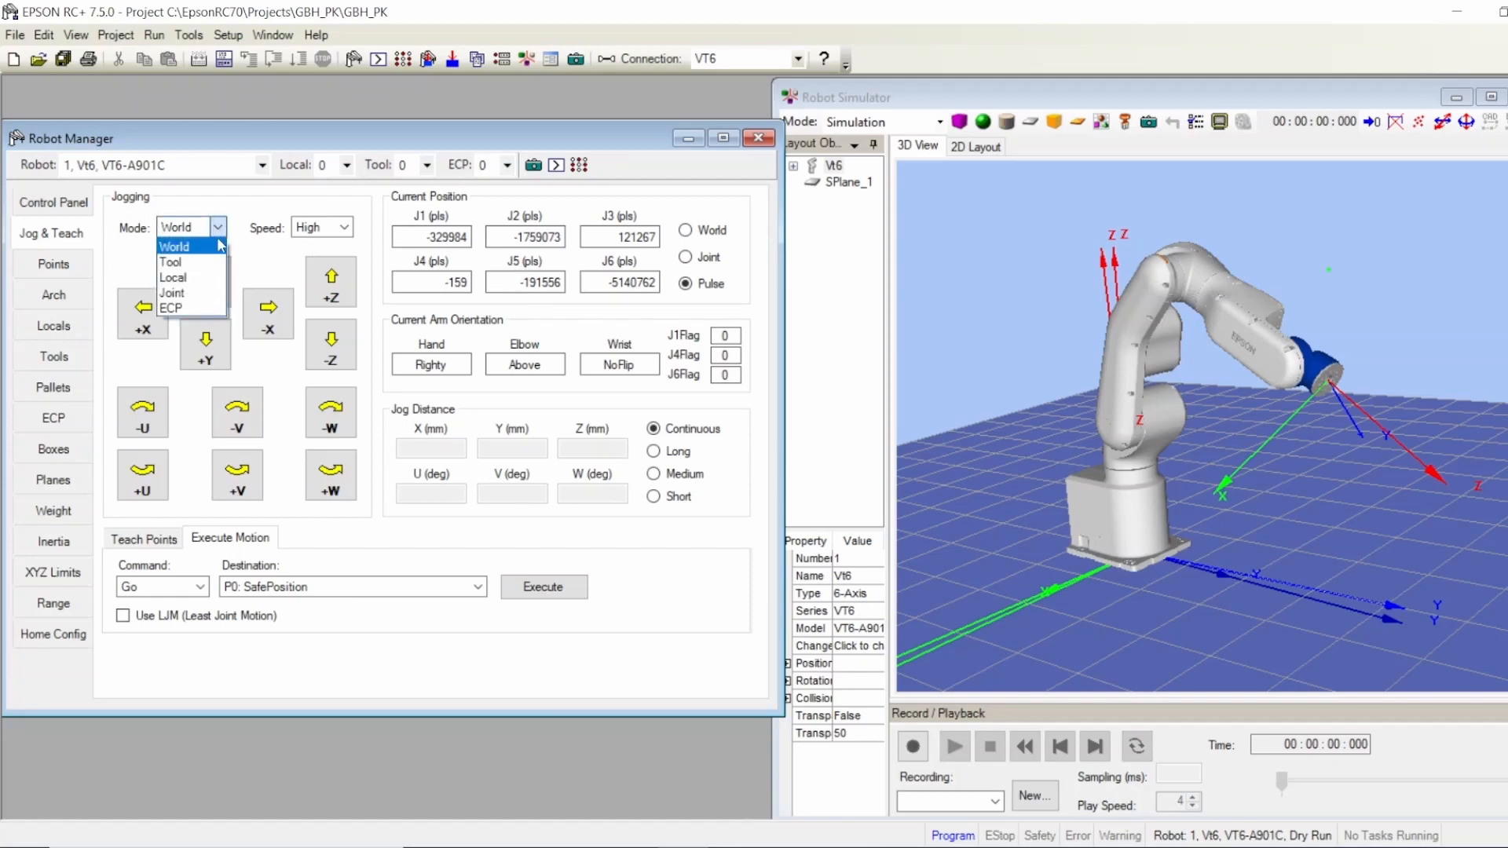
click(171, 261)
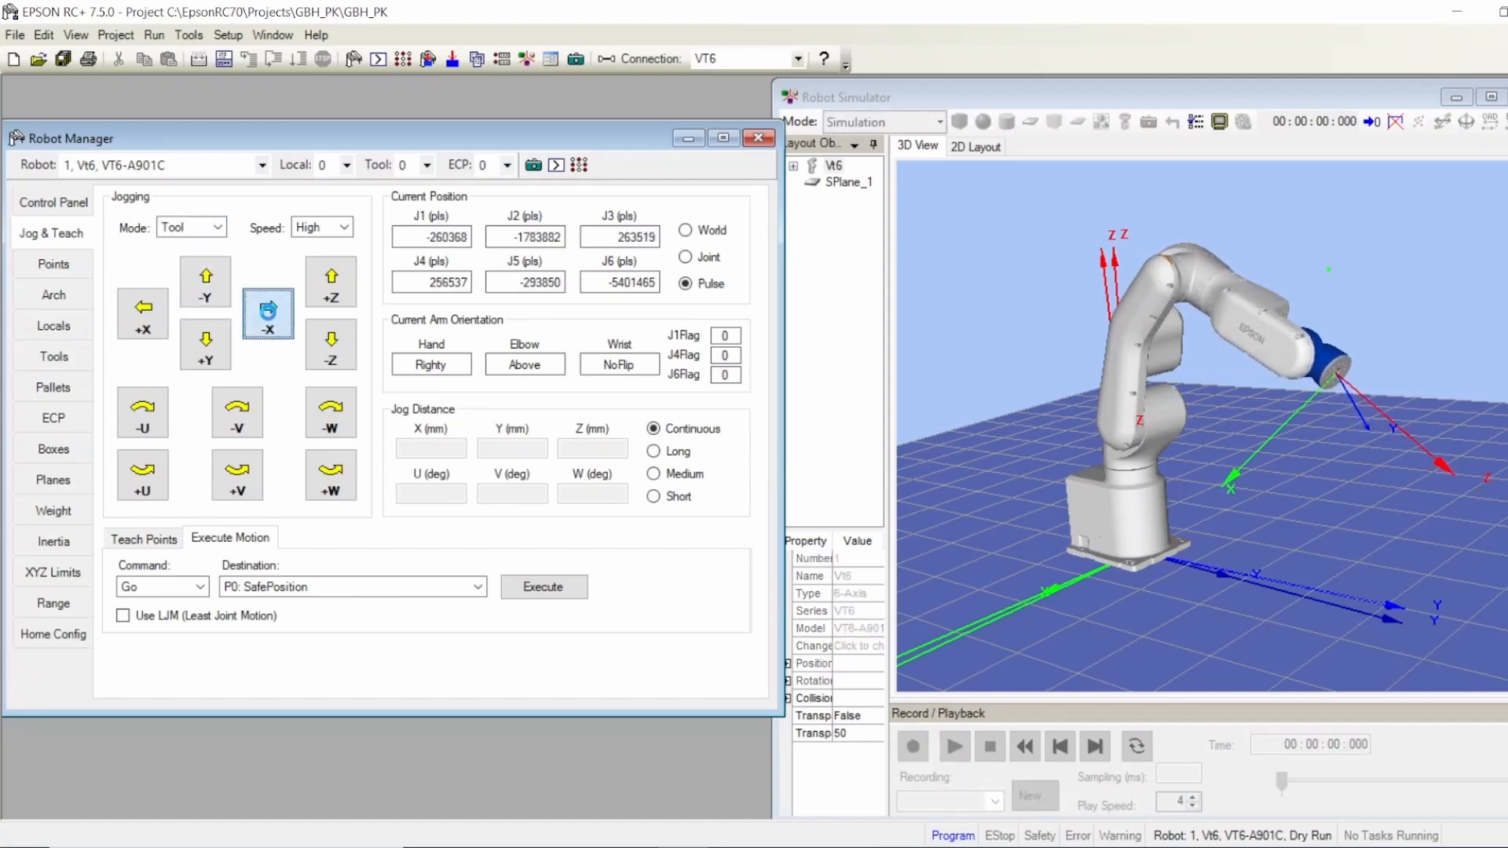
click(267, 315)
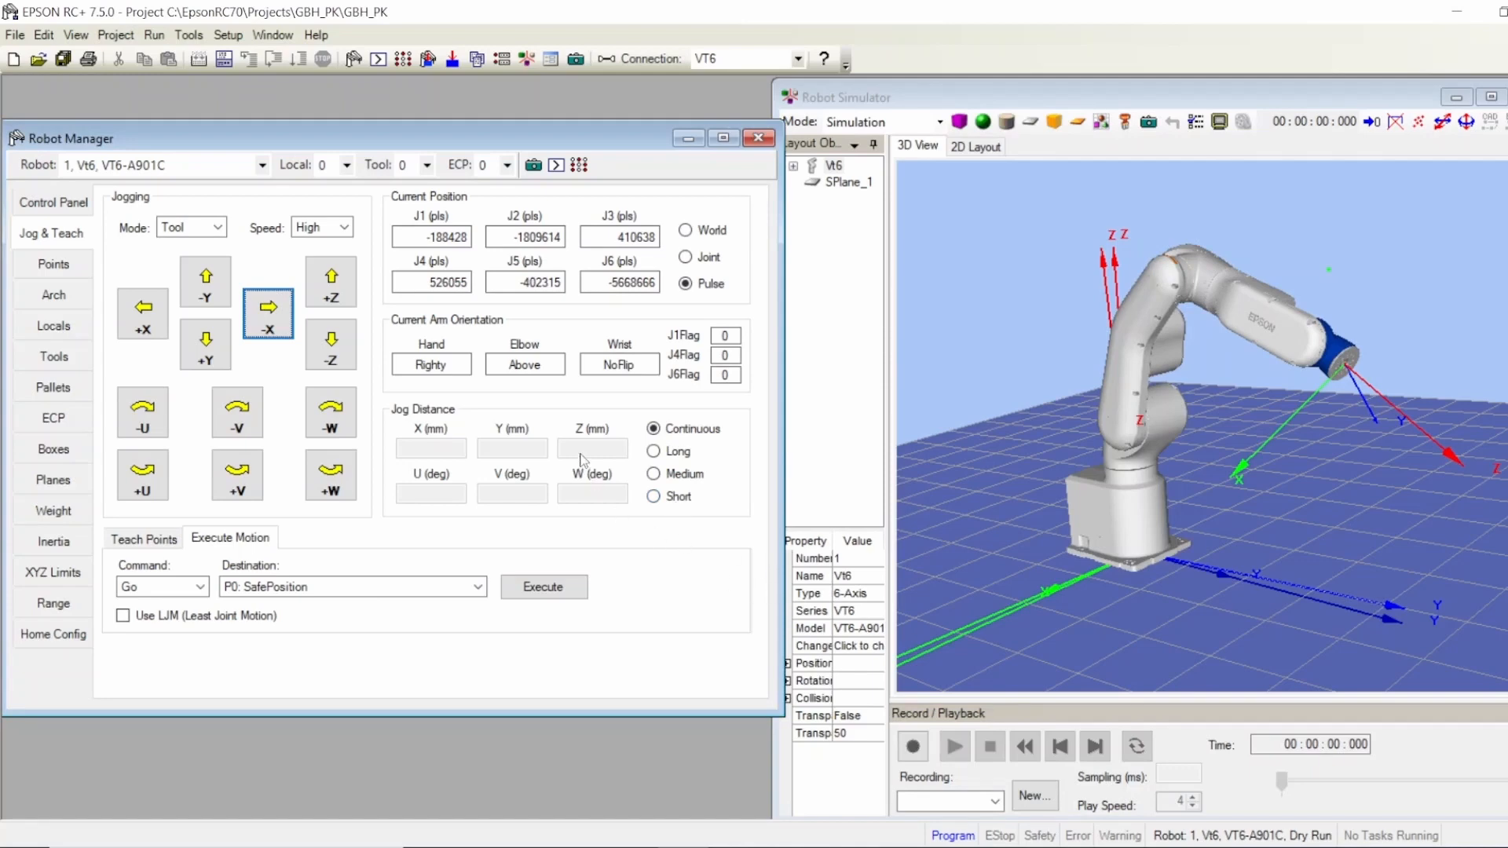
mouse_move(453, 373)
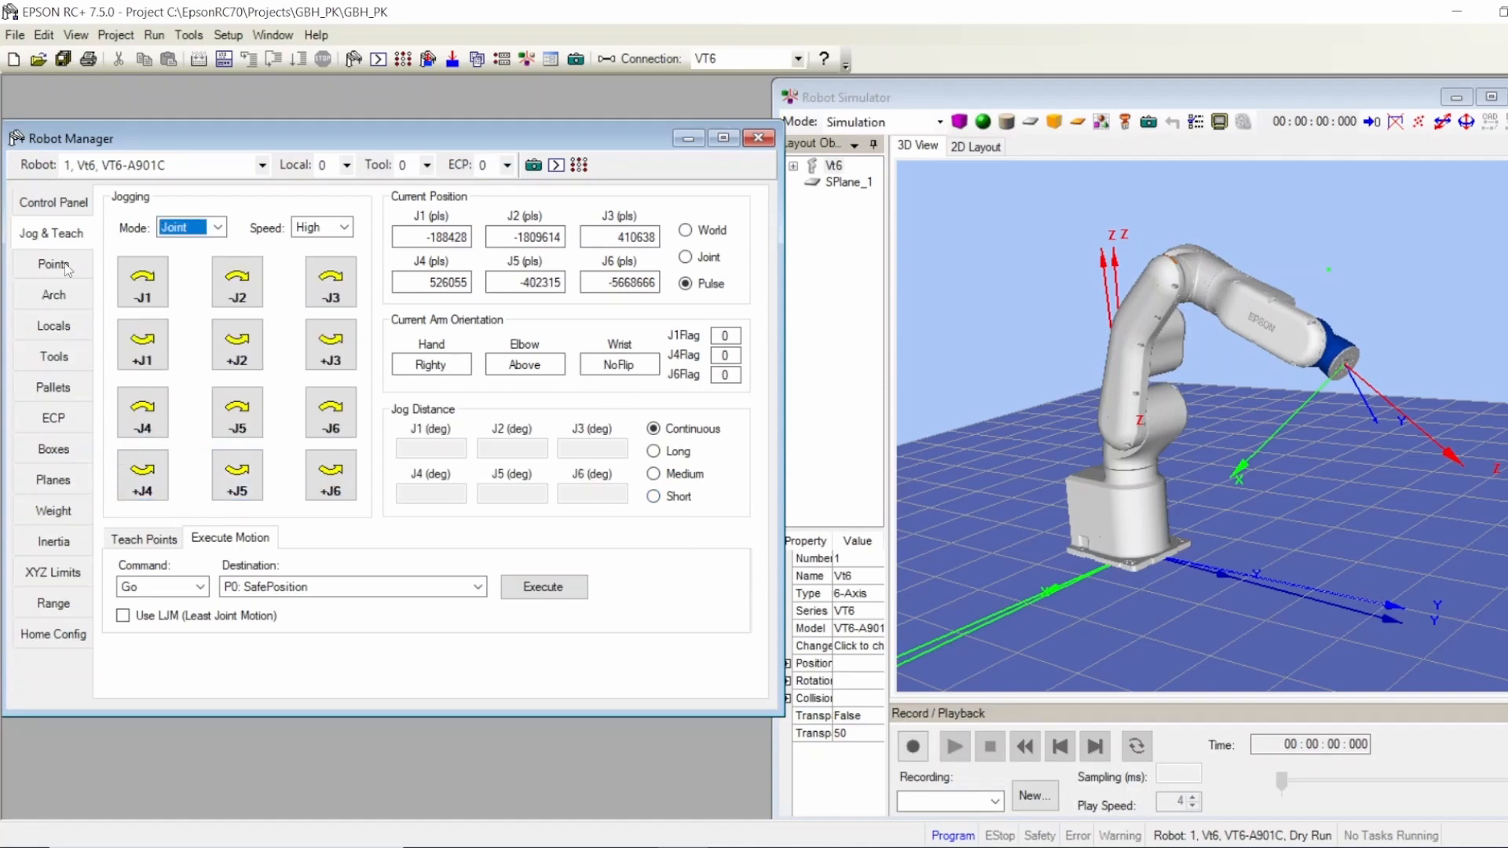
- Show the robot1.pts points table with SafePosition and the GBH75 positions
click(53, 264)
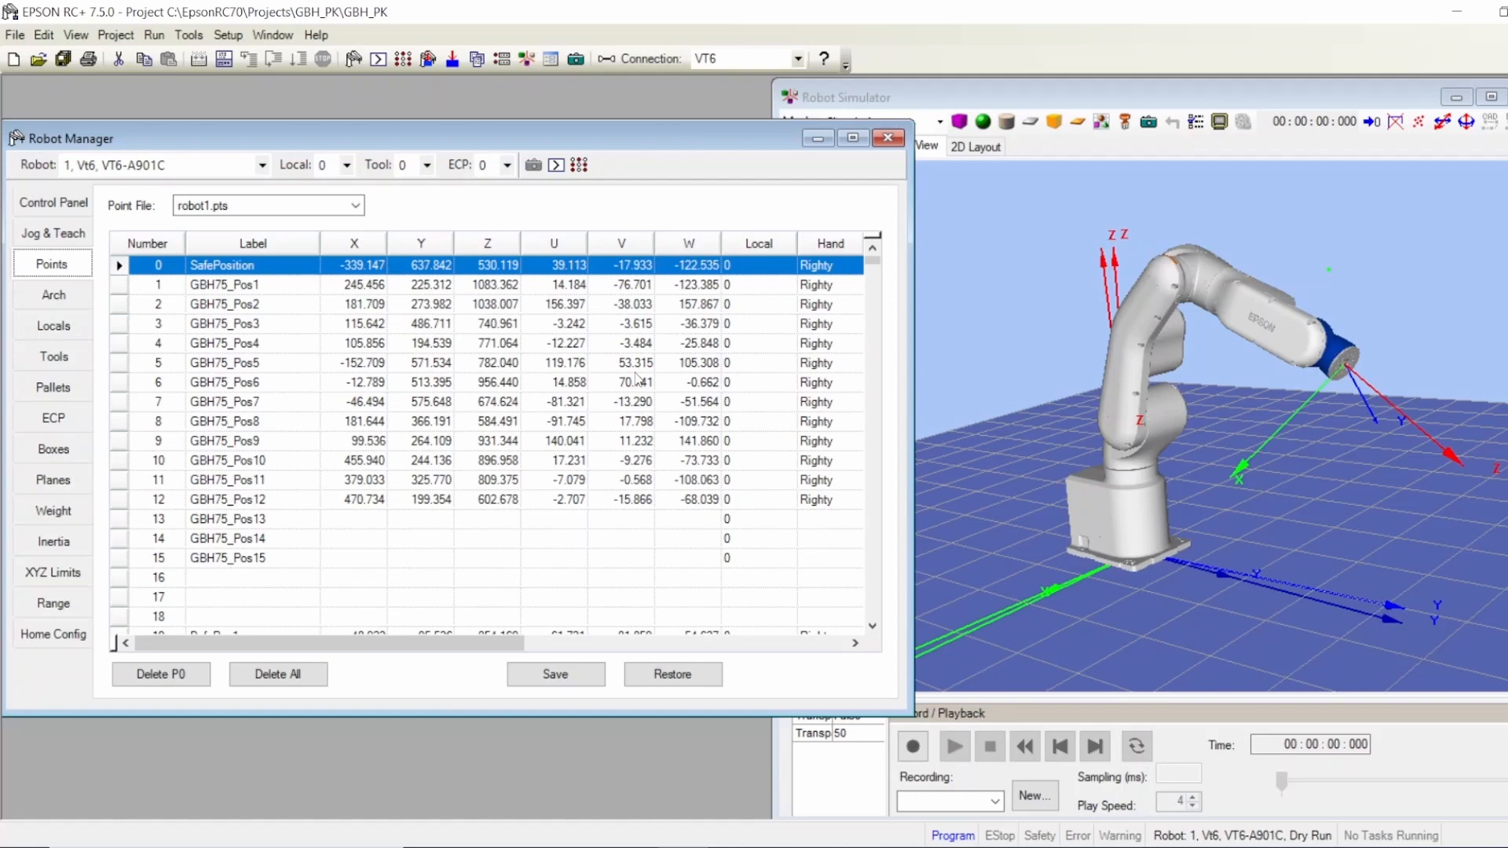
mouse_move(399, 344)
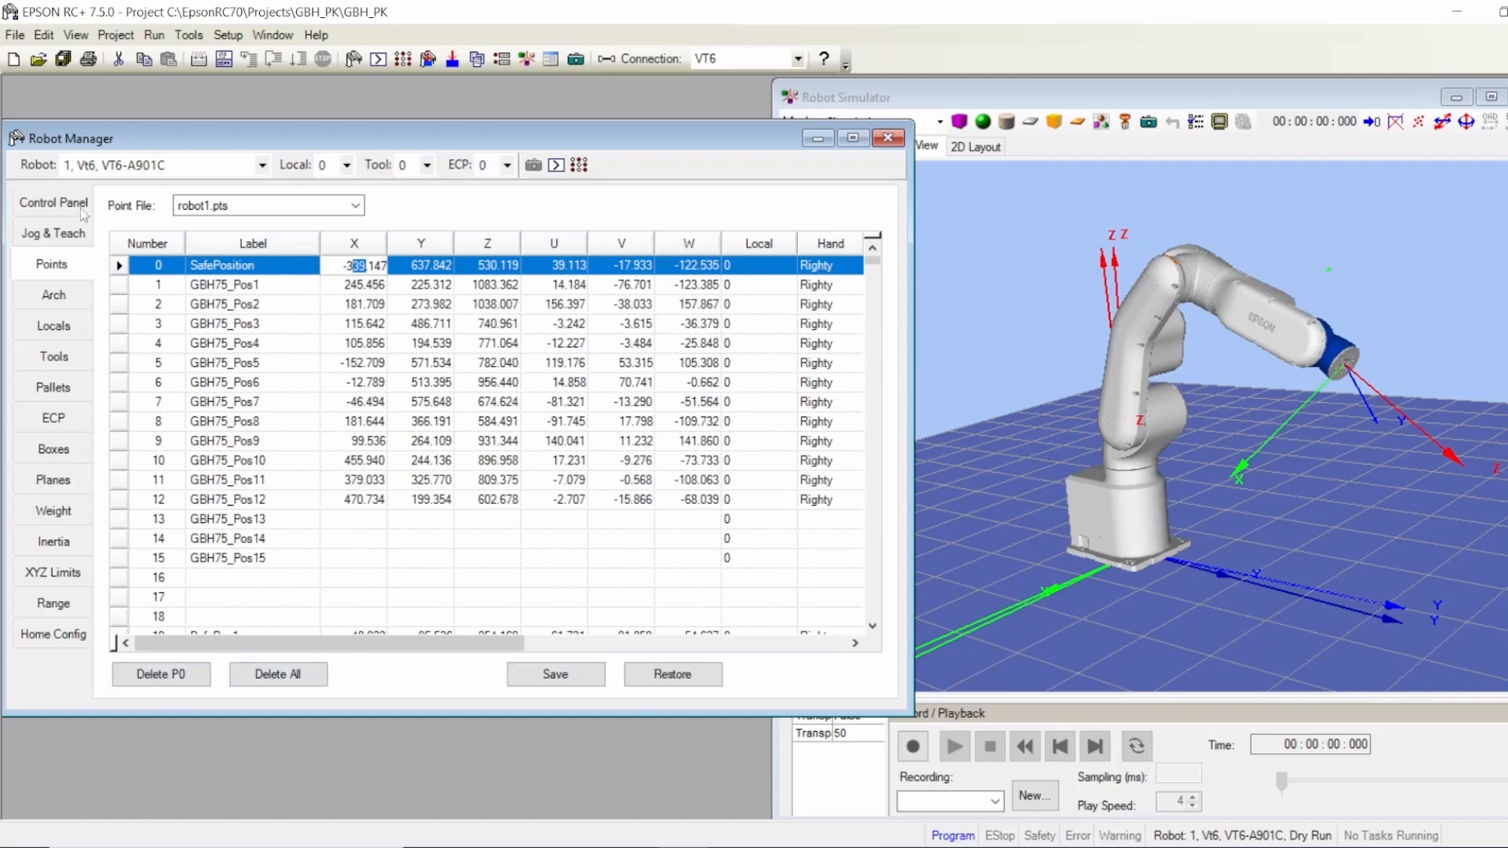
- Execute Go P0 from Jog & Teach so the VT6 arm returns to SafePosition, confirming the move
click(52, 234)
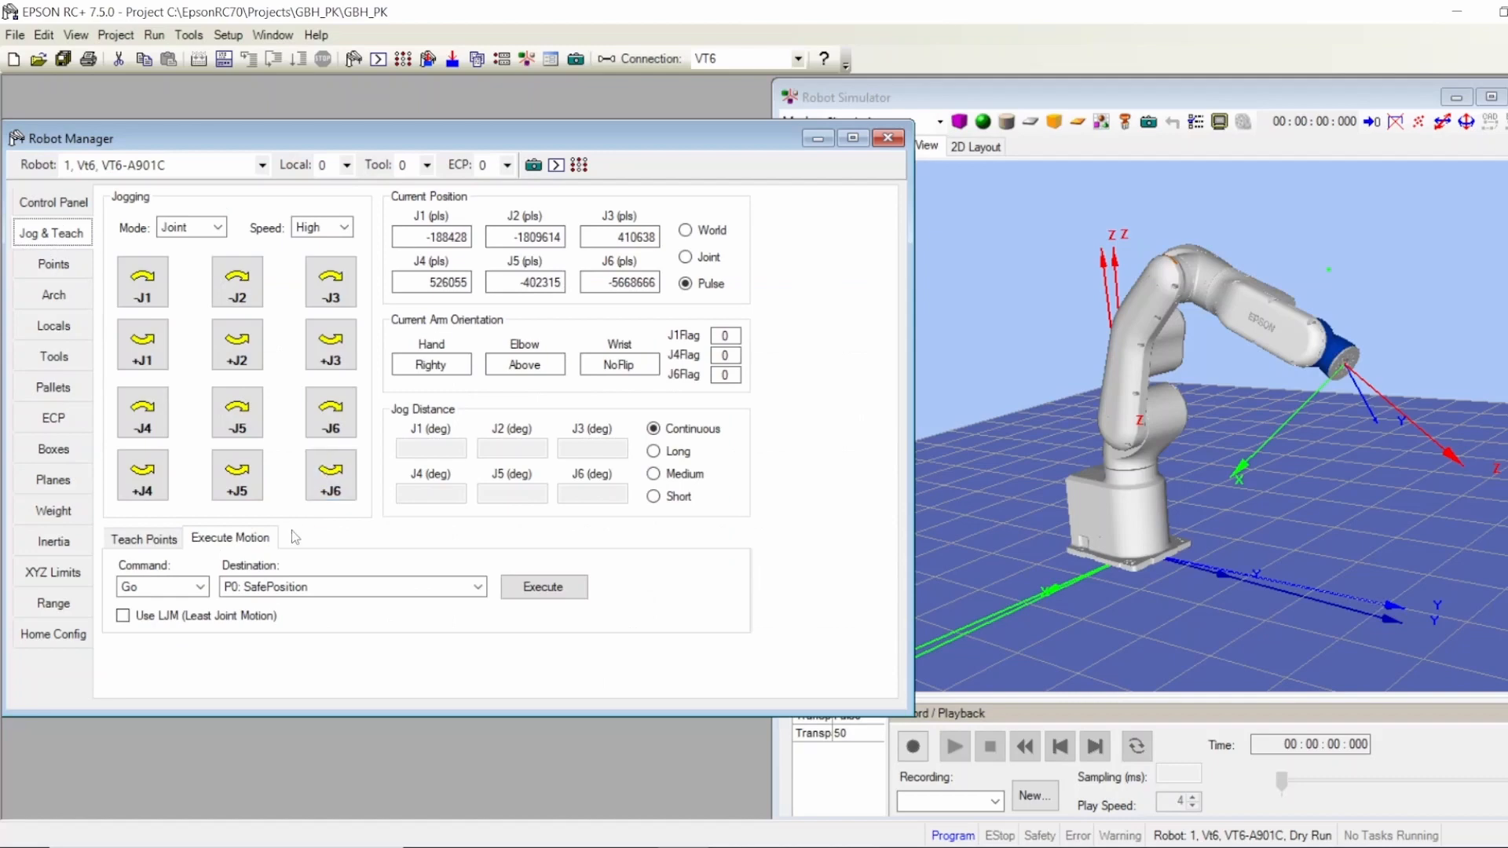
click(542, 586)
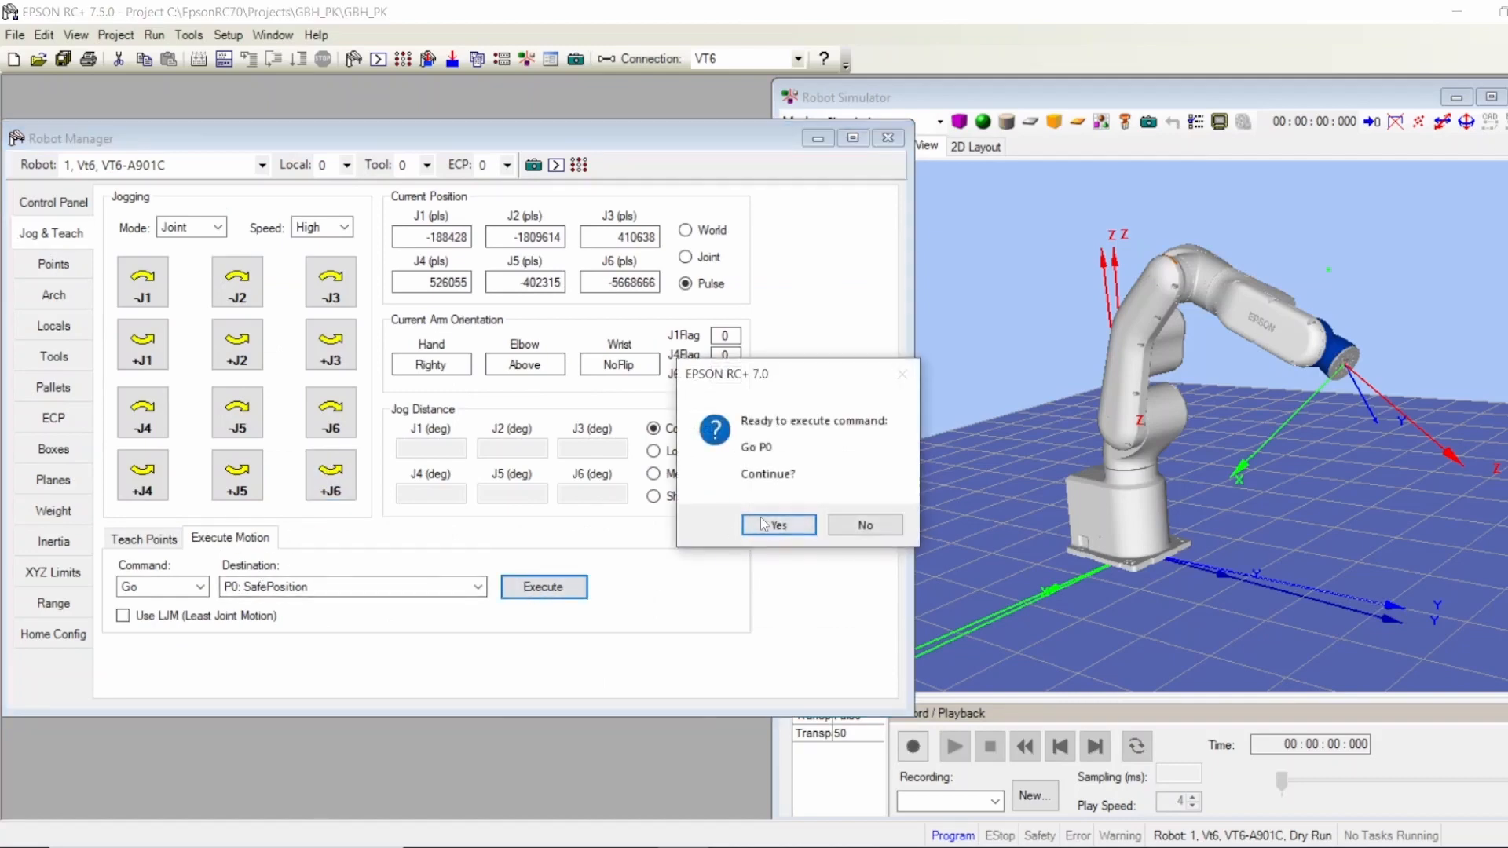
click(777, 525)
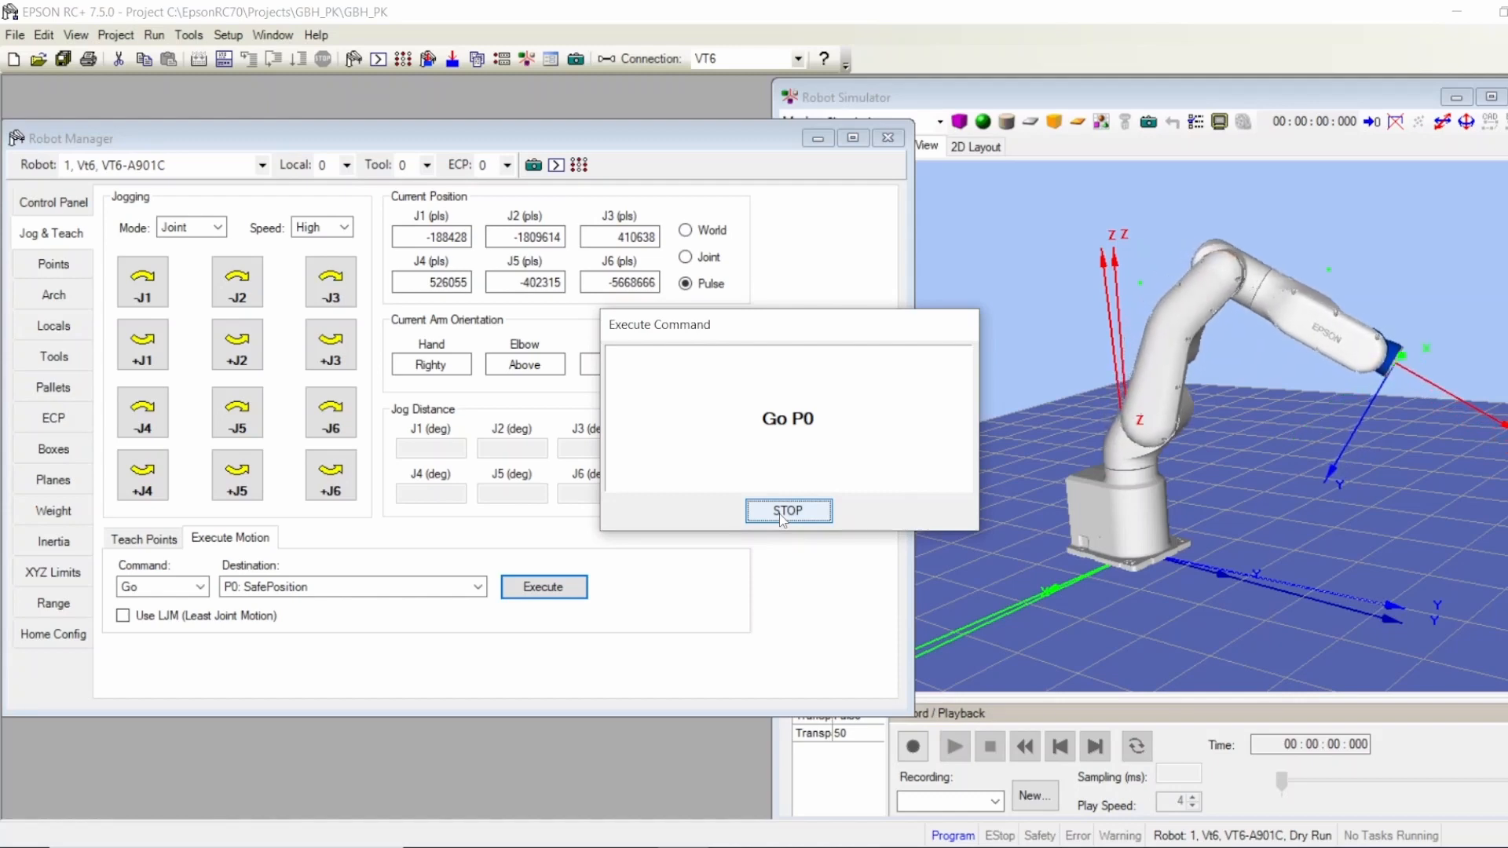
click(787, 509)
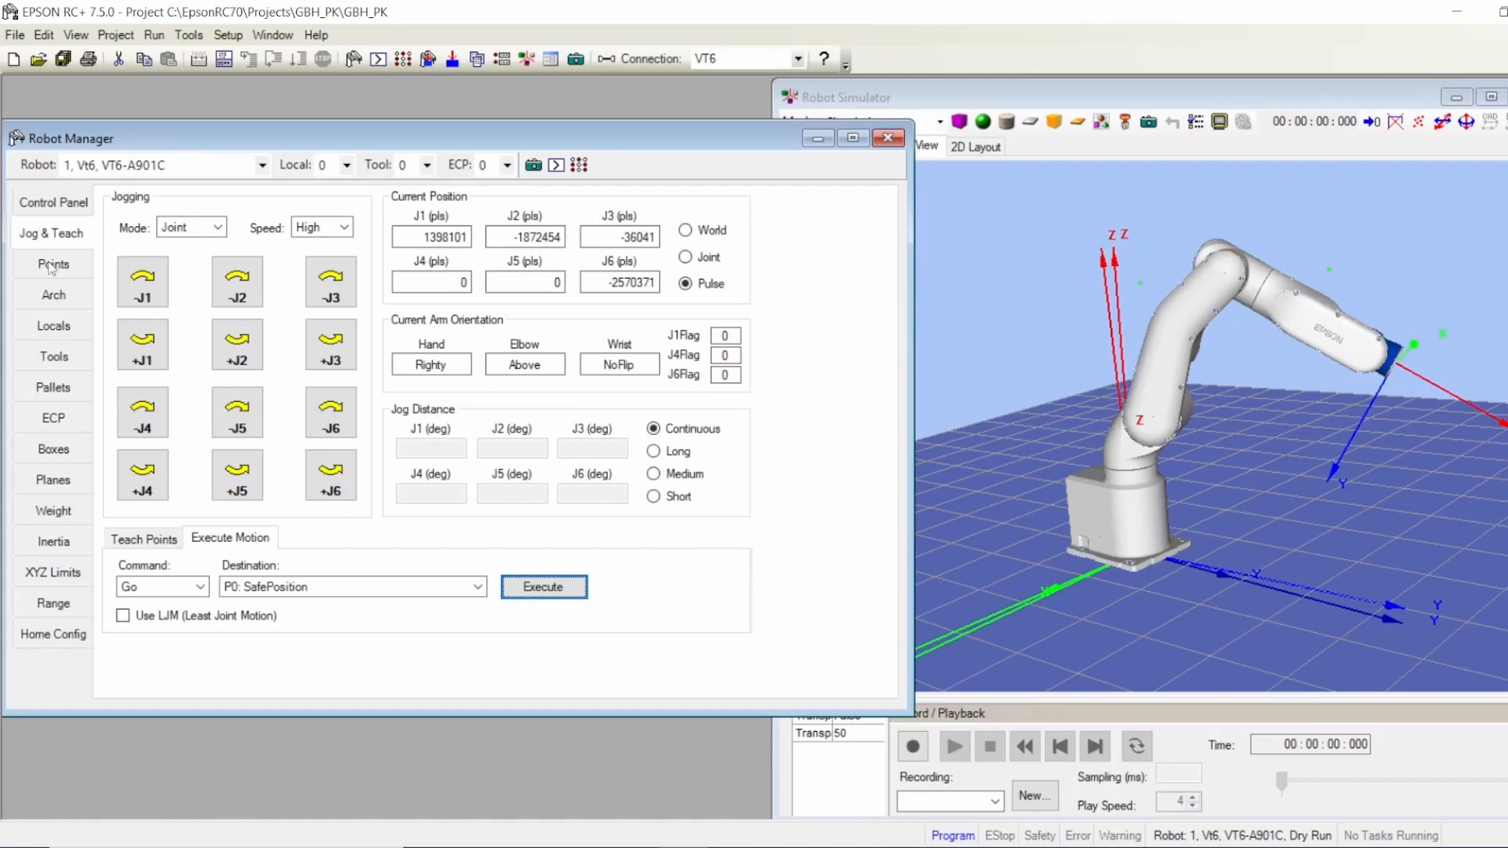
- Set SafePosition's X to -400.147 in robot1.pts, save it, and return to Jog & Teach
click(53, 264)
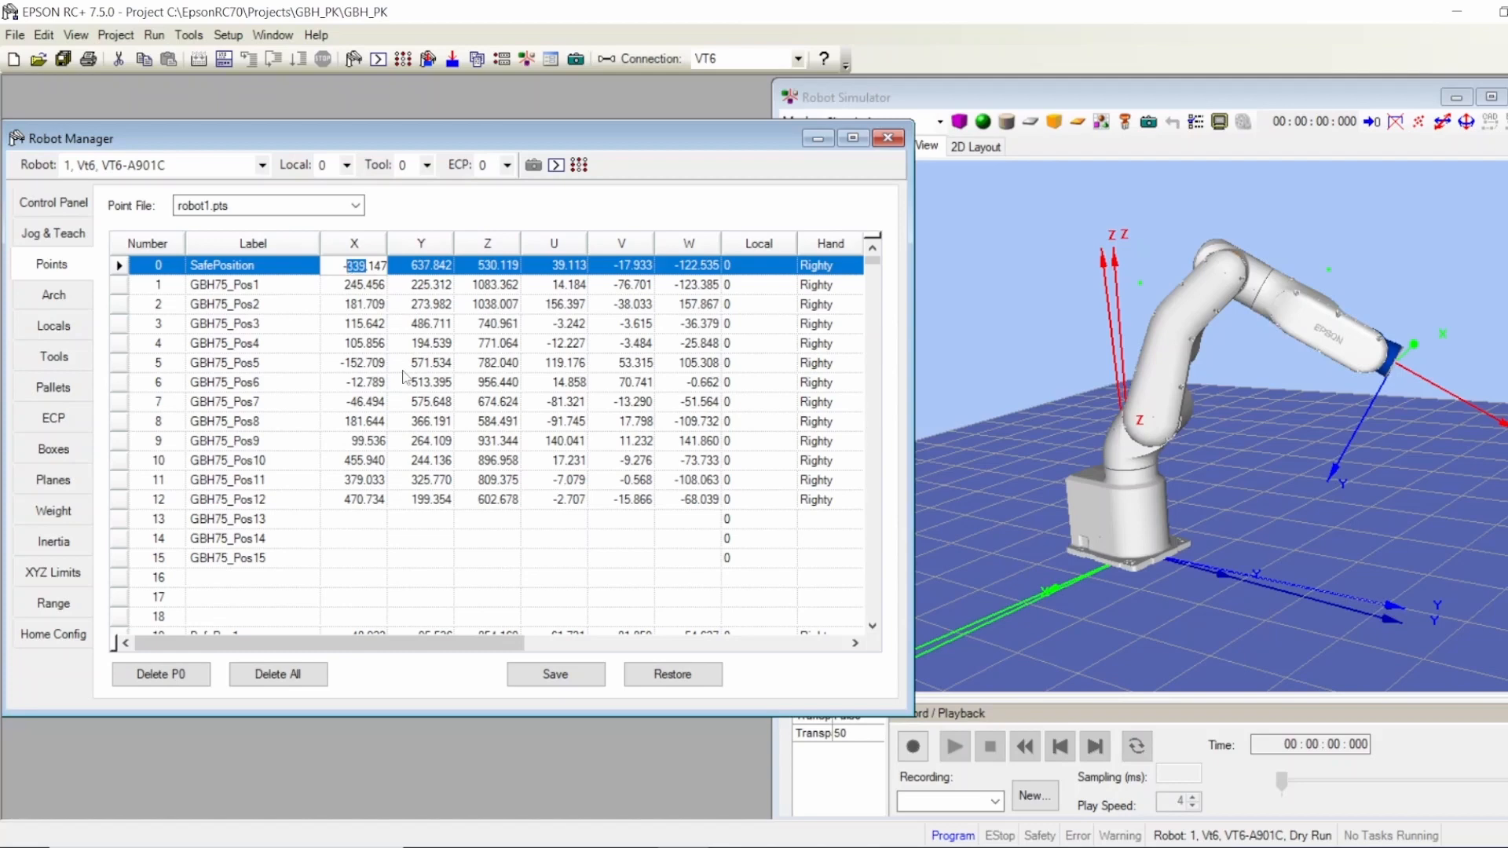
text(-400.147)
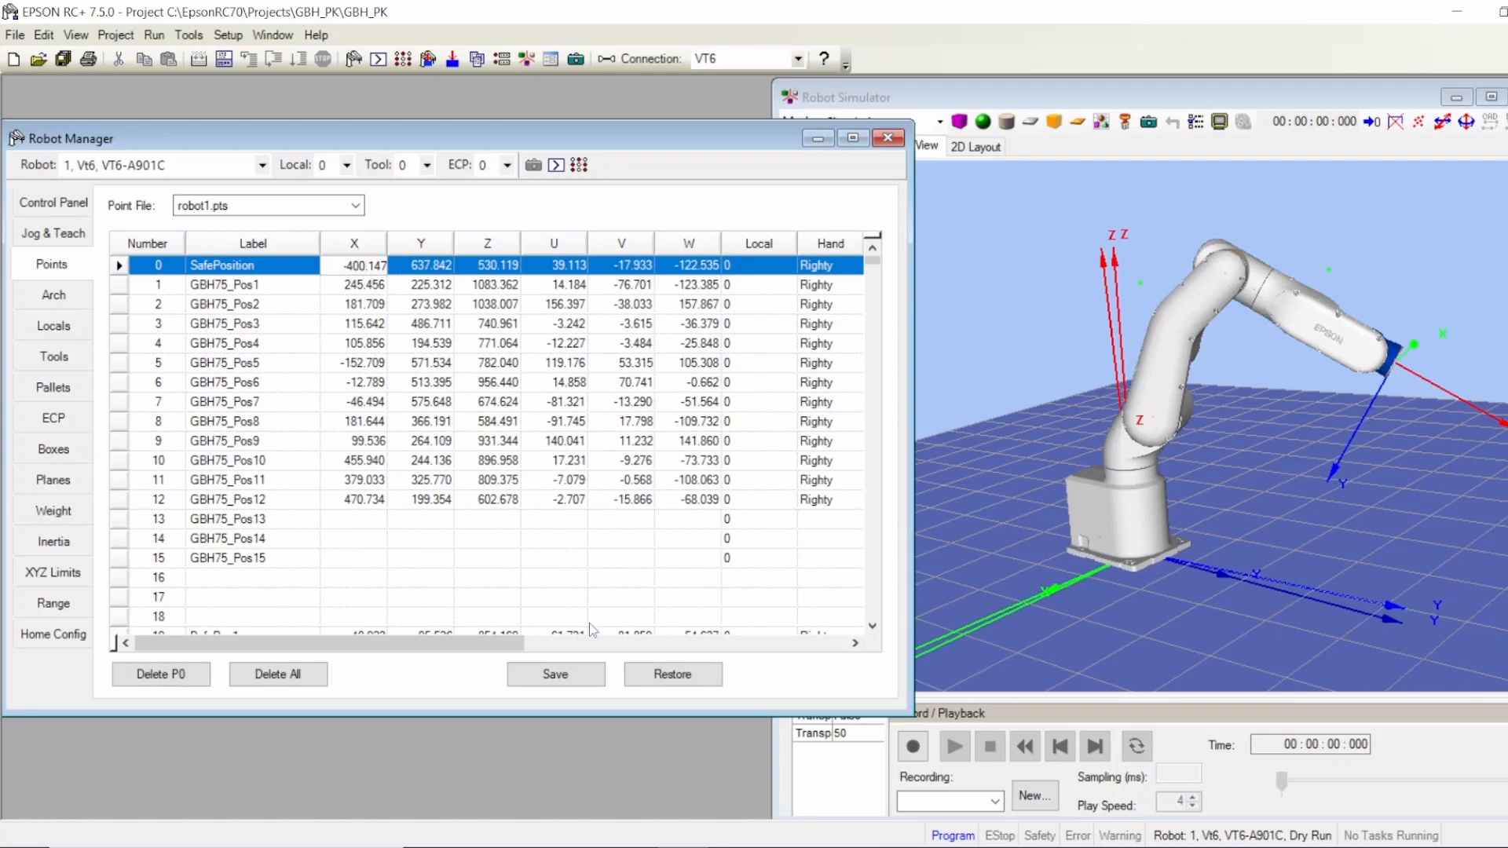
click(554, 674)
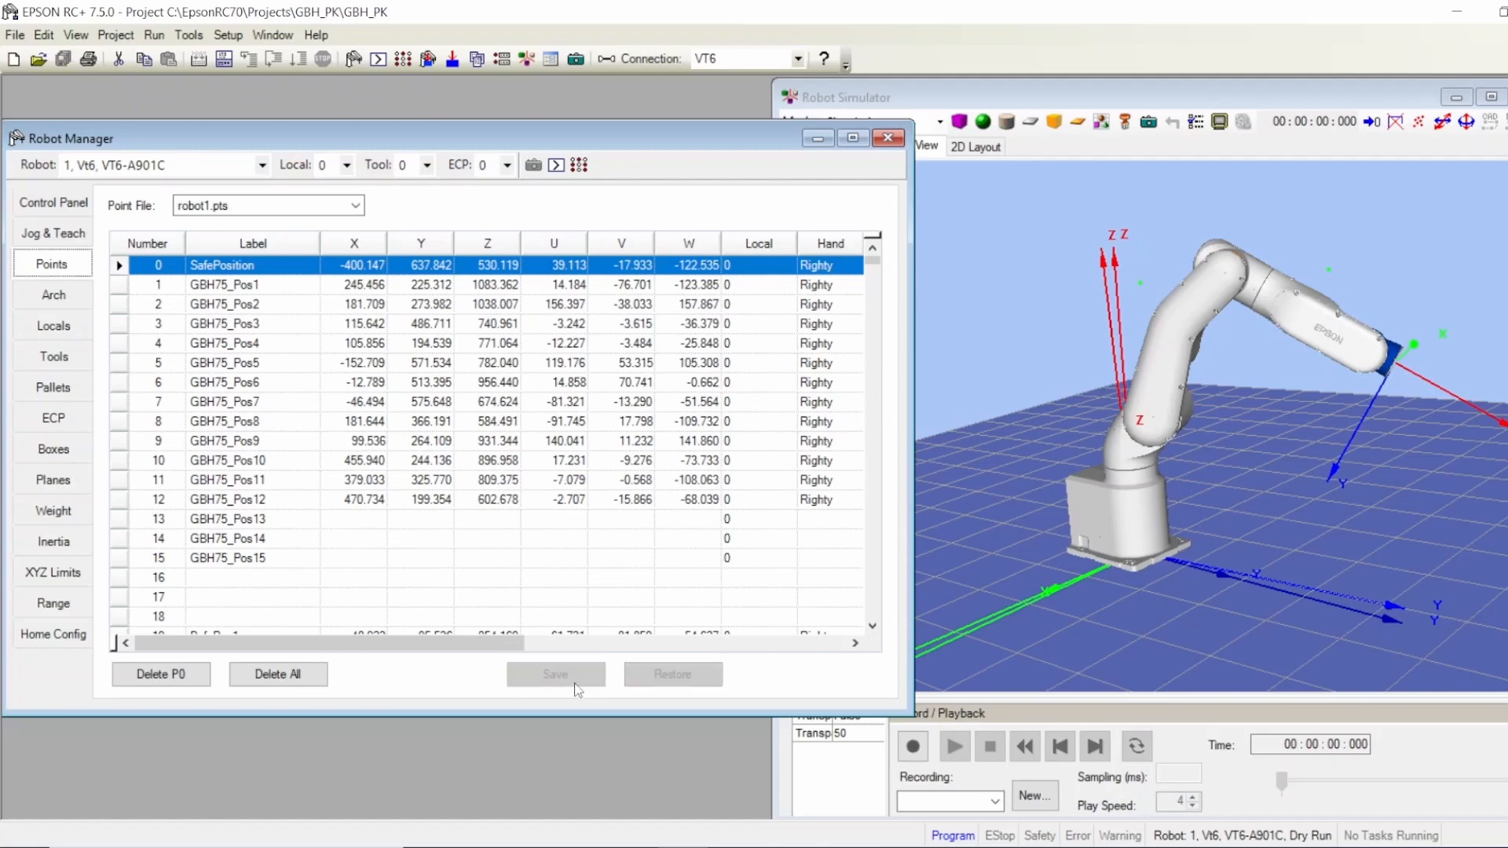
click(52, 234)
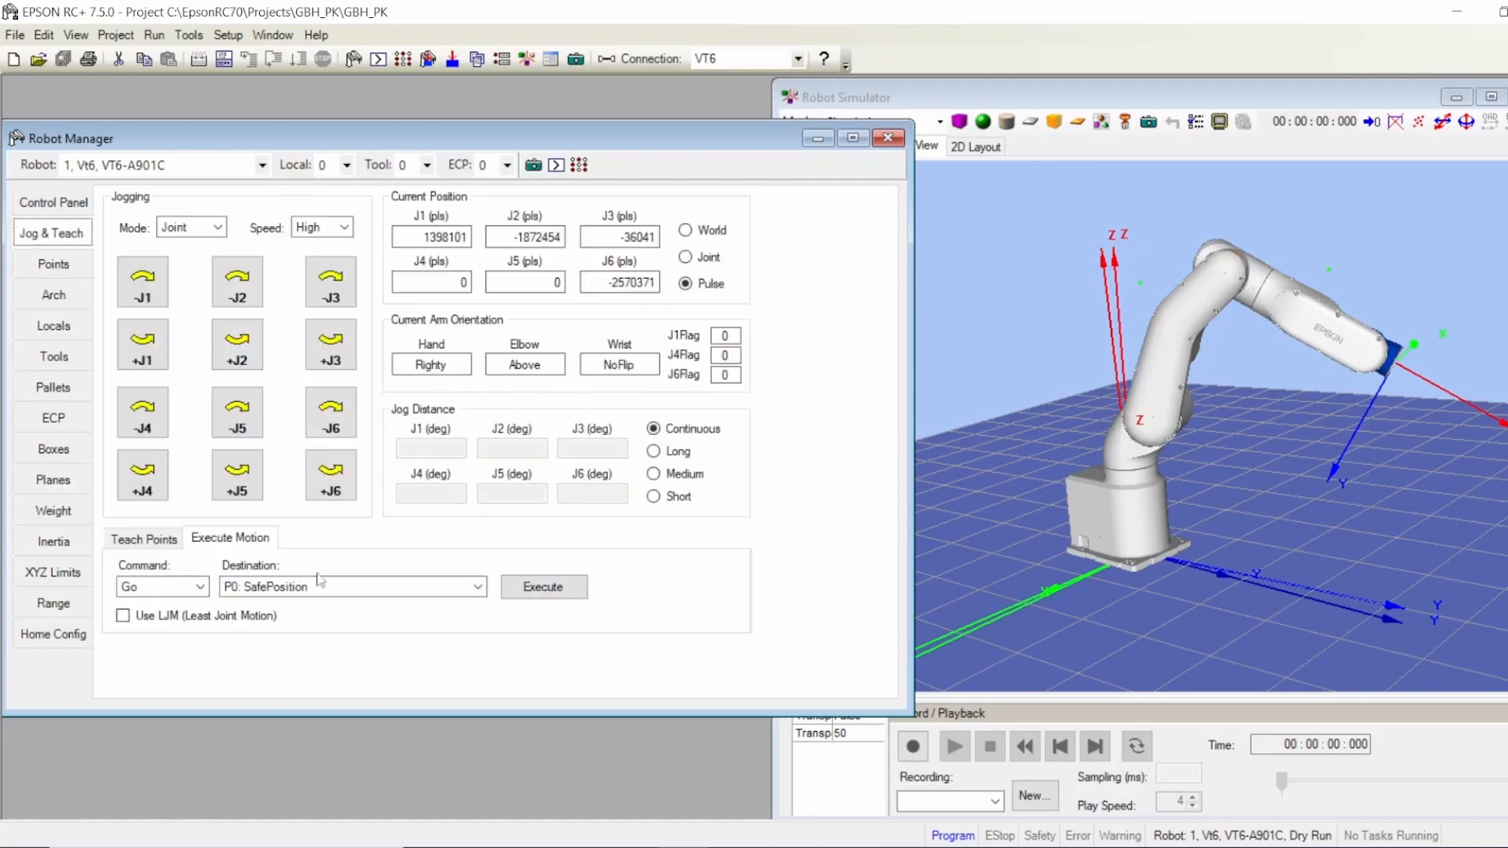
- Execute Go P0 again to reach the edited SafePosition, then view the points table
click(542, 586)
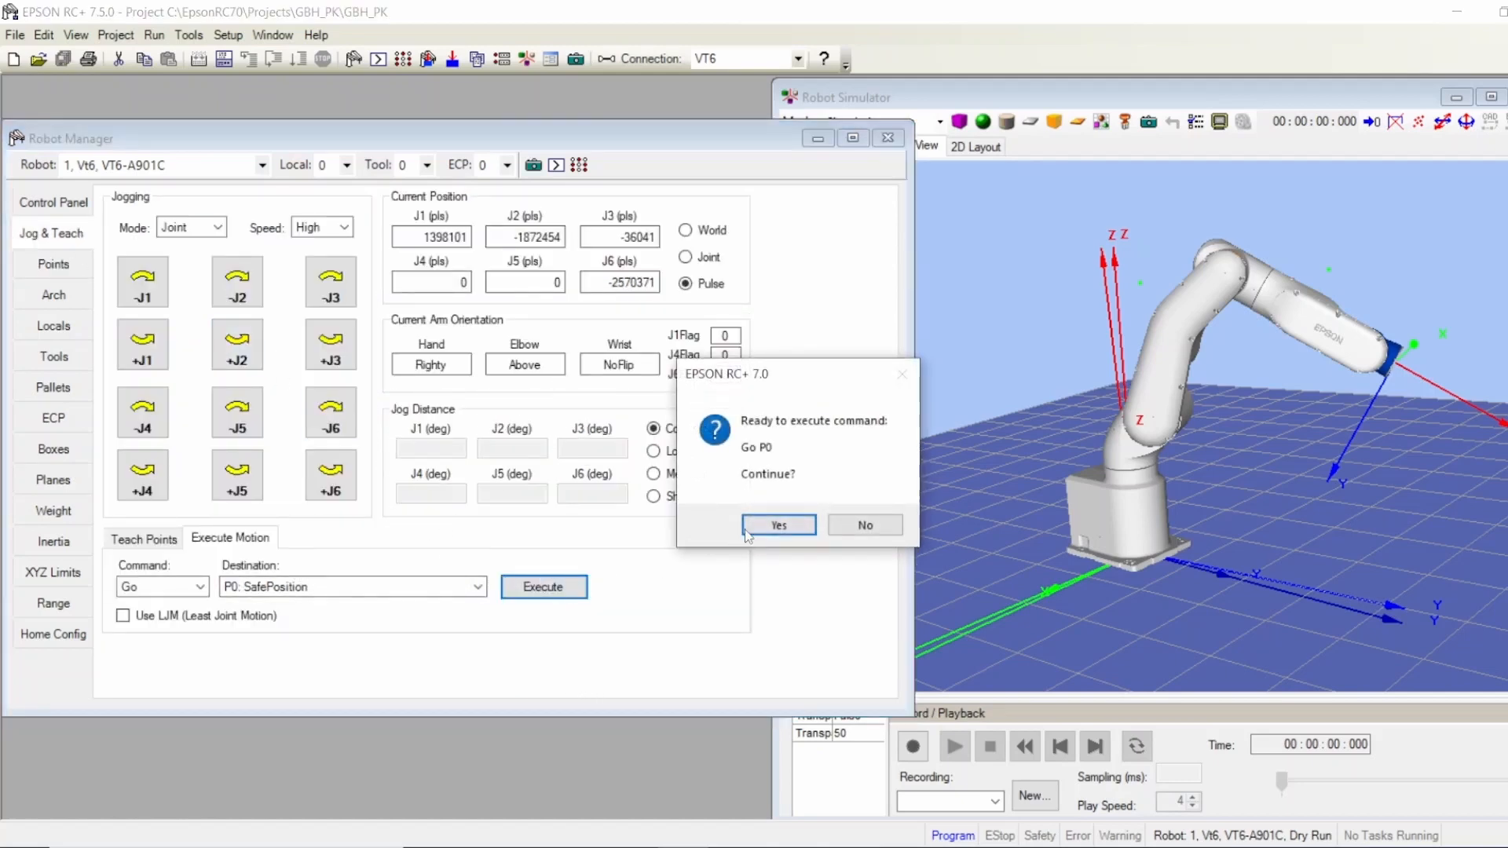
click(777, 525)
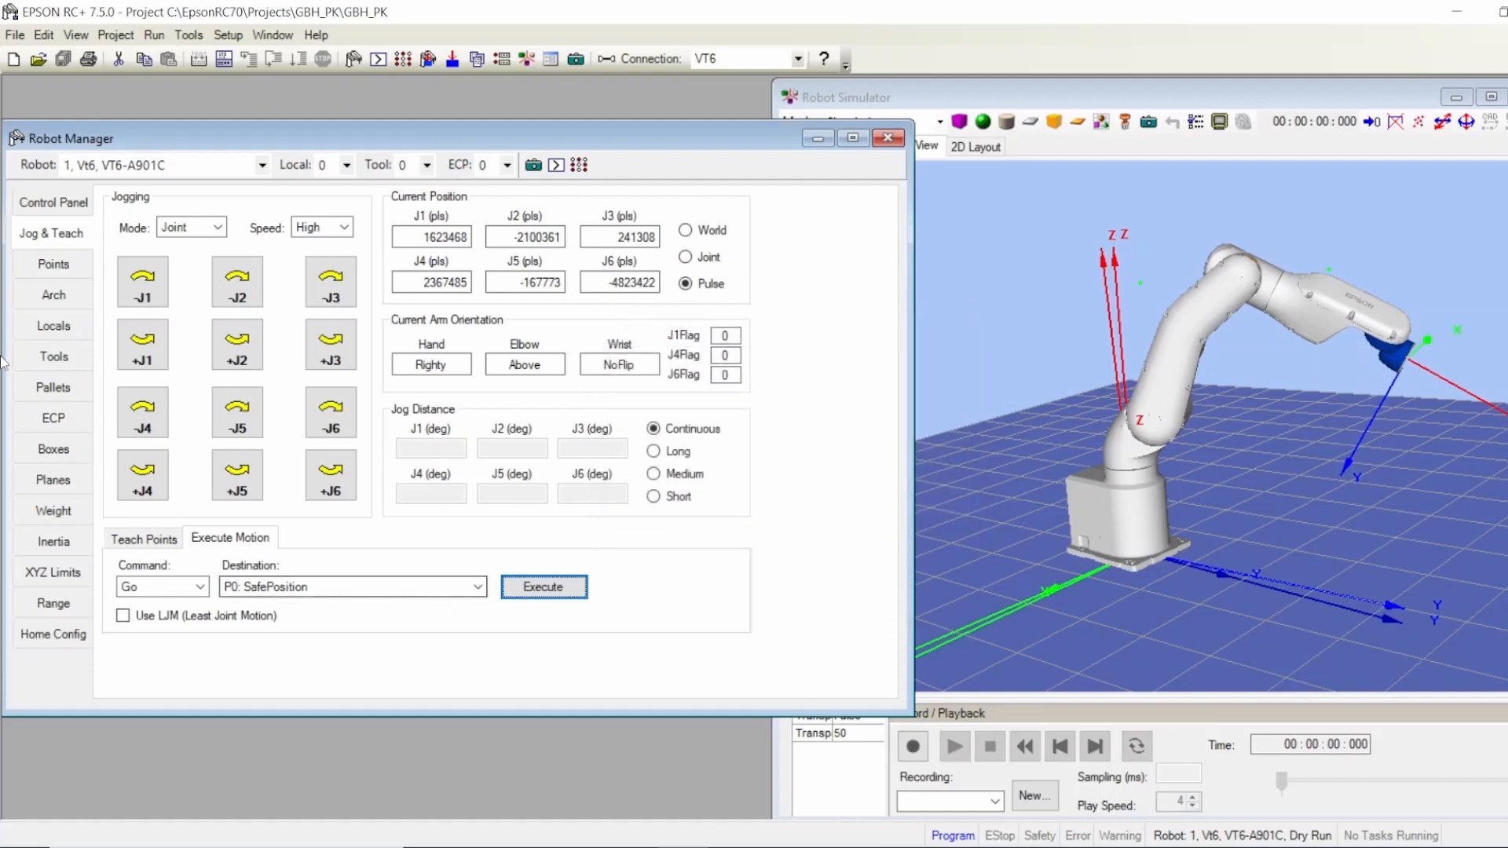
click(54, 263)
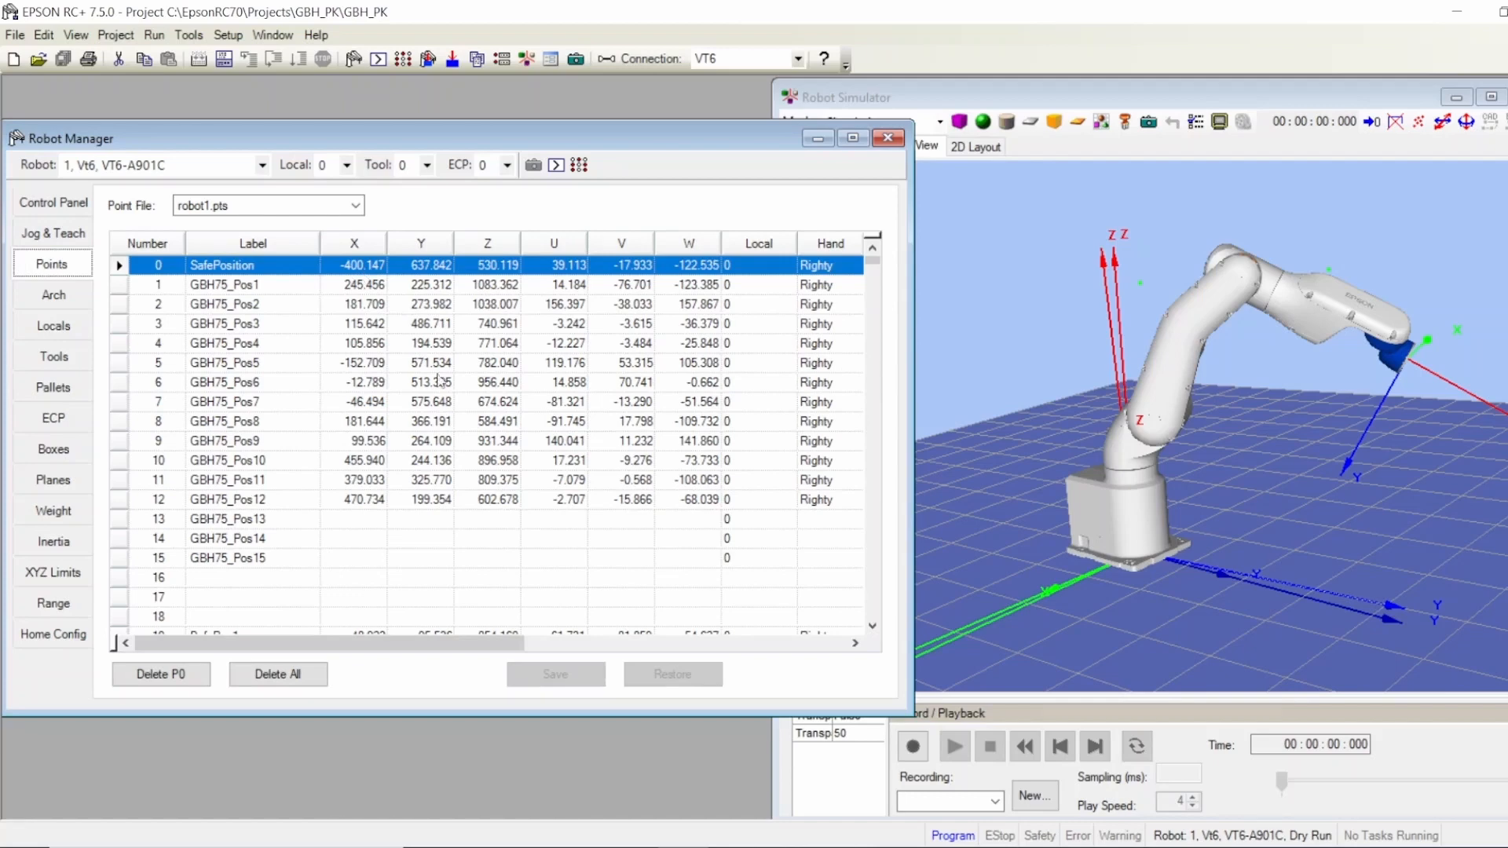
mouse_move(545, 712)
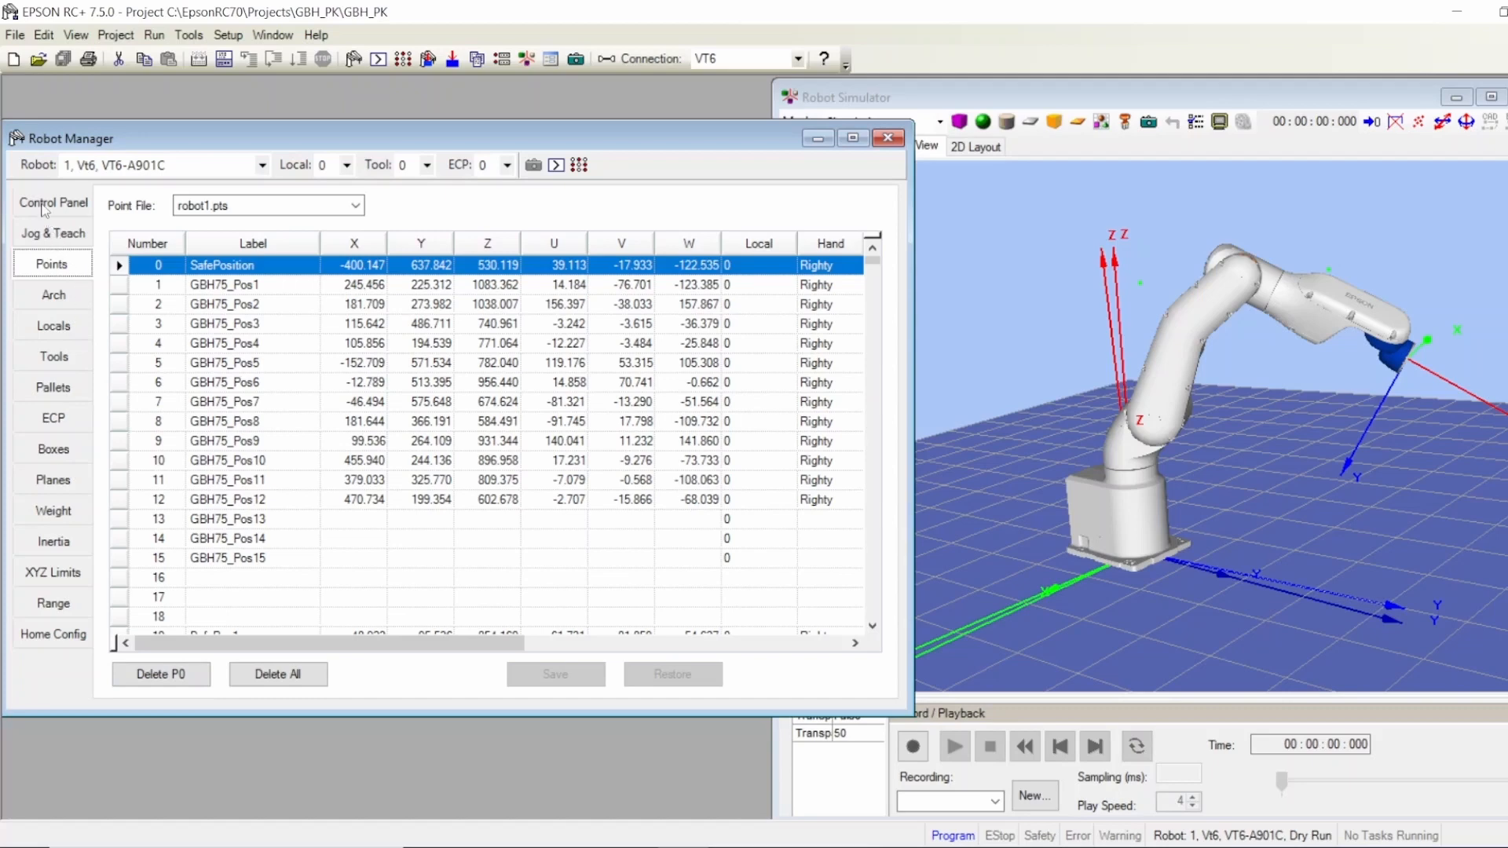
- View the Control Panel motor and power status, then go back to Jog & Teach
click(53, 202)
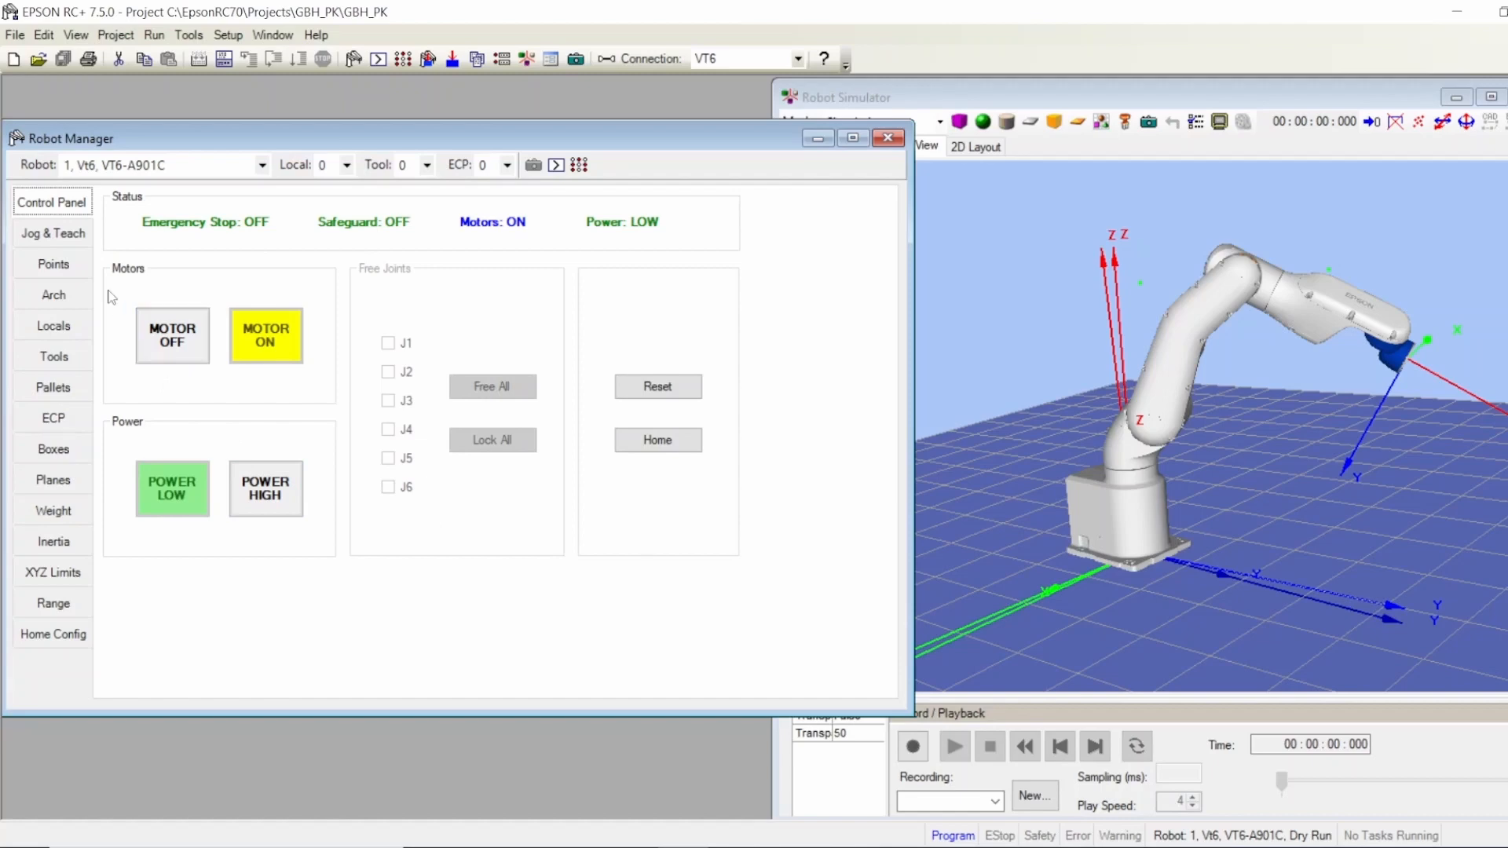
mouse_move(674, 408)
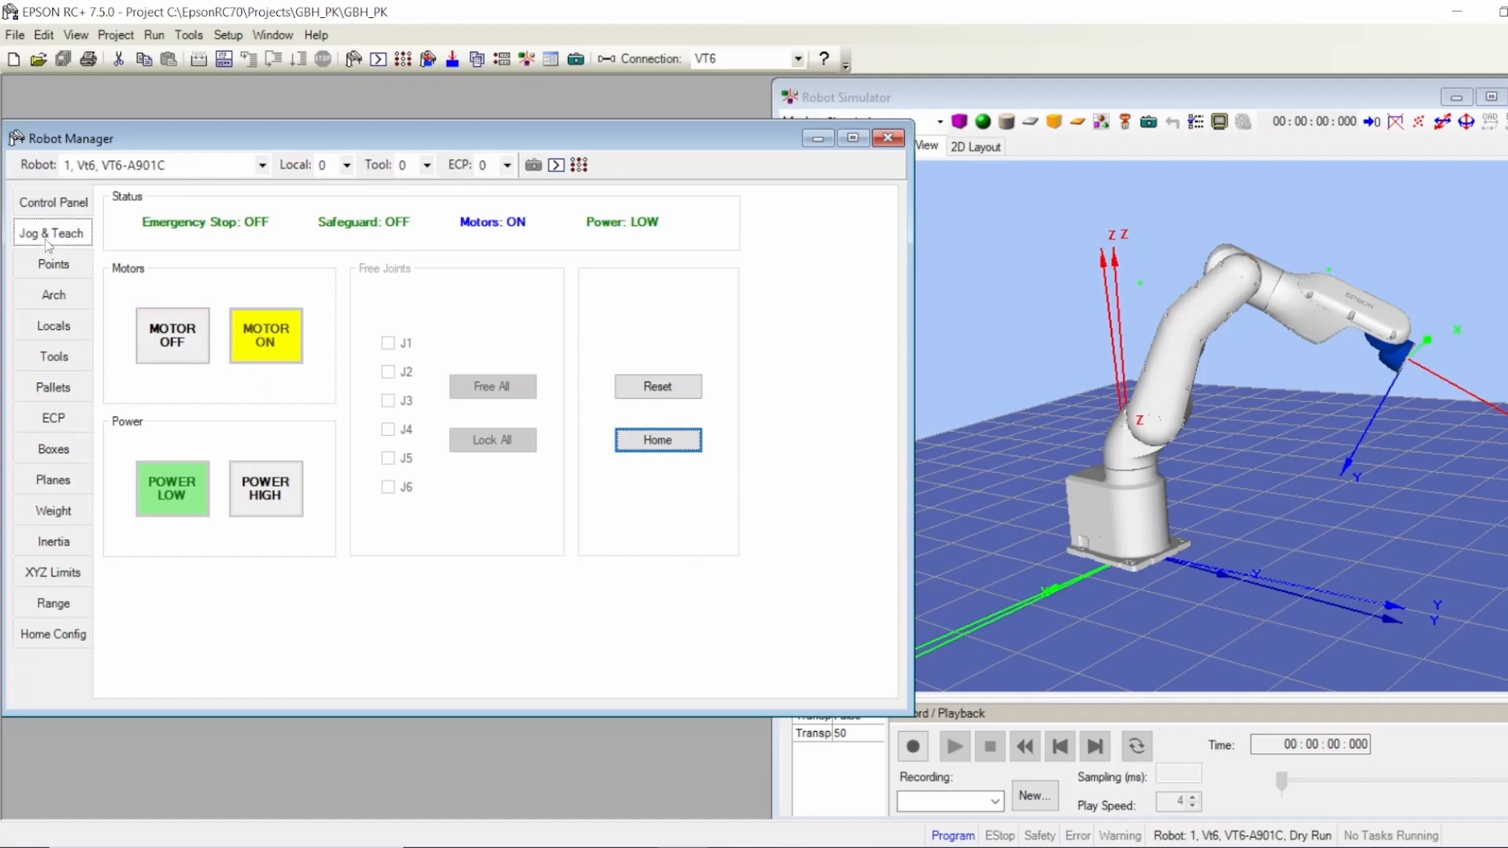
click(52, 233)
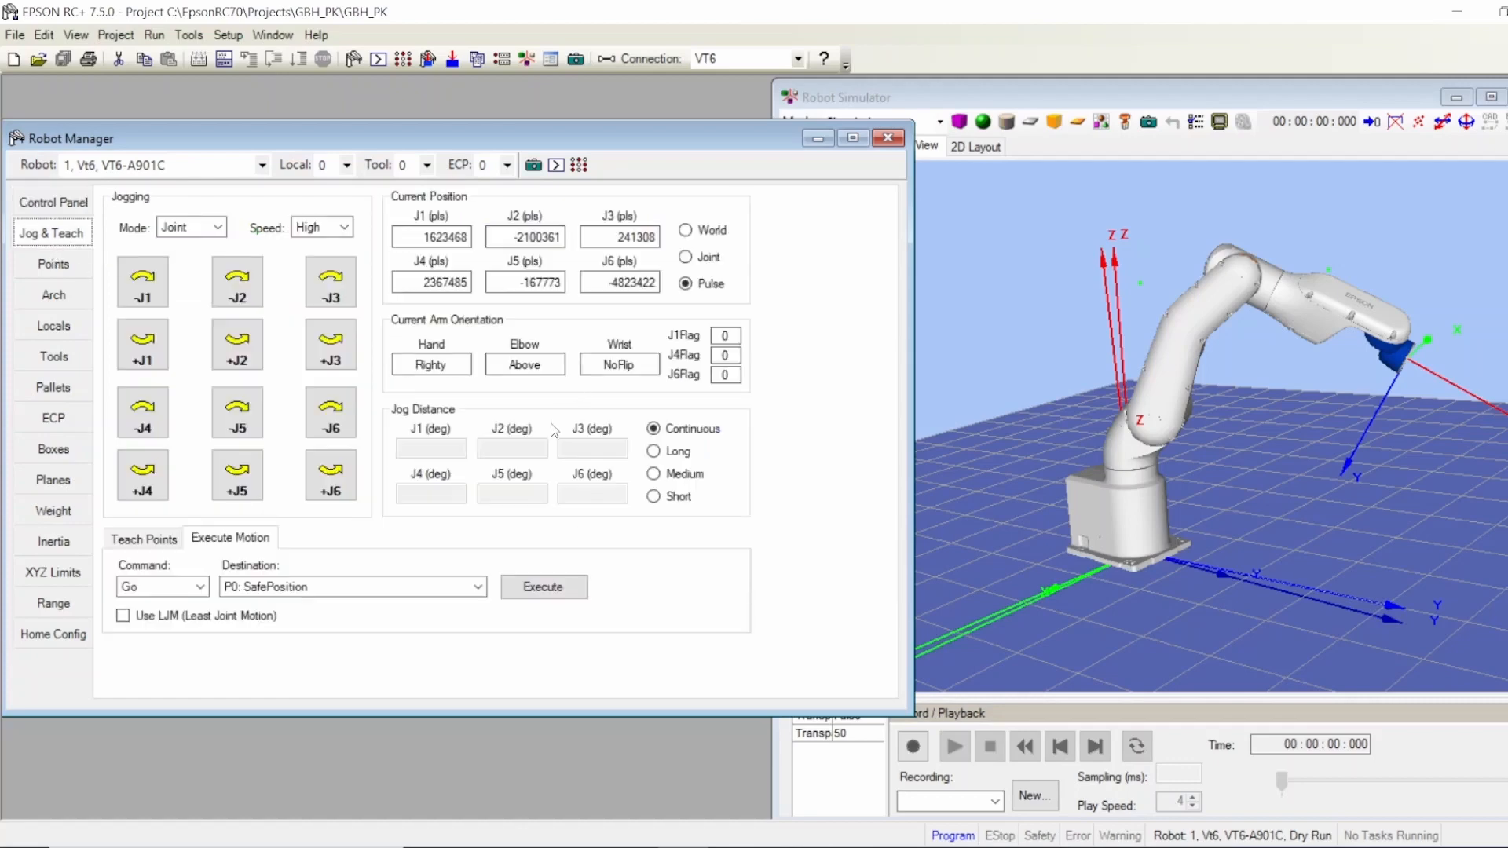
mouse_move(716, 594)
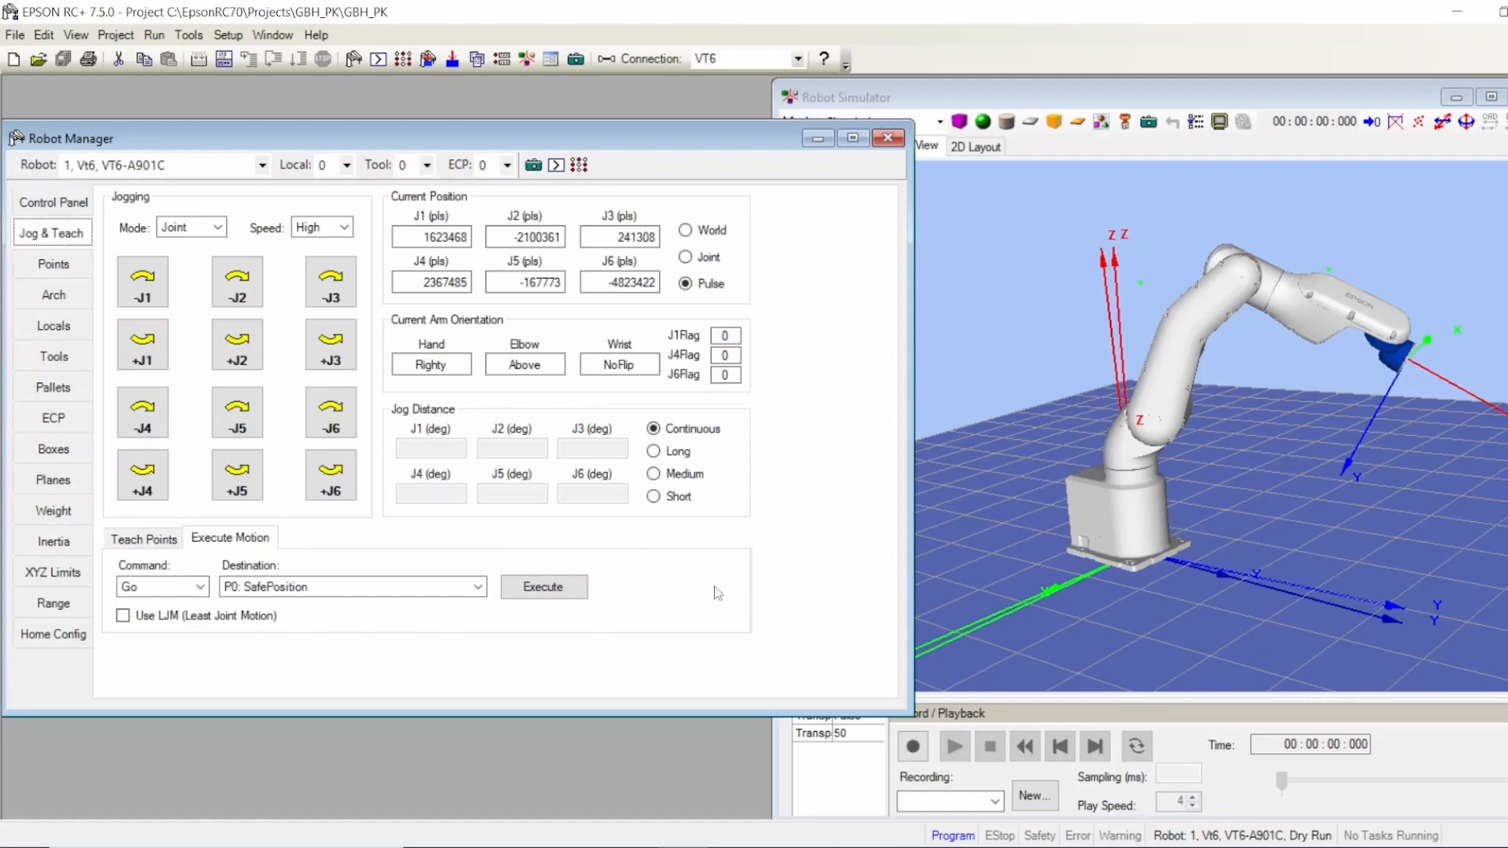